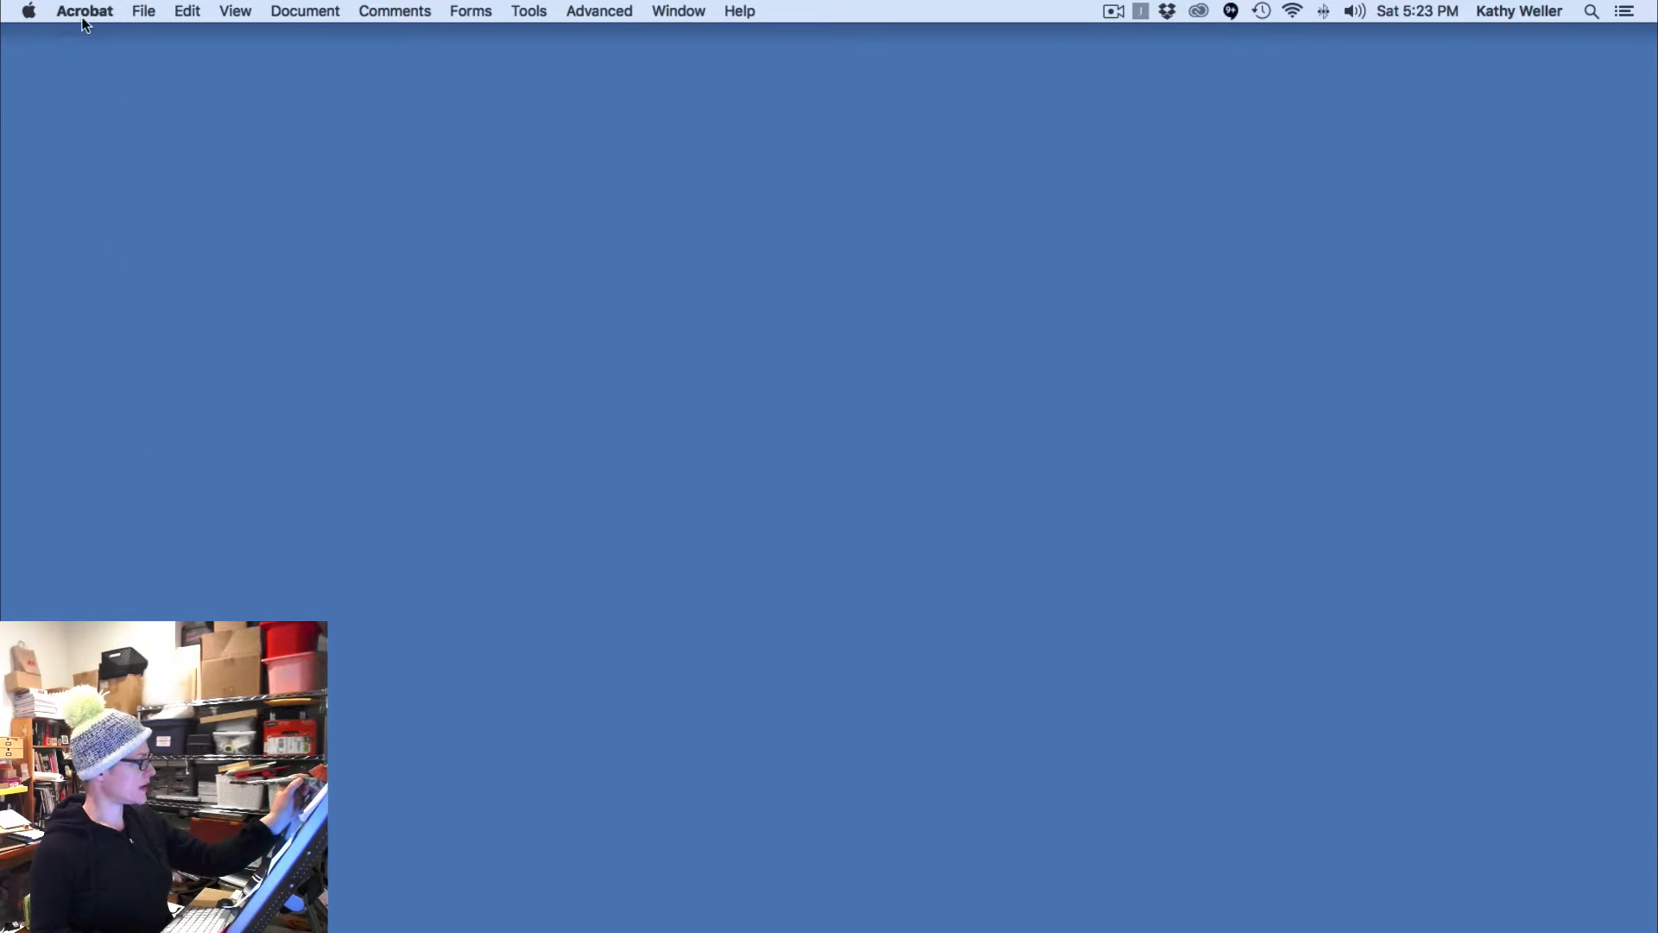
- Show the File menu's Create PDF submenu, including Merge Files into a Single PDF
click(143, 10)
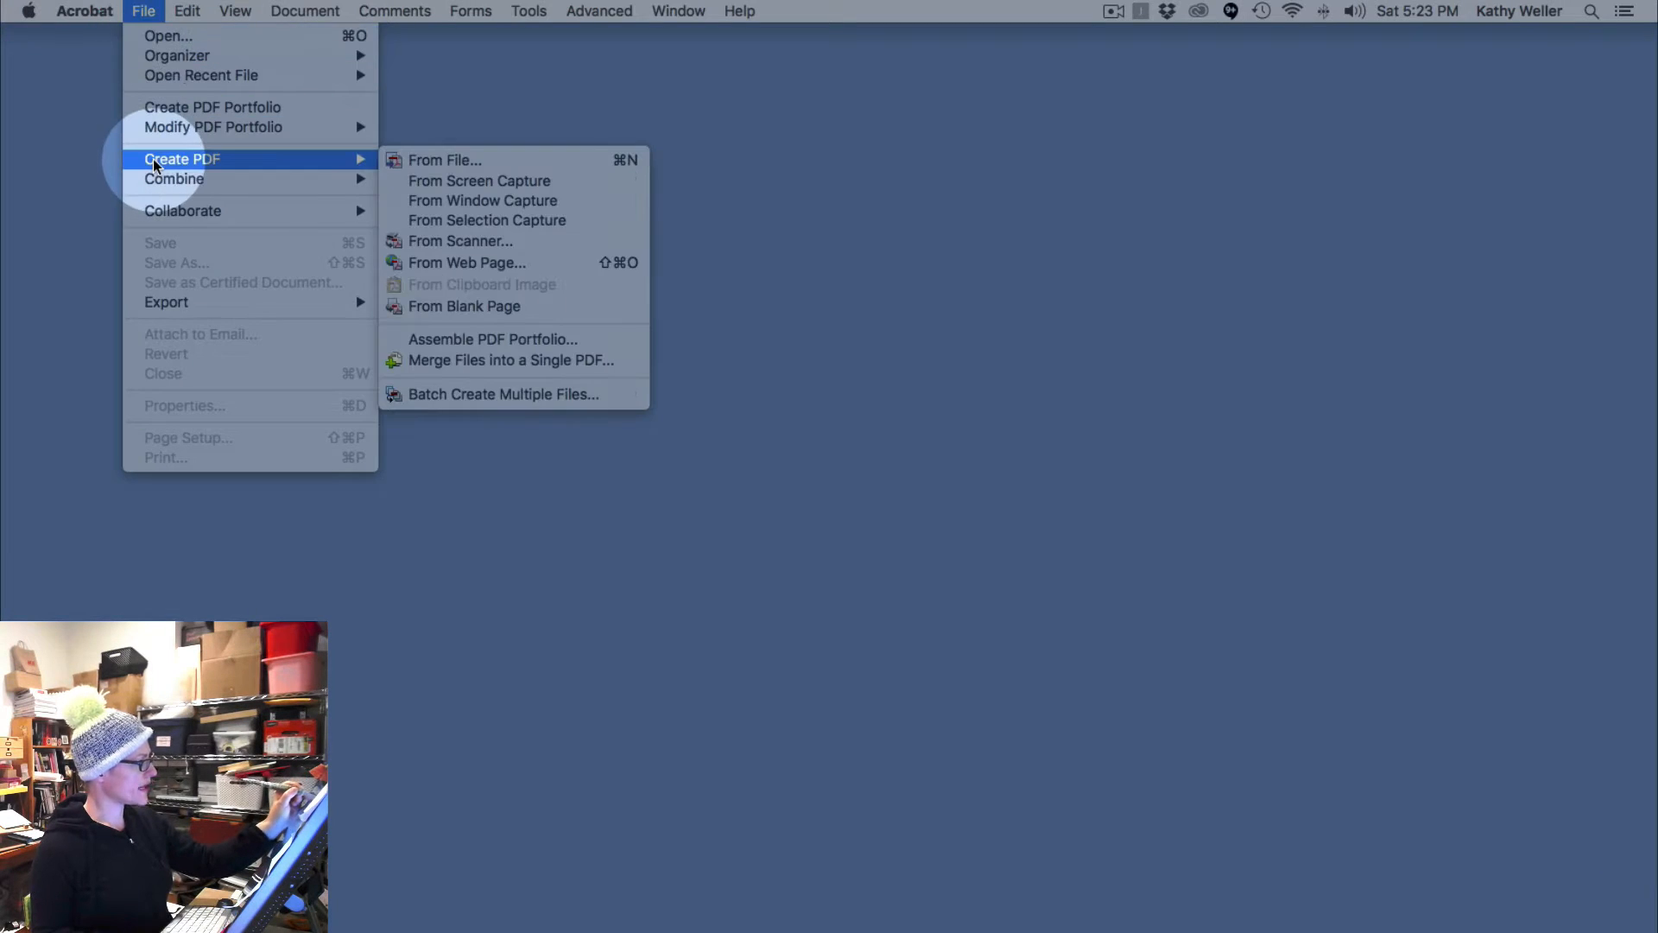
mouse_move(465, 262)
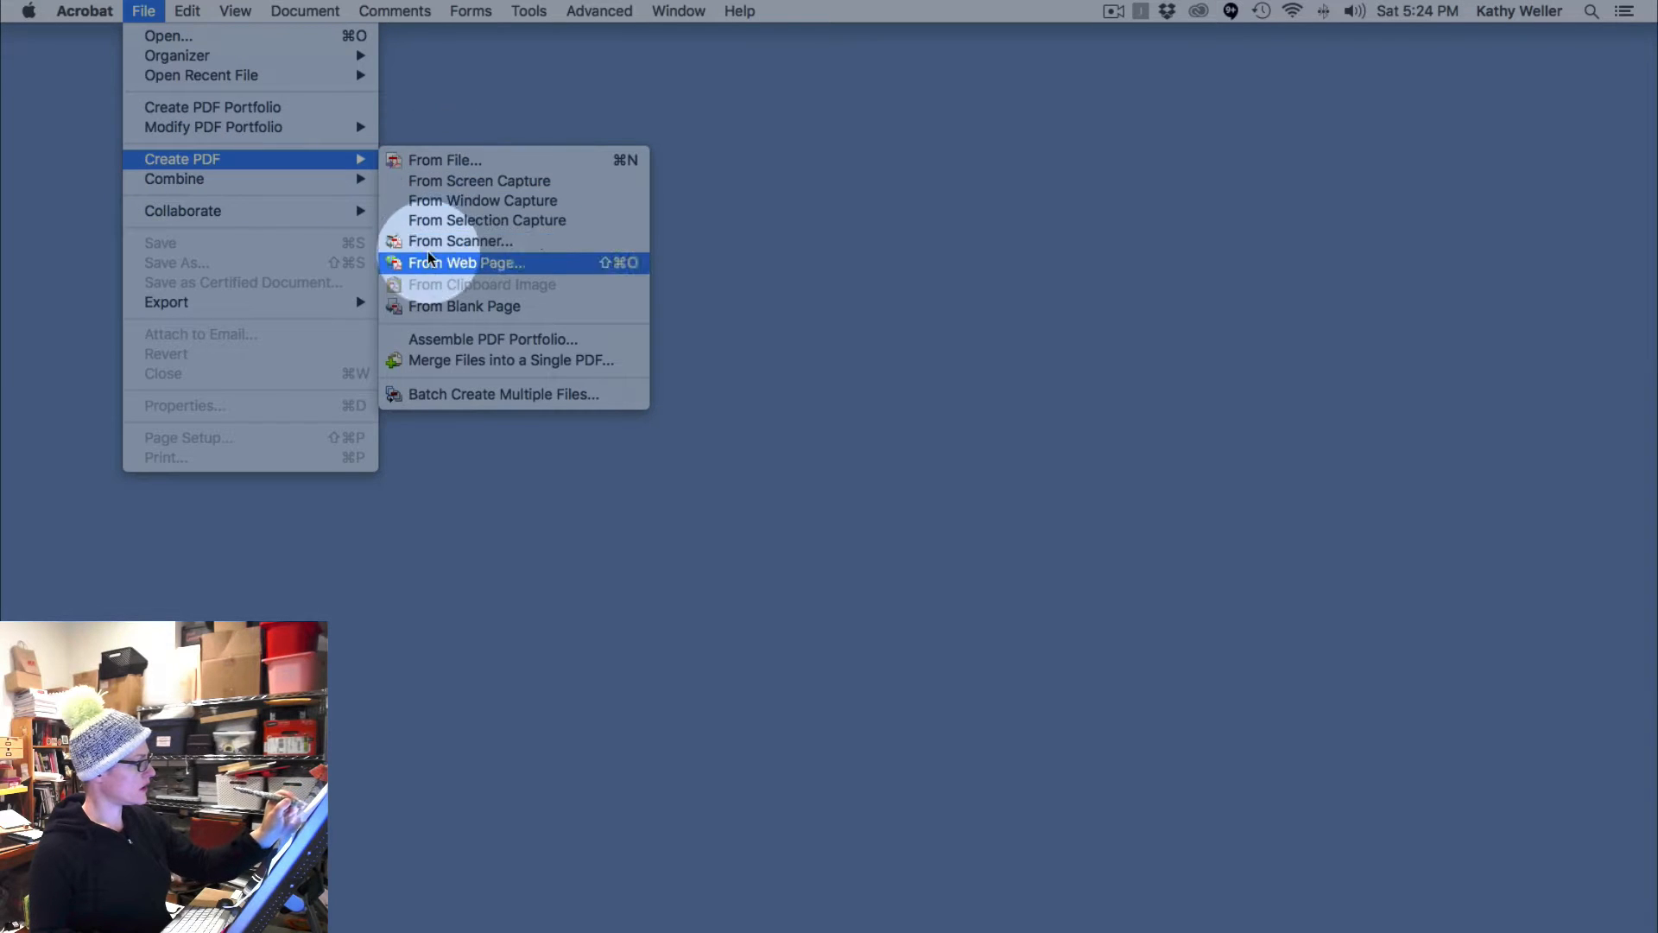
mouse_move(492, 338)
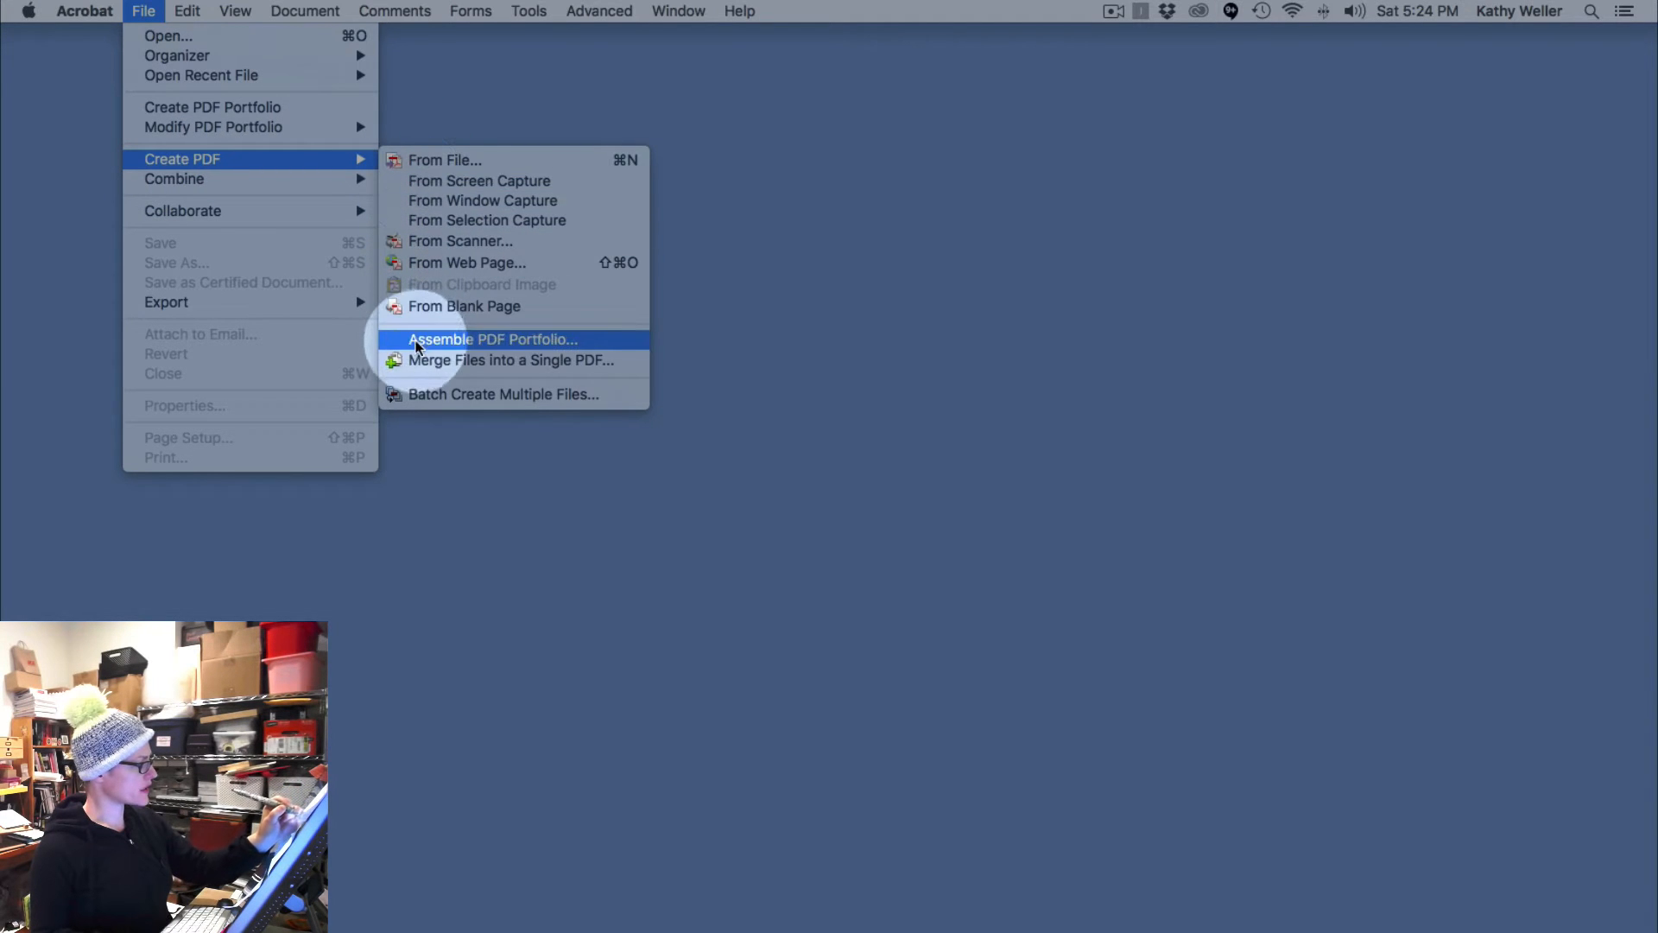
mouse_move(510, 360)
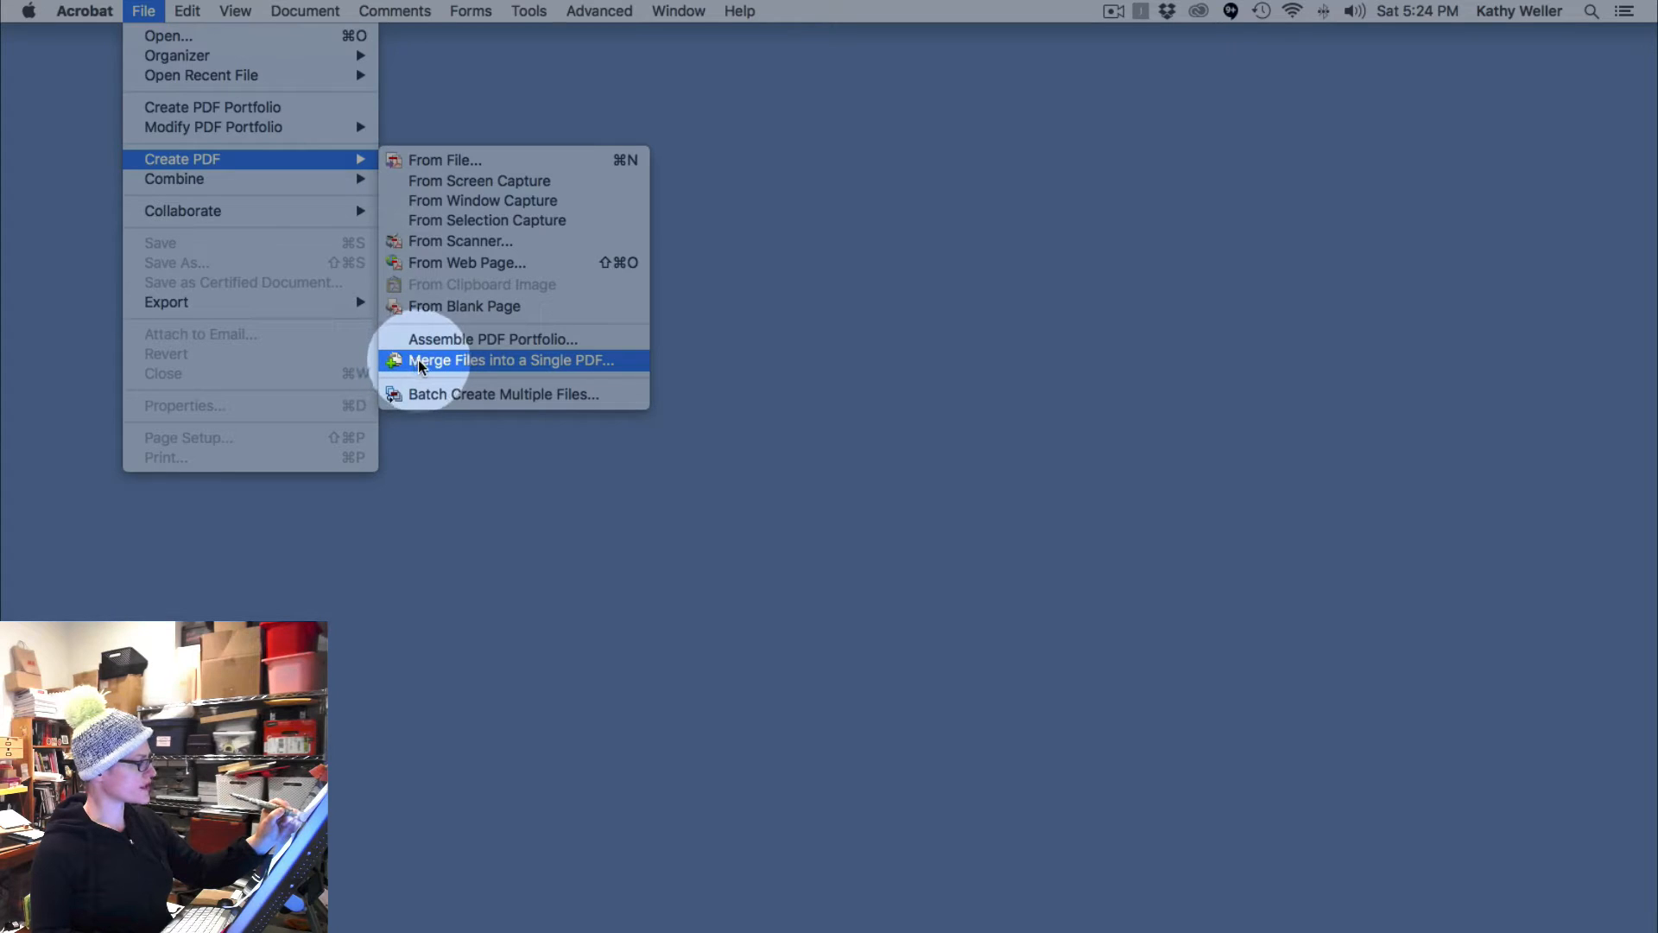
- Start Merge Files into a Single PDF and choose the largest, highest-quality file size
click(510, 360)
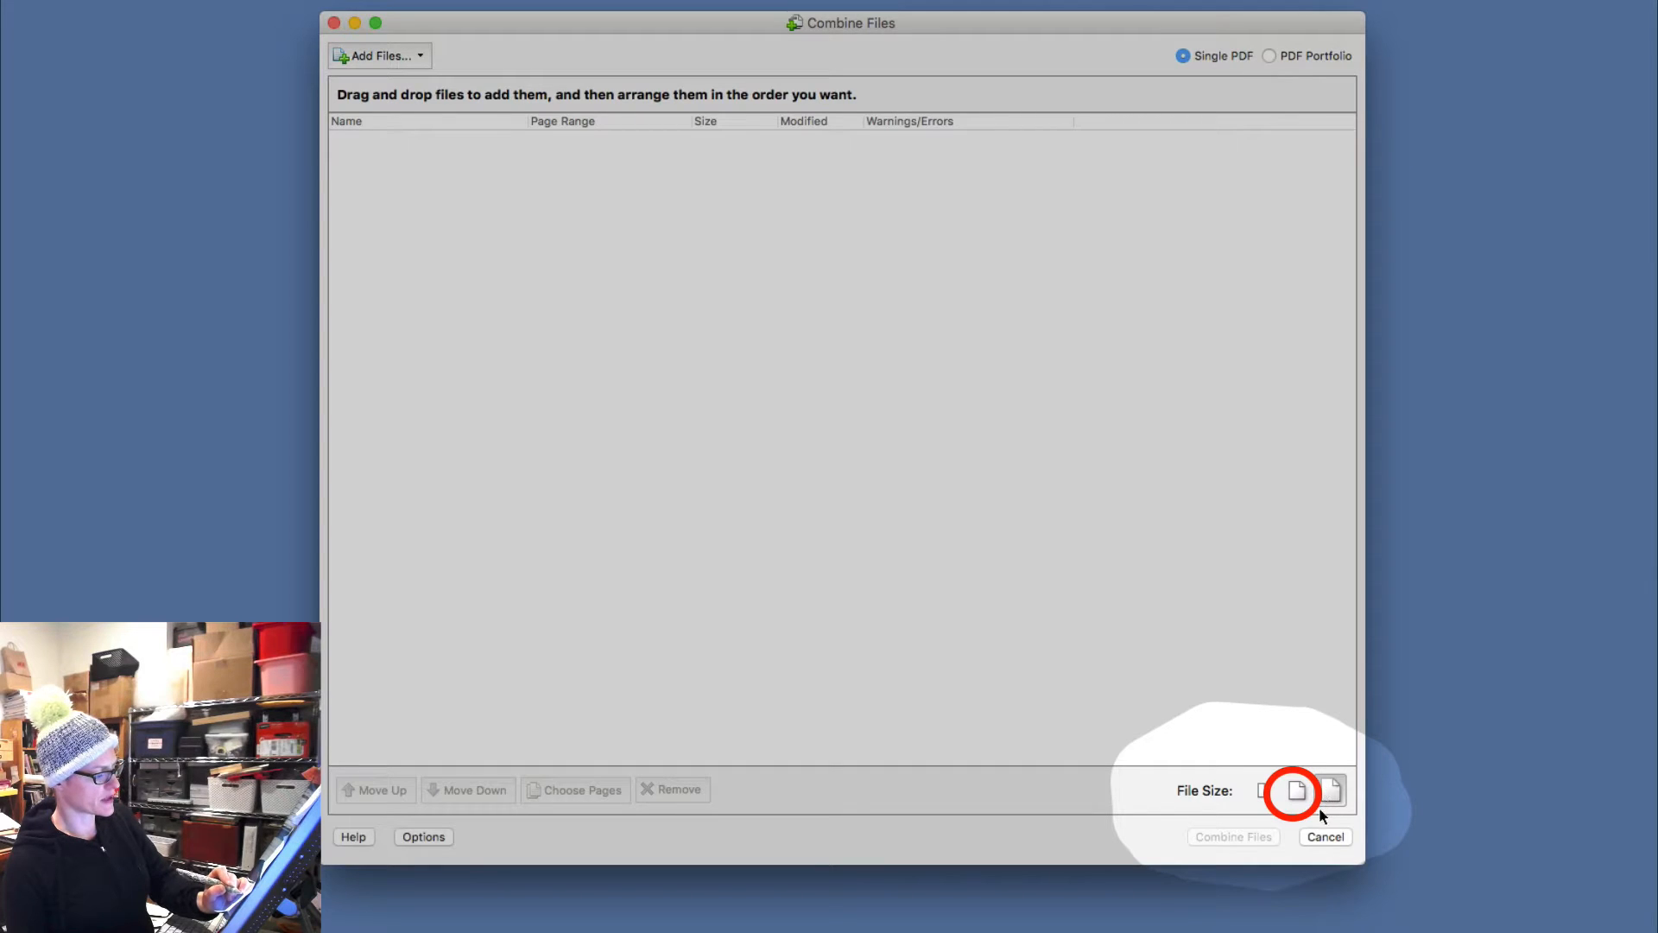
click(1329, 790)
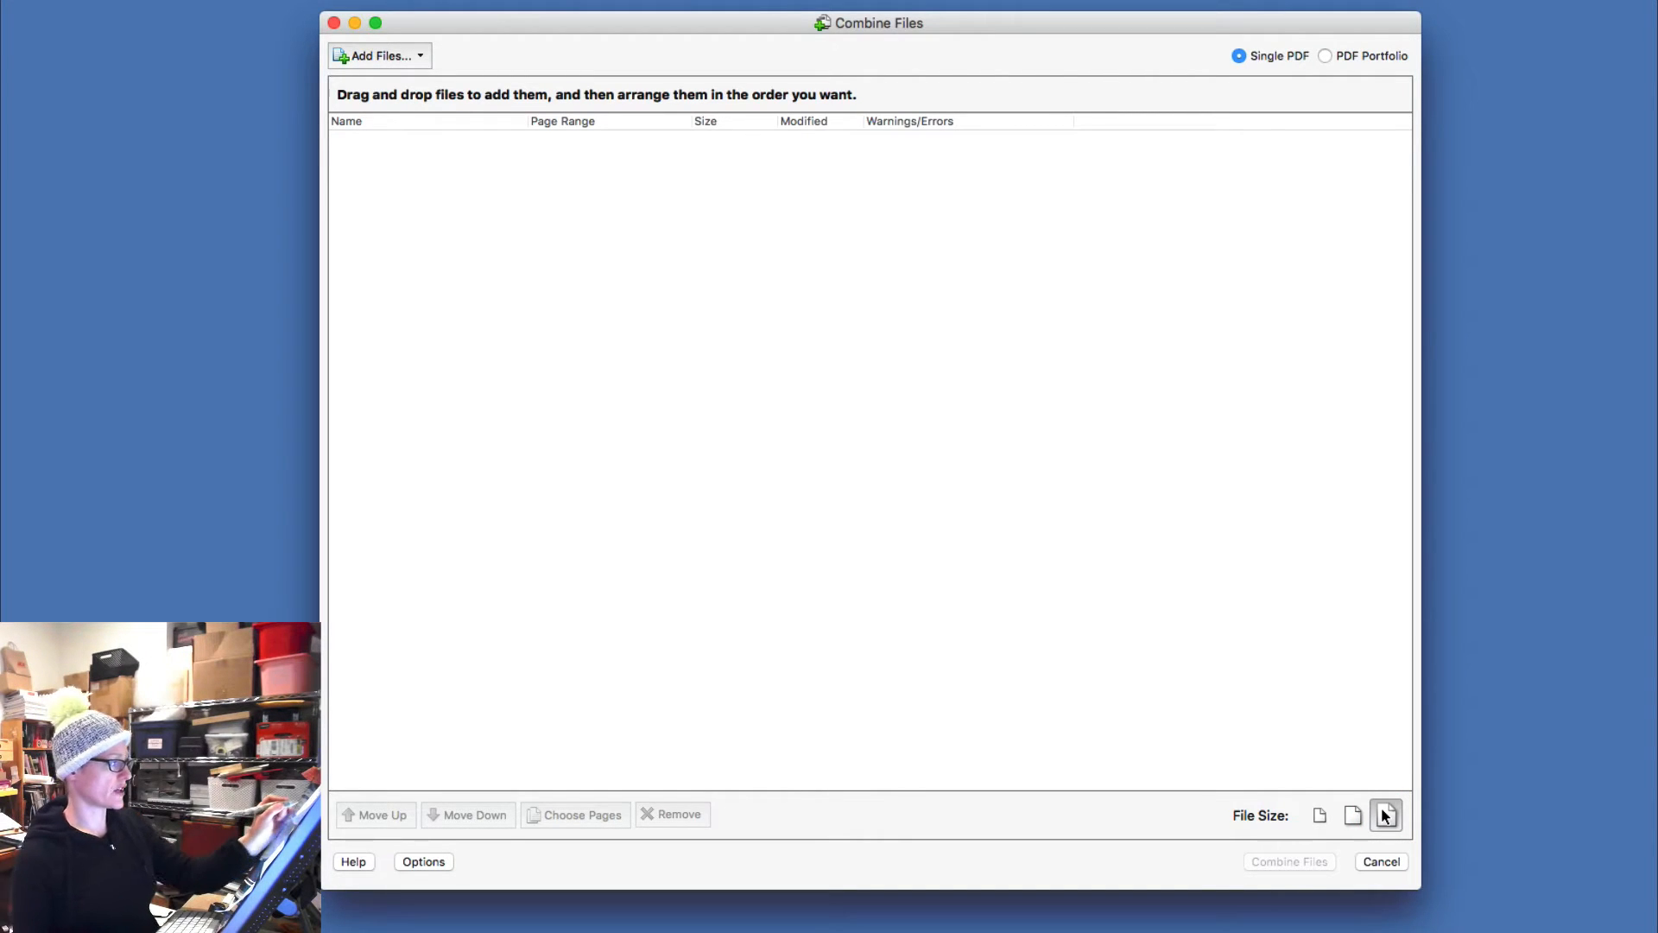
click(1386, 815)
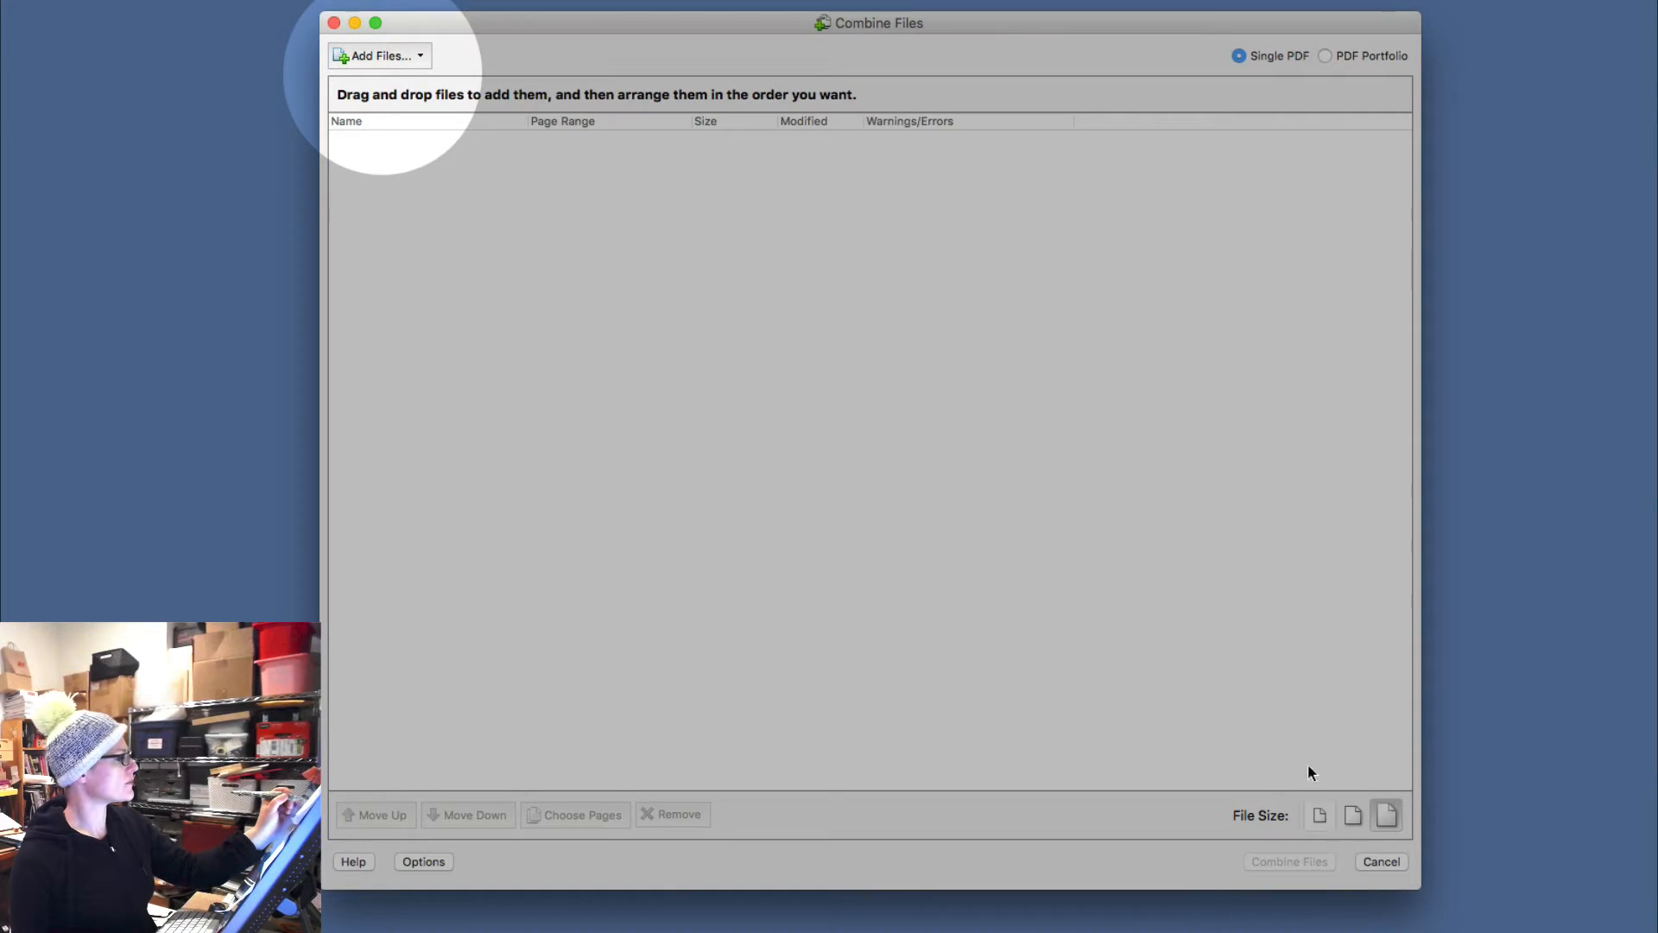
- Add all thirty mug artwork JPGs from 021117, excluding the PDF, to Combine Files
click(378, 56)
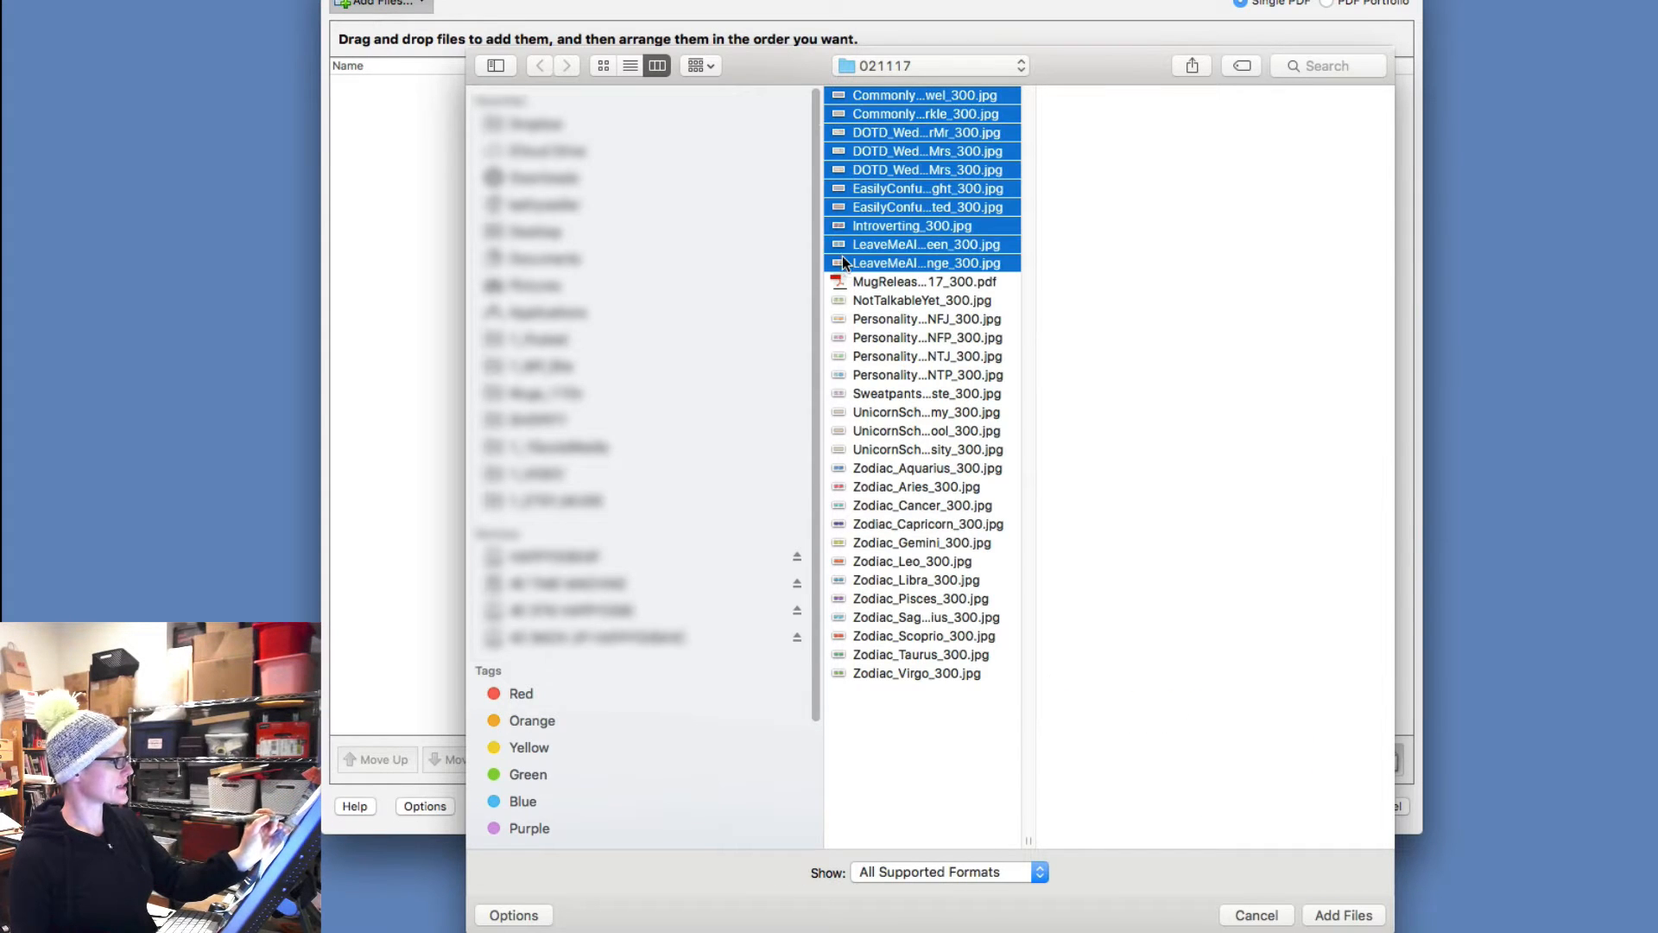
click(922, 299)
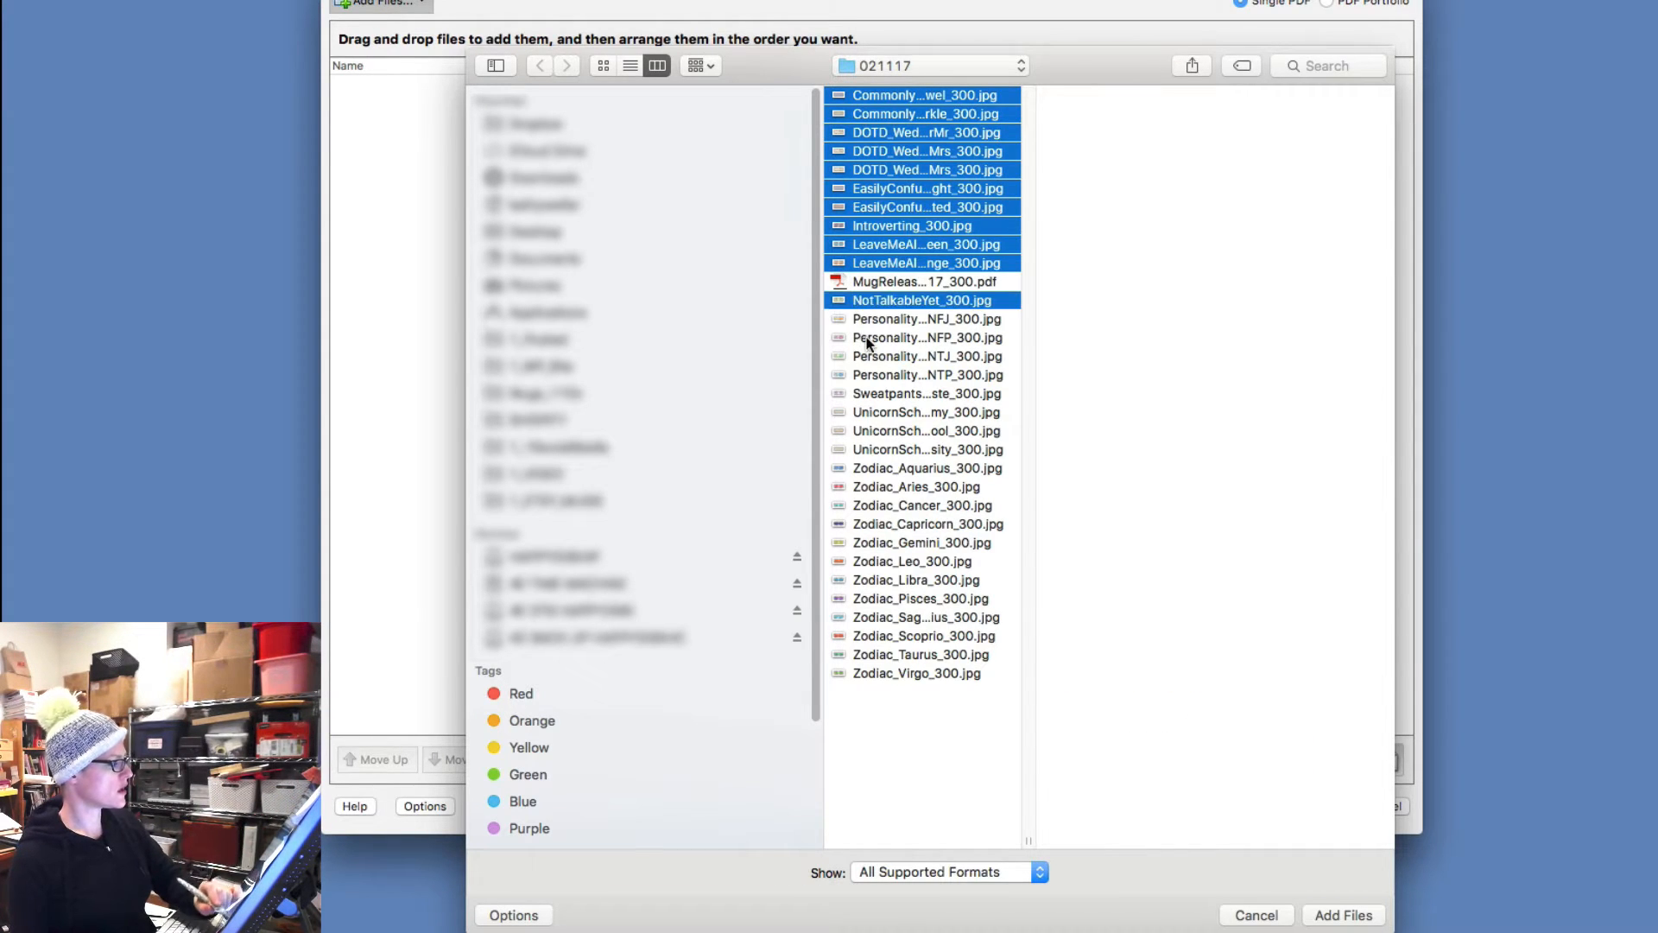
click(917, 673)
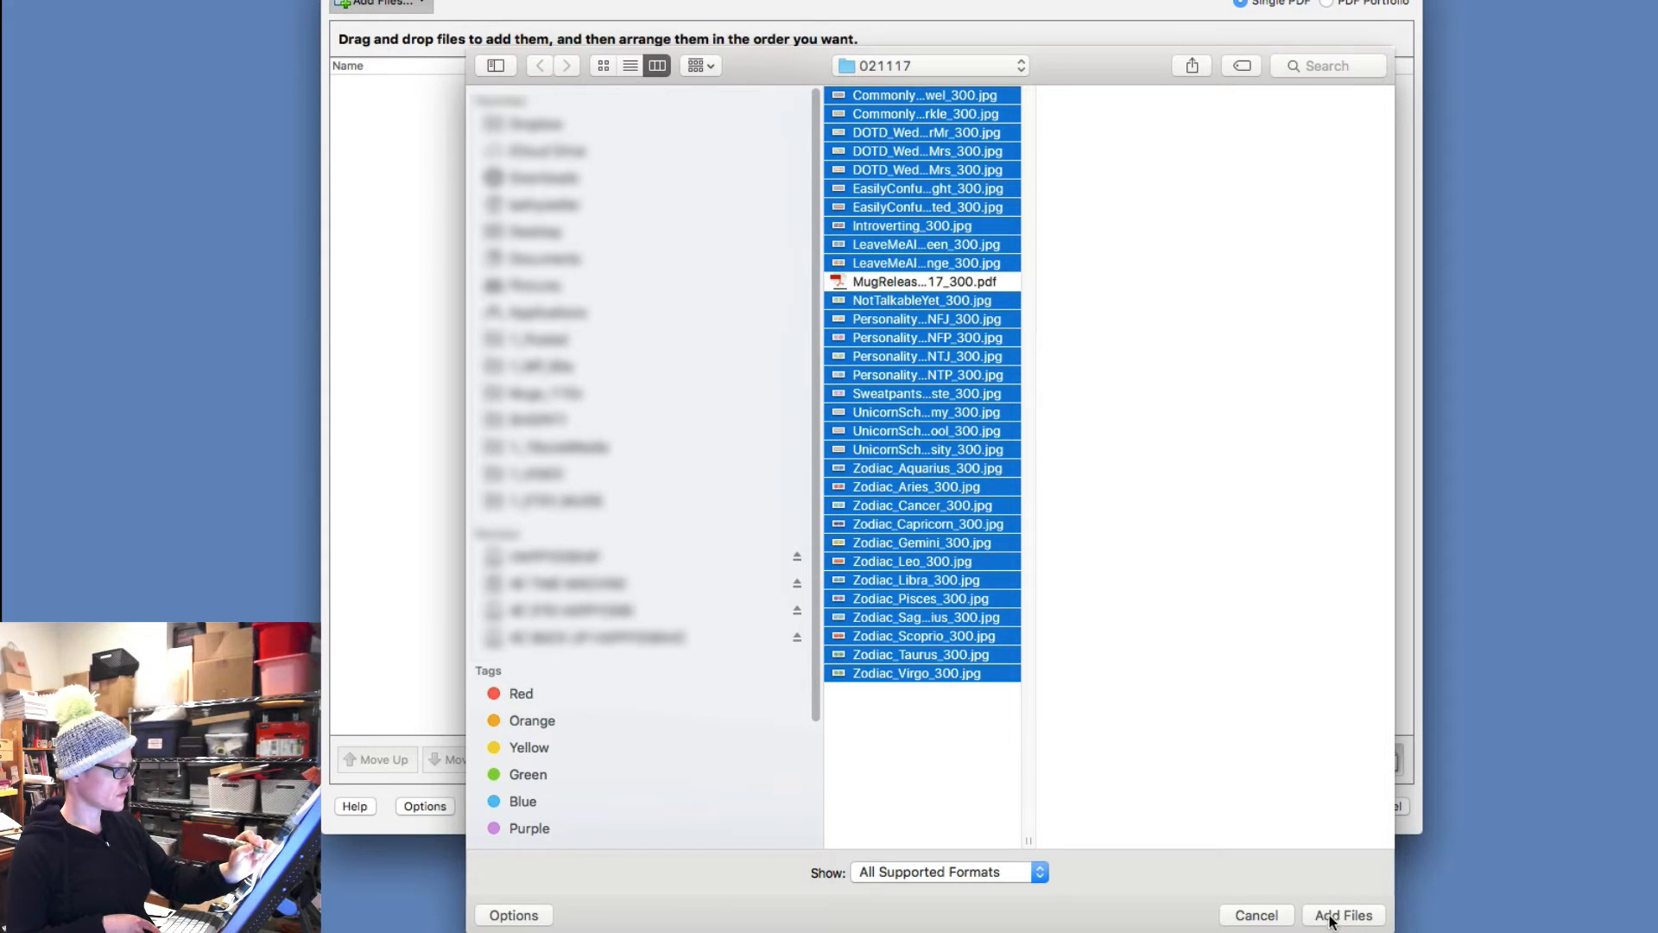
click(1344, 915)
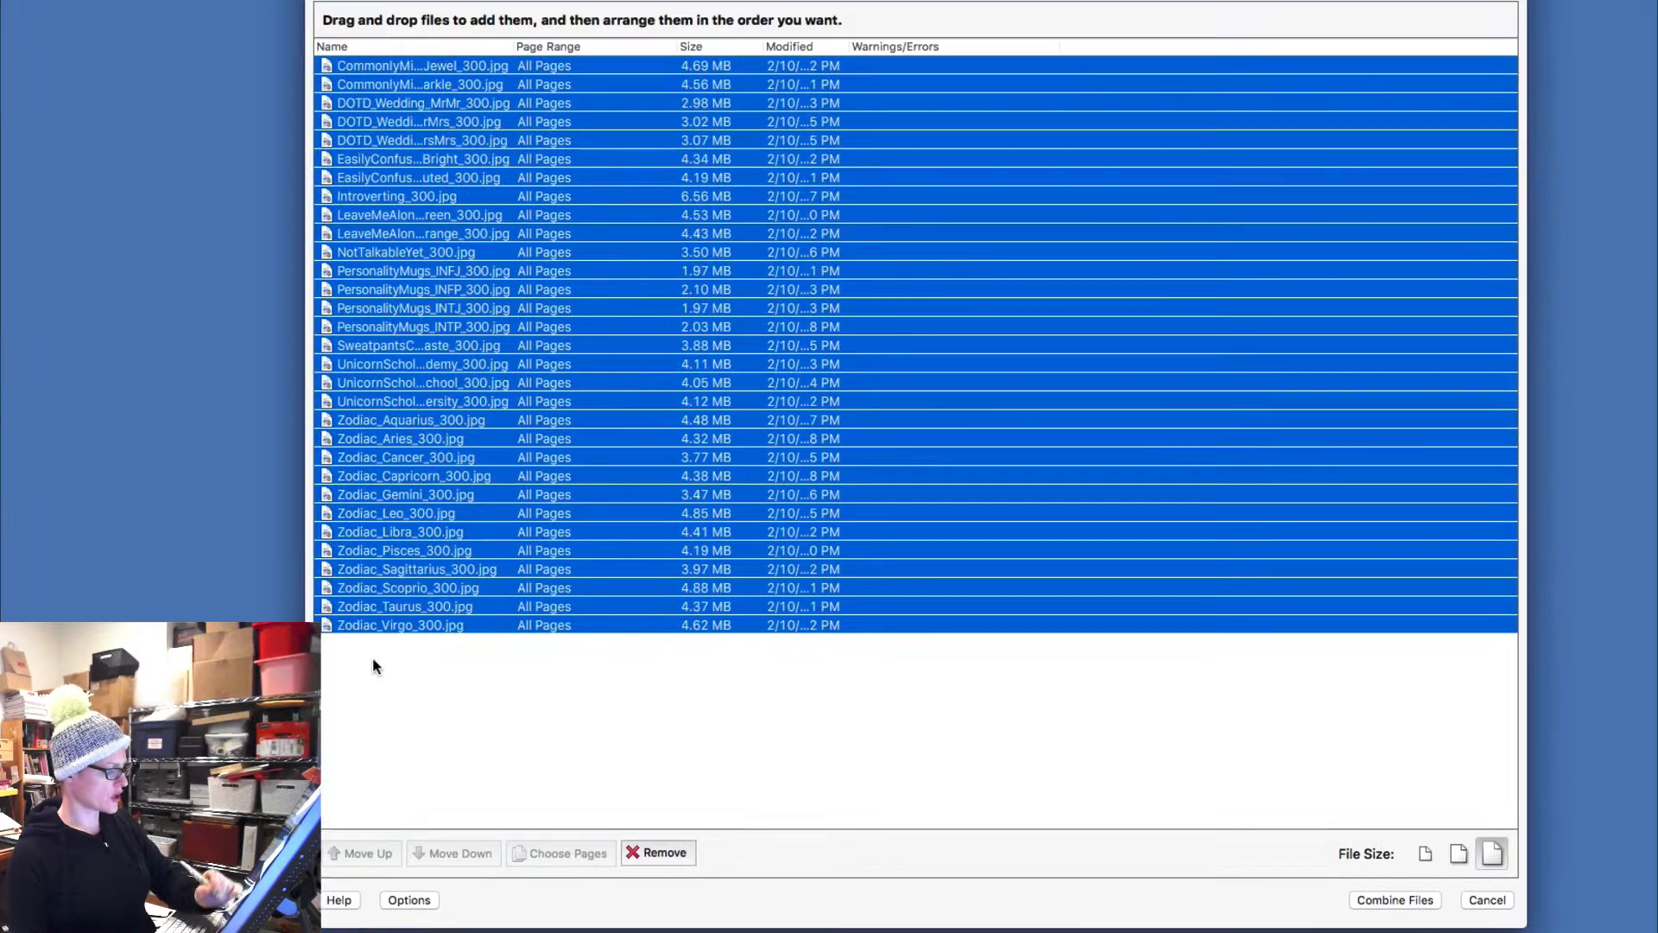
- Move Introverting_300.jpg and both LeaveMeAlone images to the end, after Zodiac_Virgo
click(373, 666)
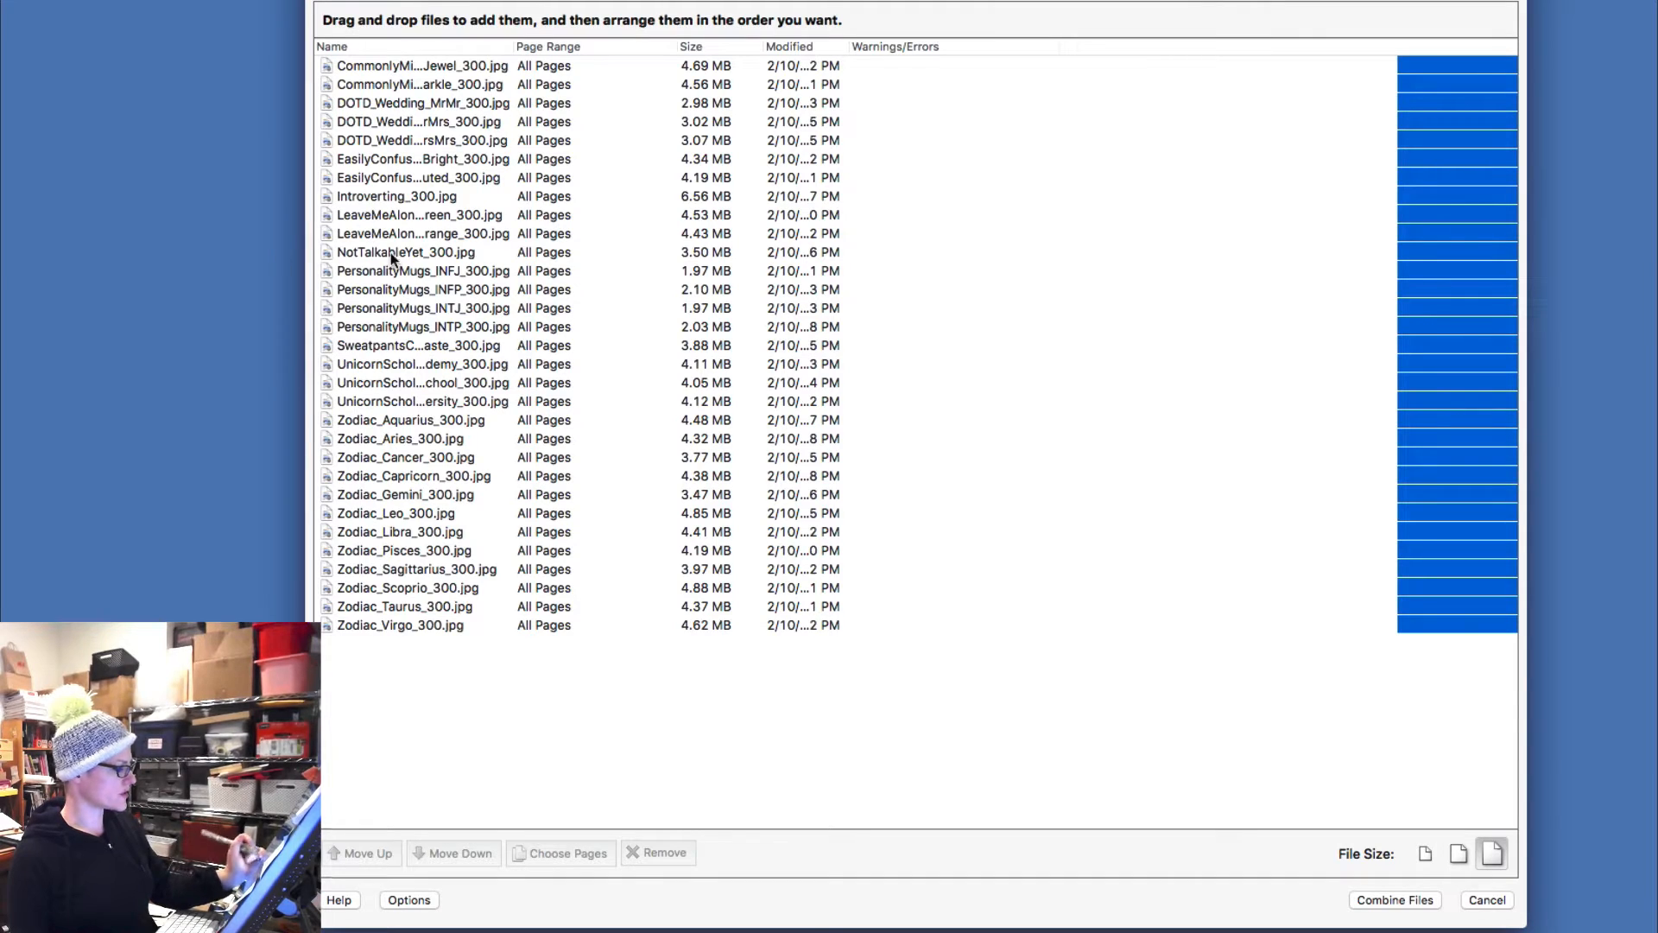
mouse_move(344, 426)
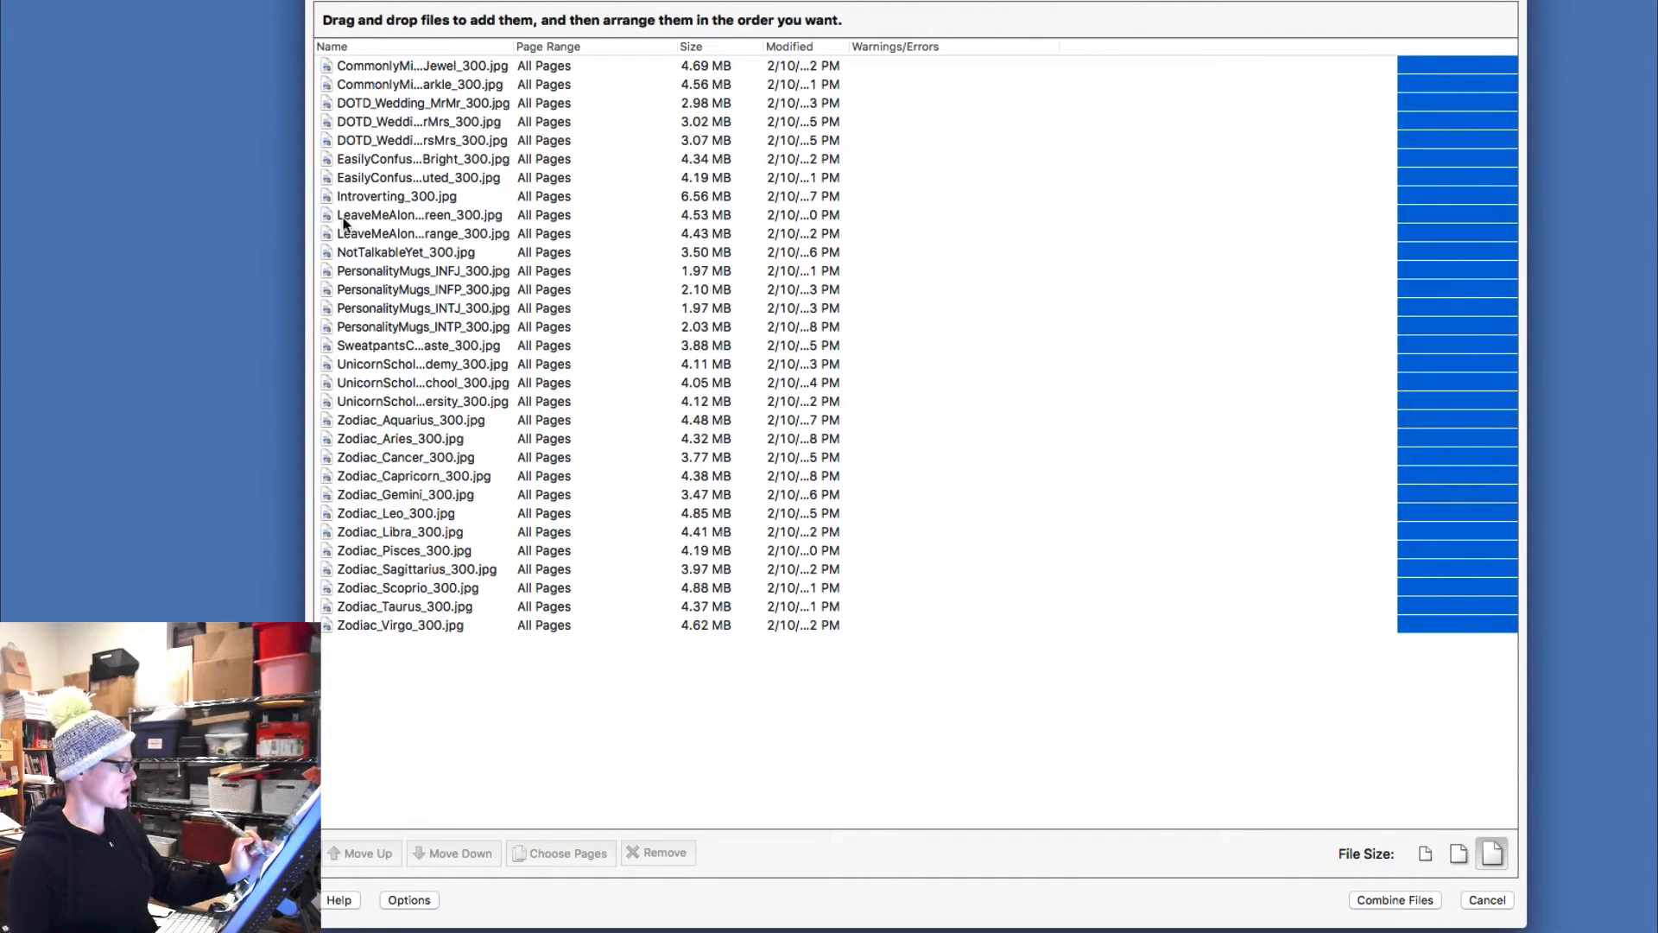
click(396, 197)
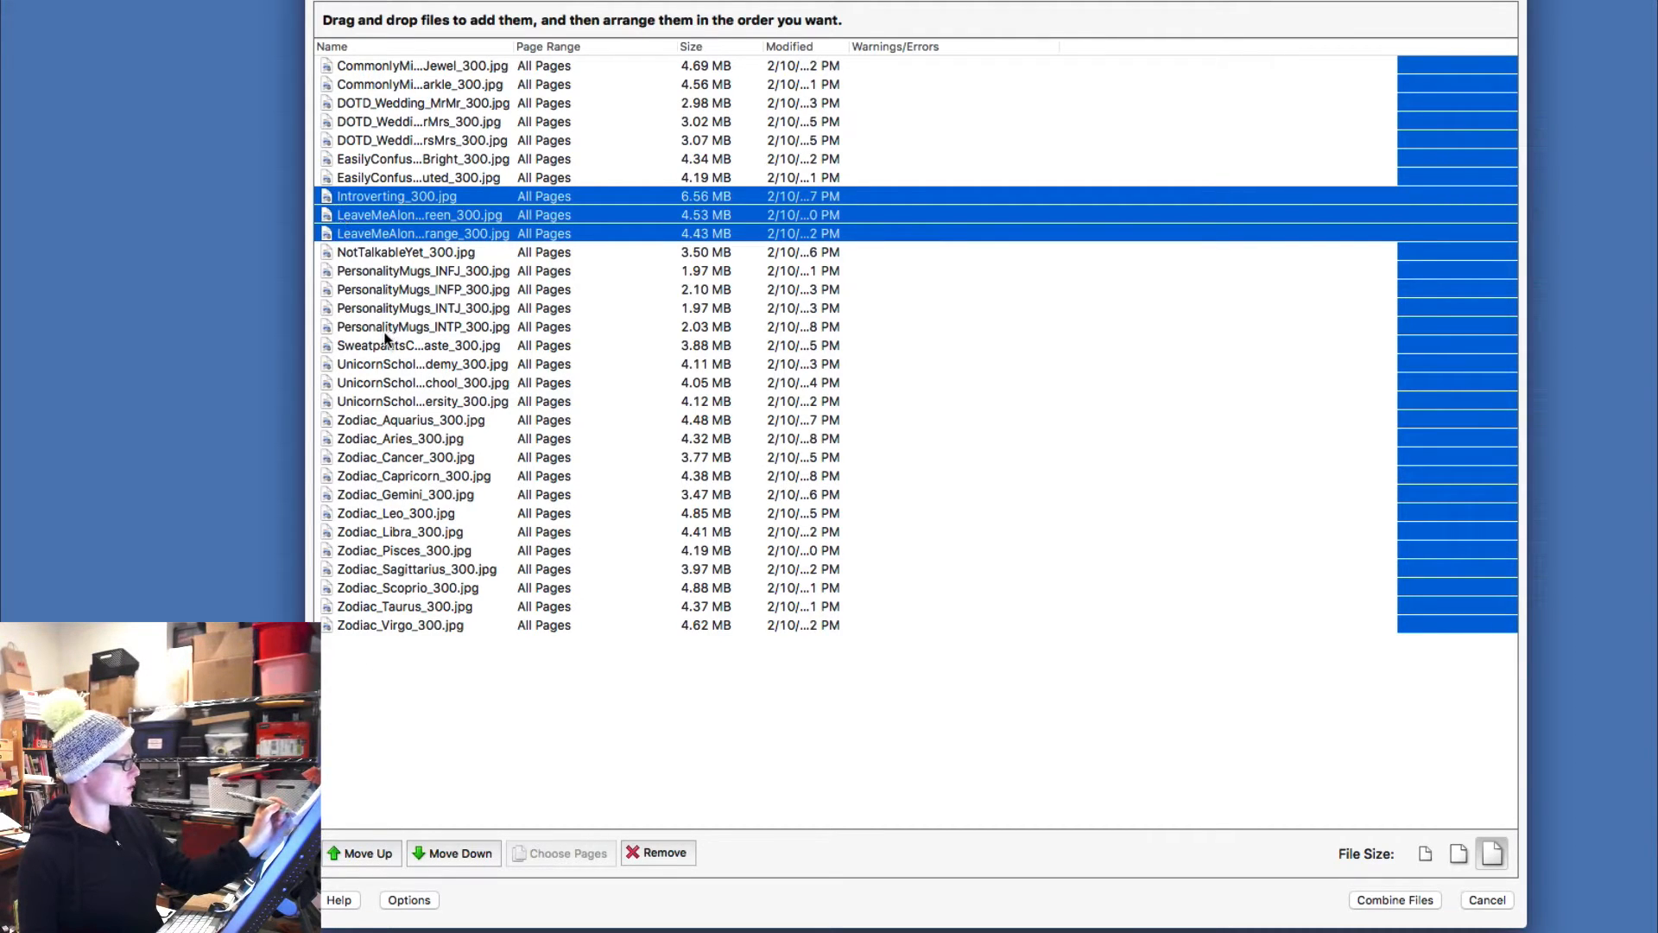
click(397, 196)
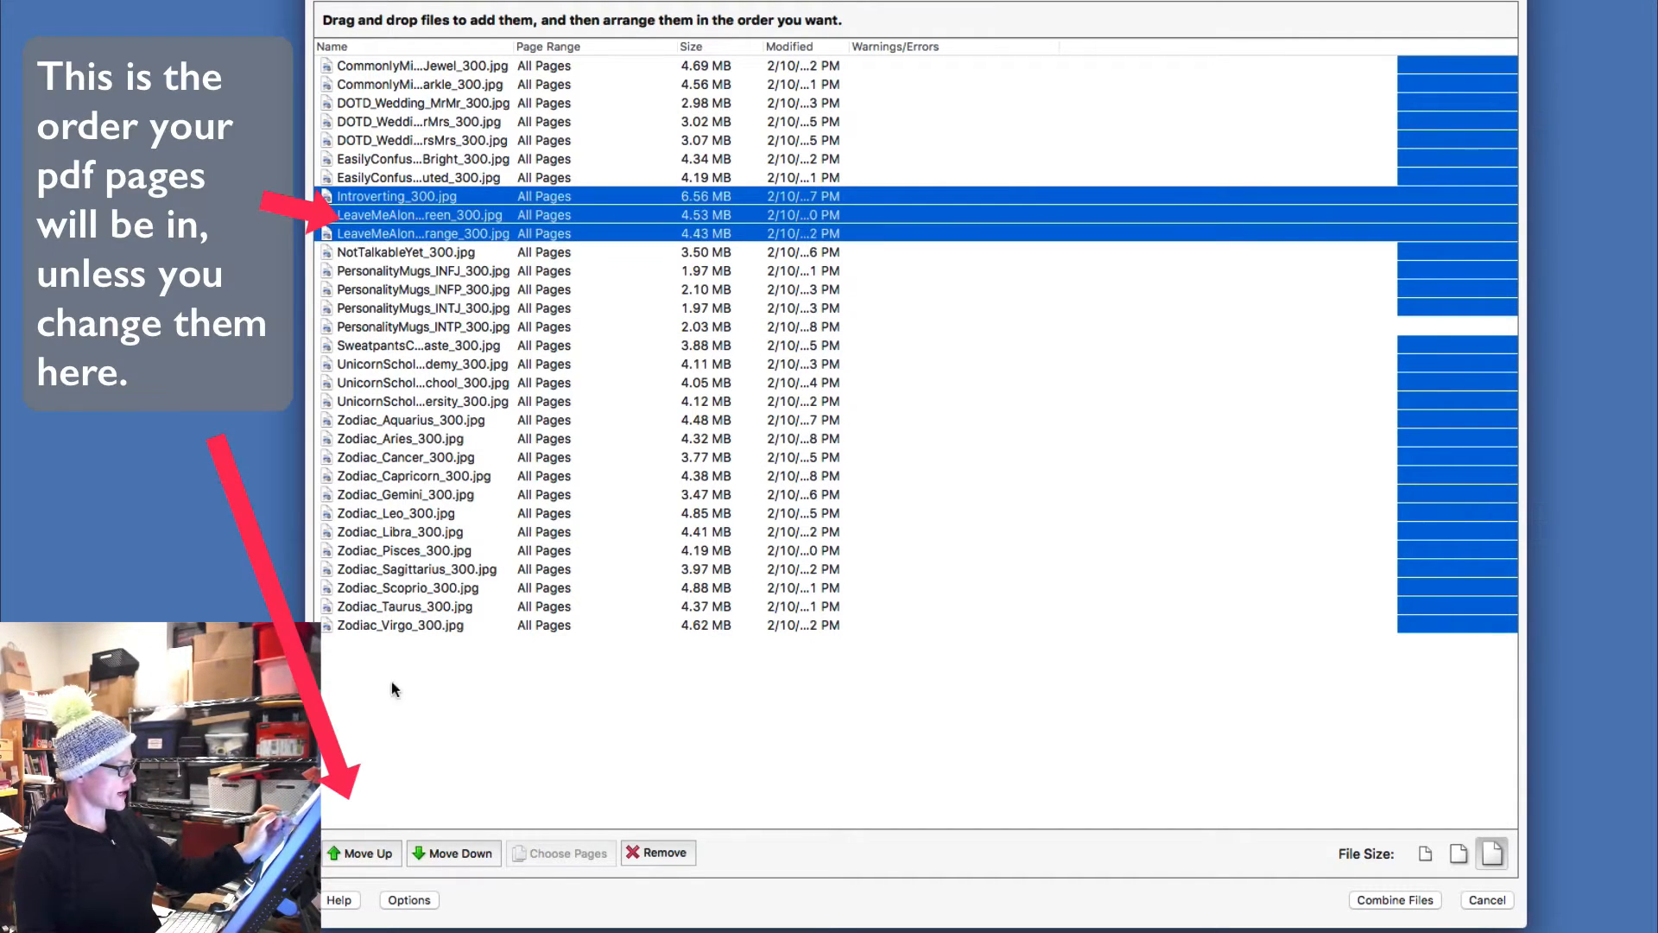
click(460, 852)
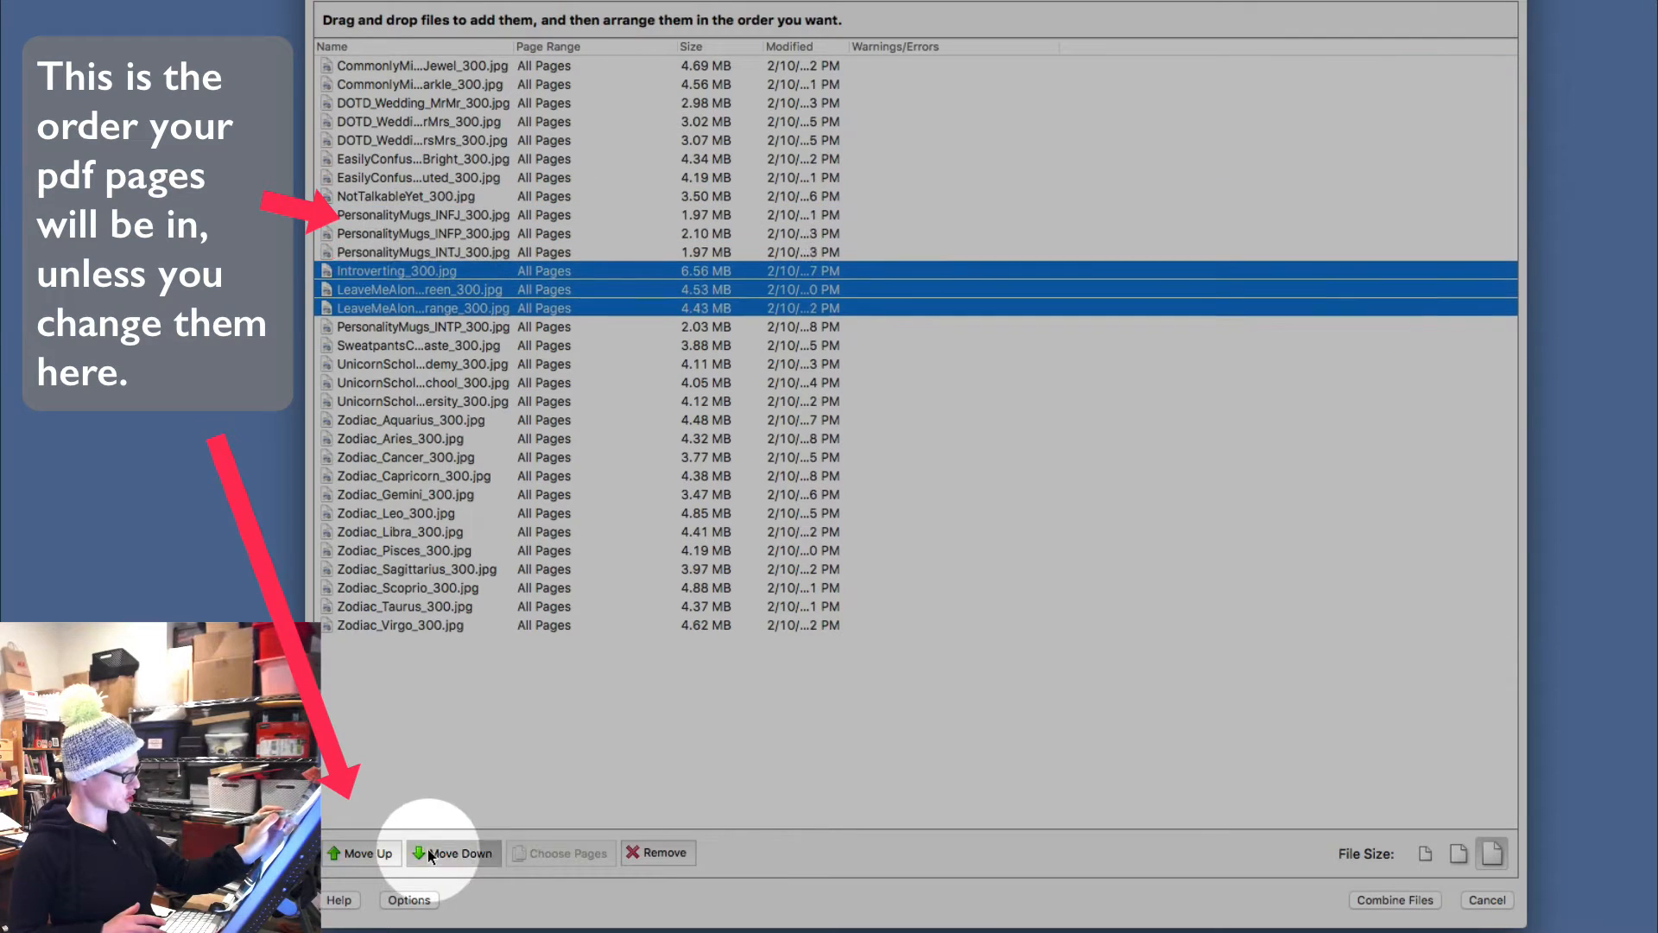
click(452, 852)
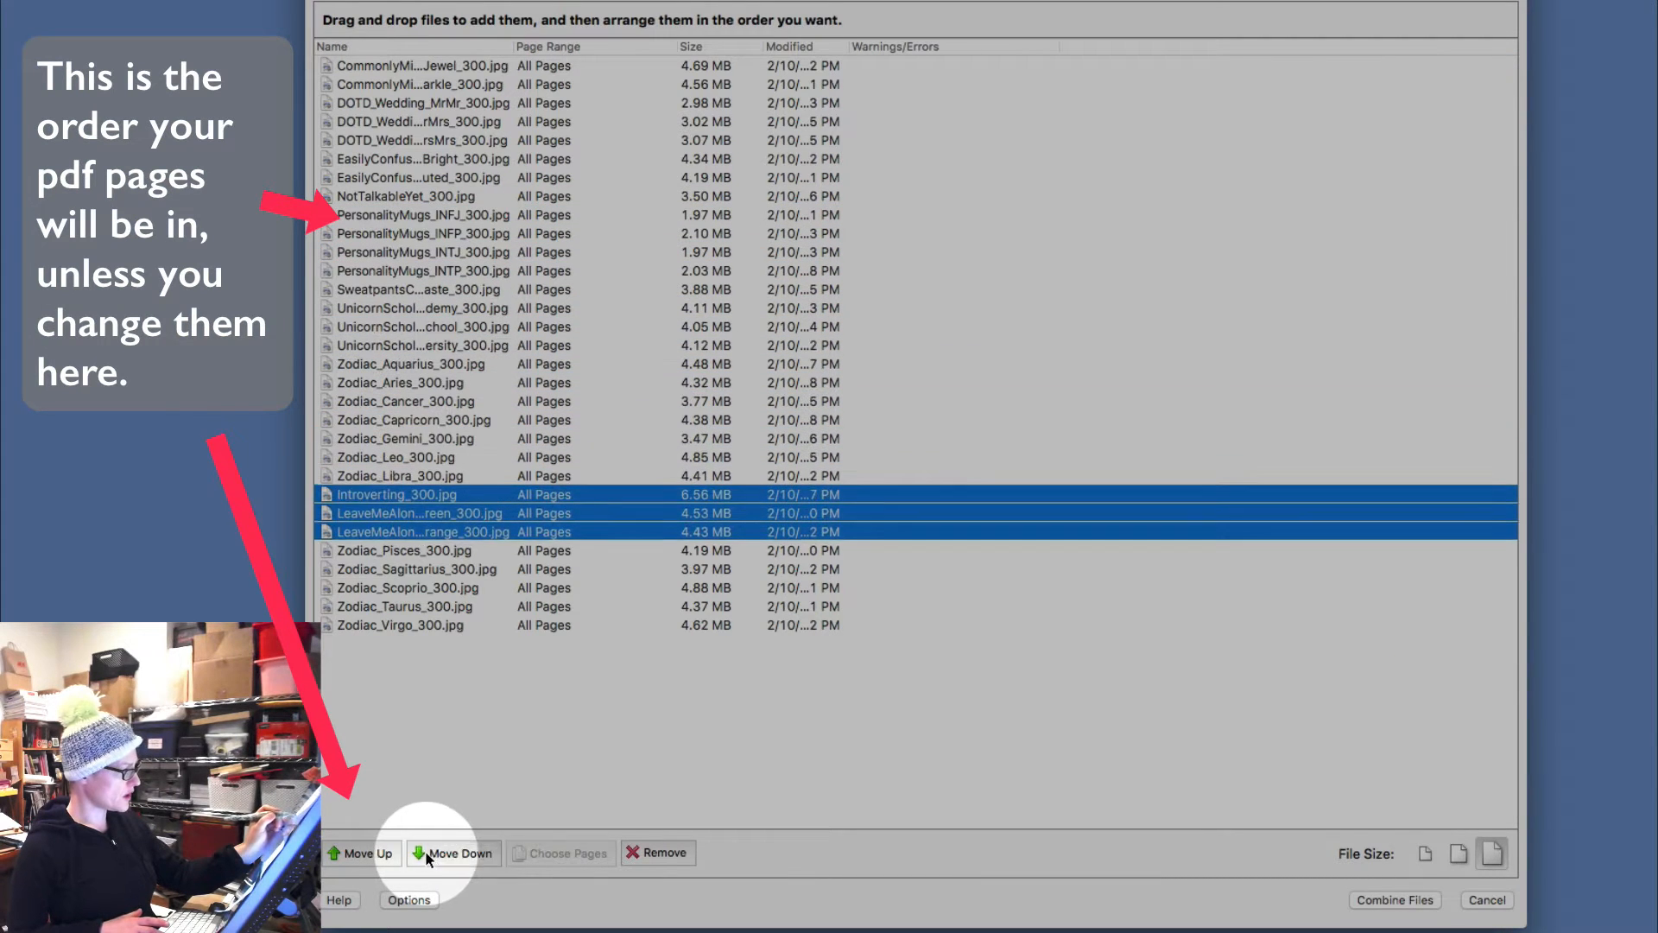
click(459, 853)
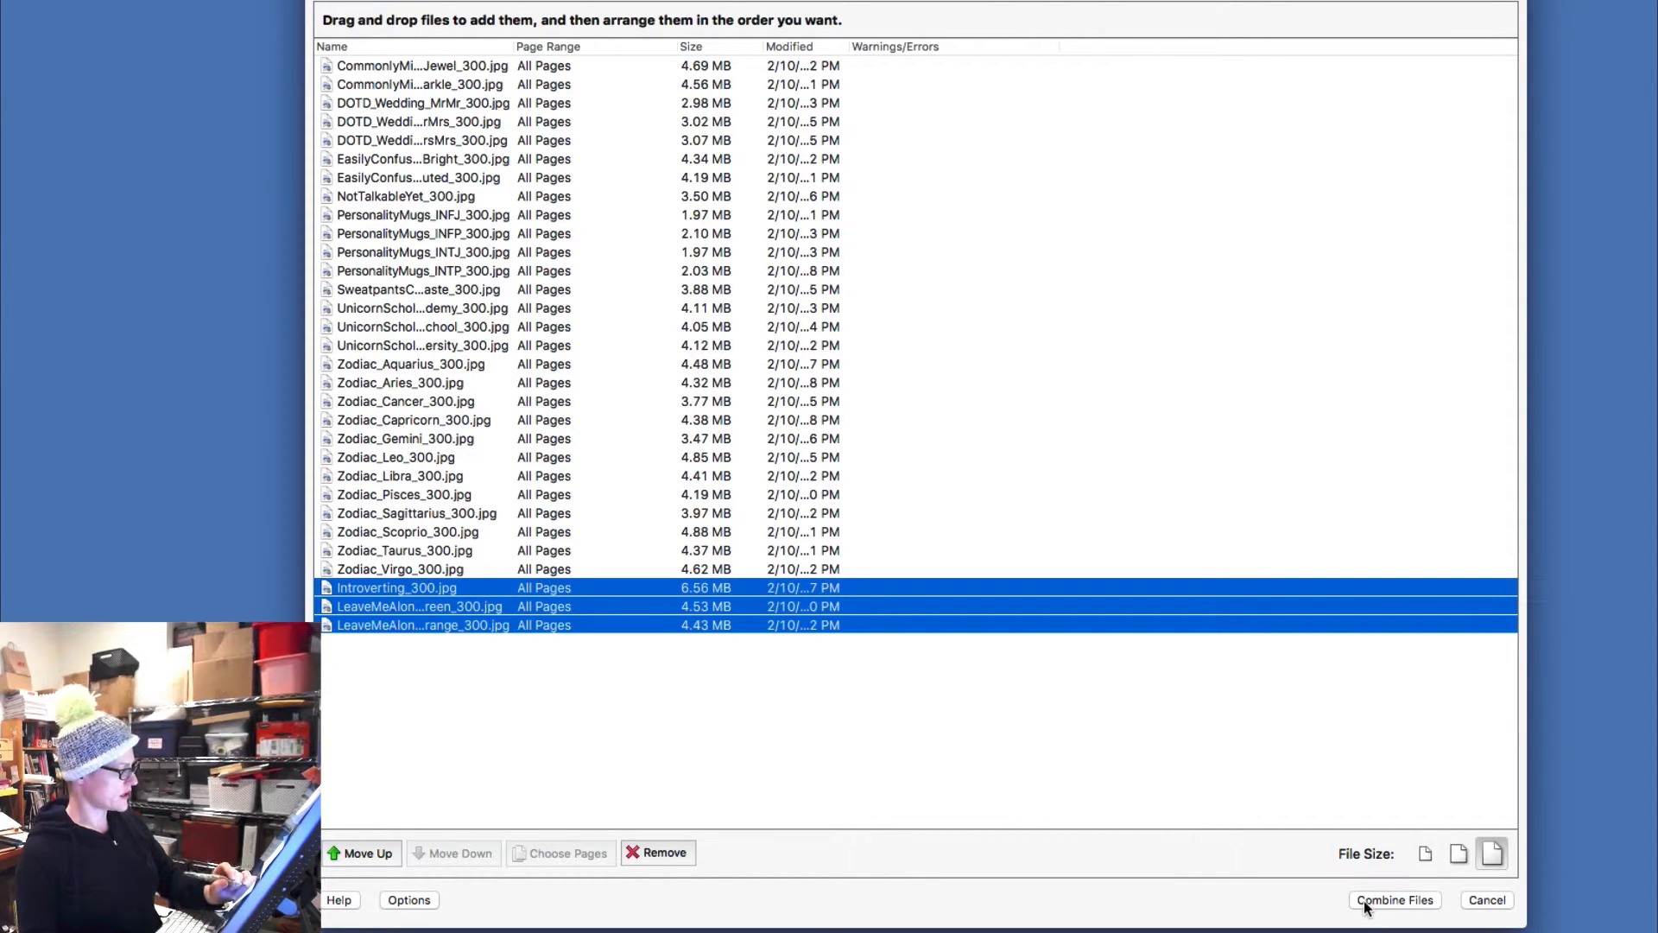
- Combine the thirty listed mug images into one PDF and let conversion run
click(1394, 900)
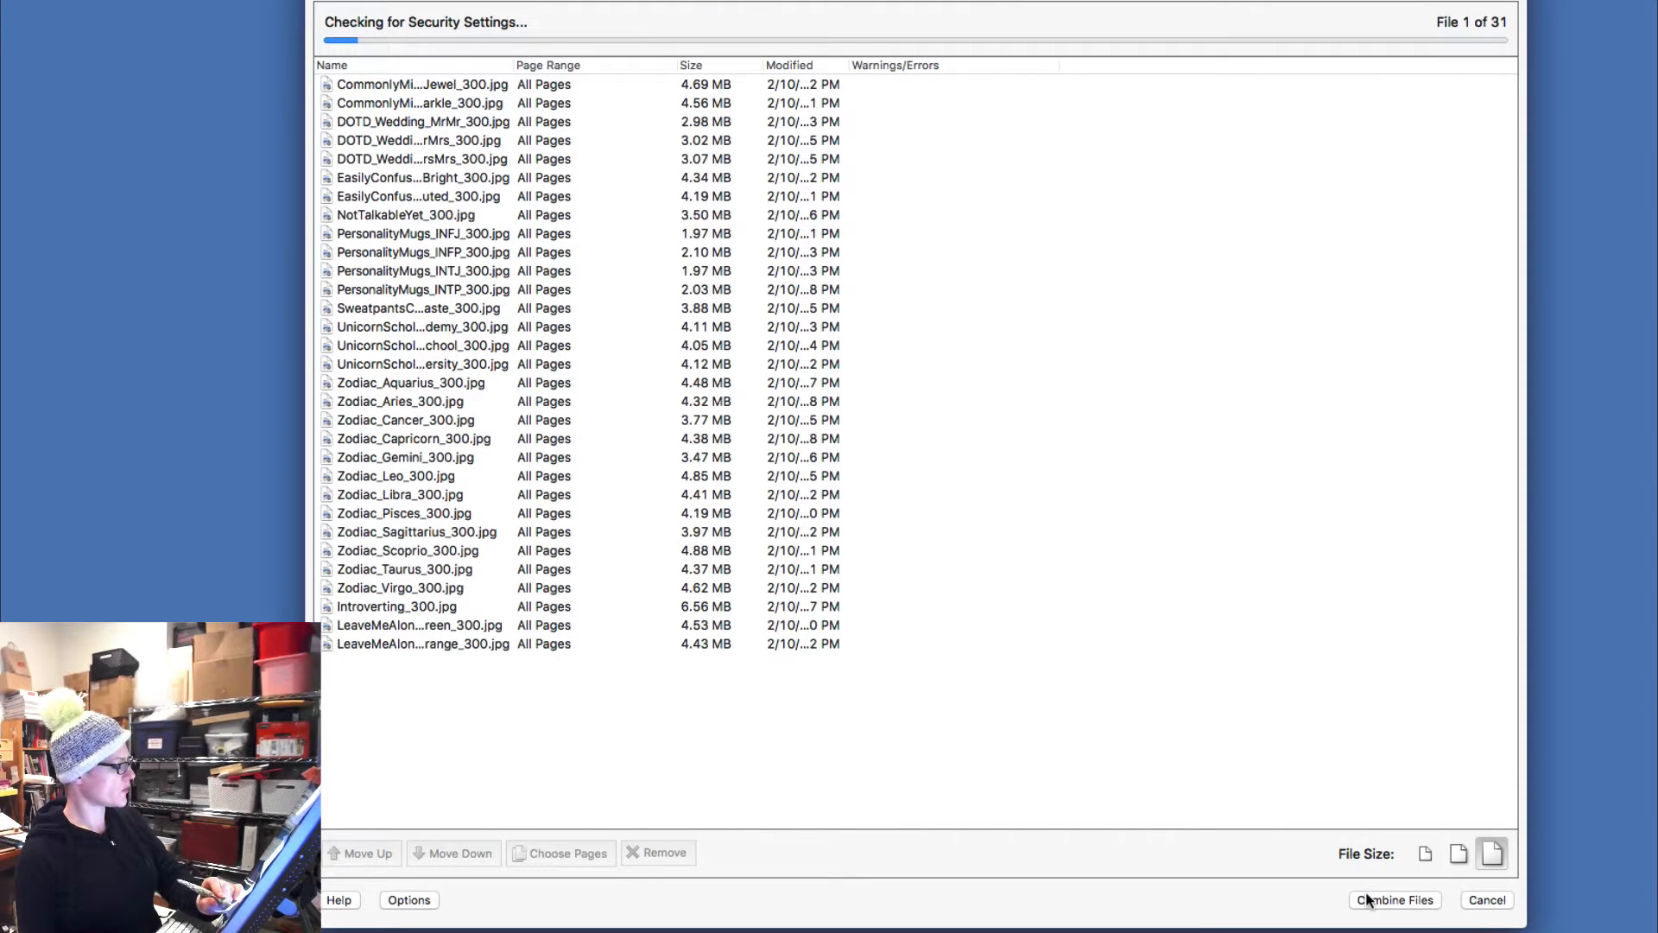
click(1394, 899)
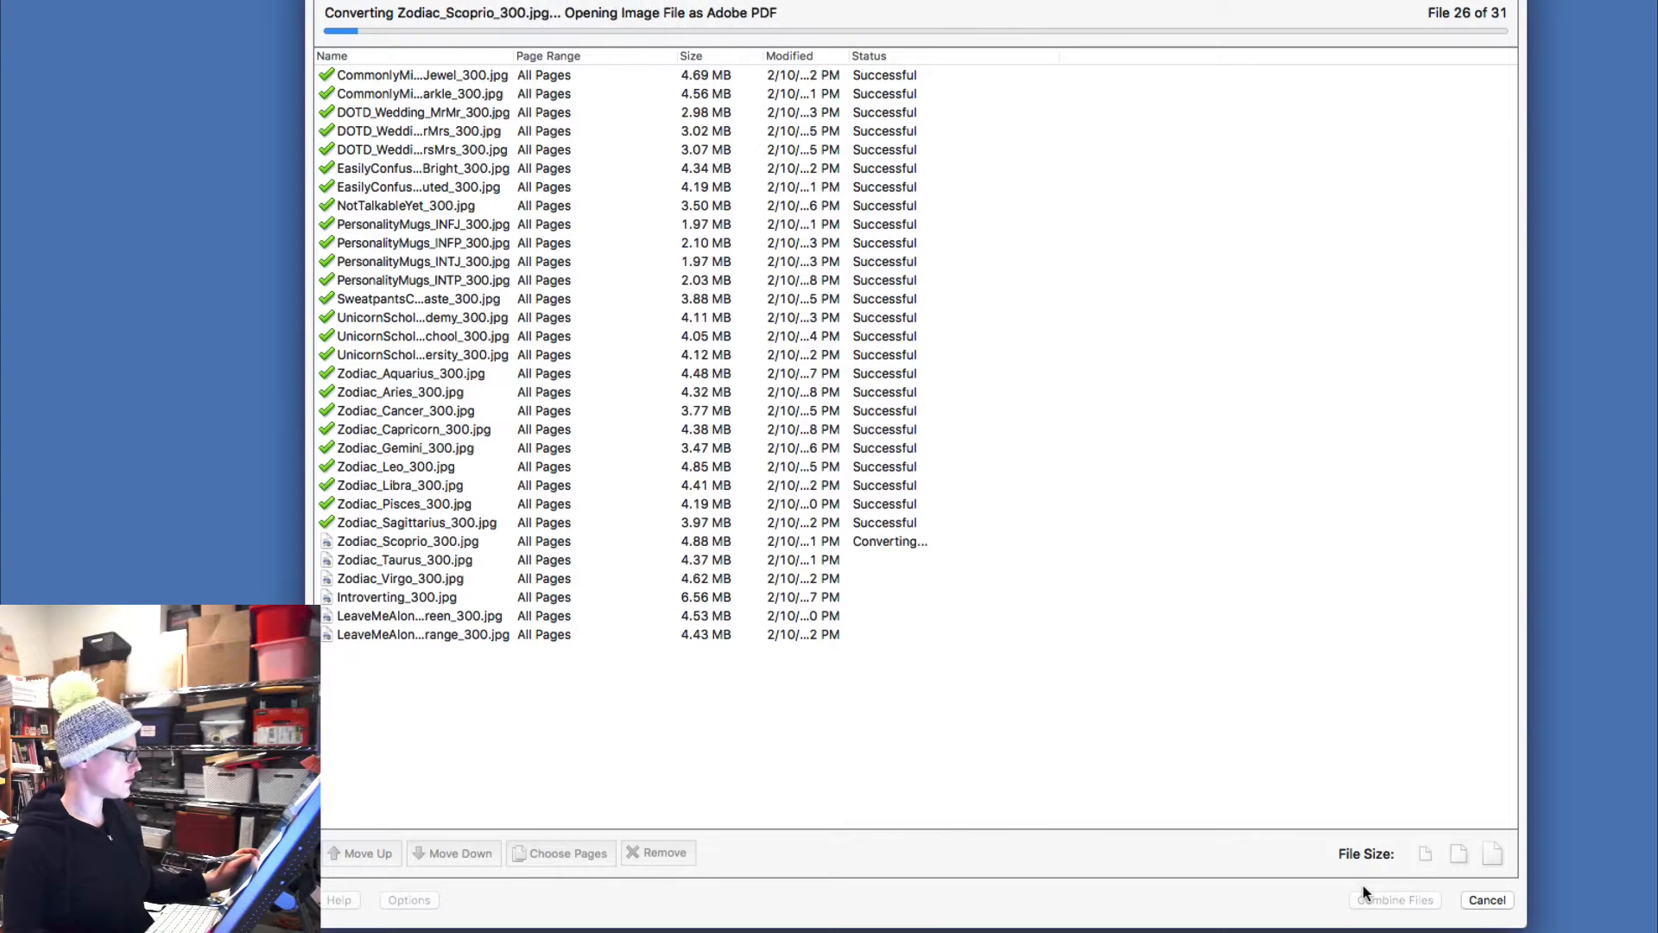
- Save the merged PDF as MugRelease_021117_Test1.pdf, replacing the Binder2 name
click(1393, 899)
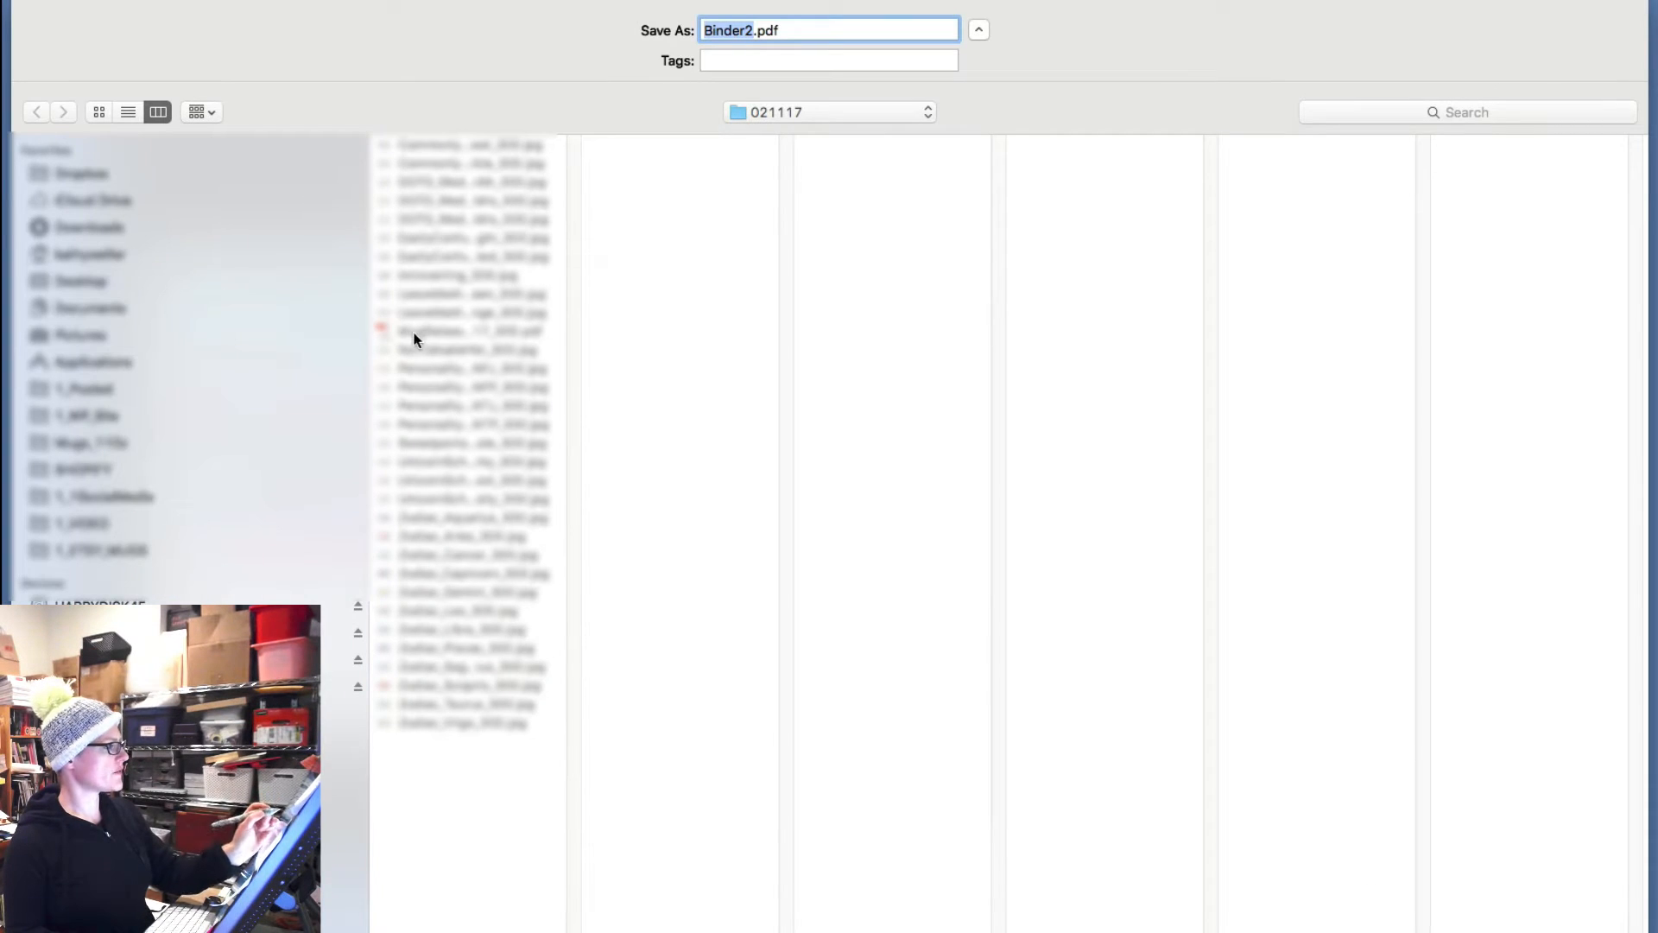
click(746, 30)
text(MugRelease)
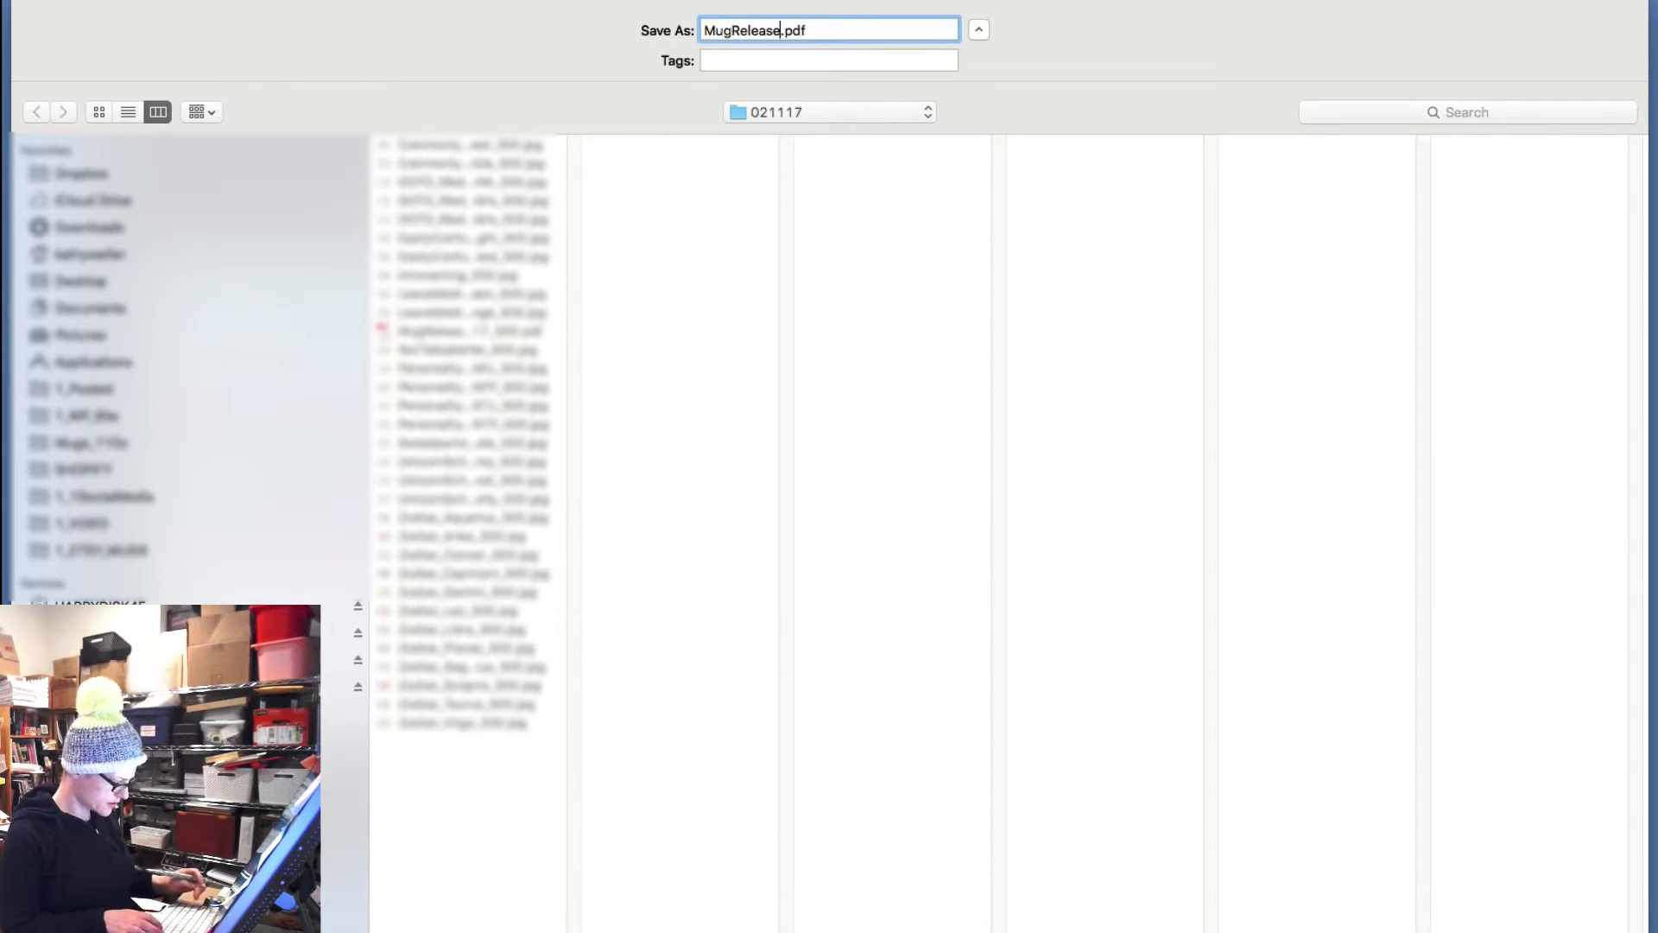
text(_0211)
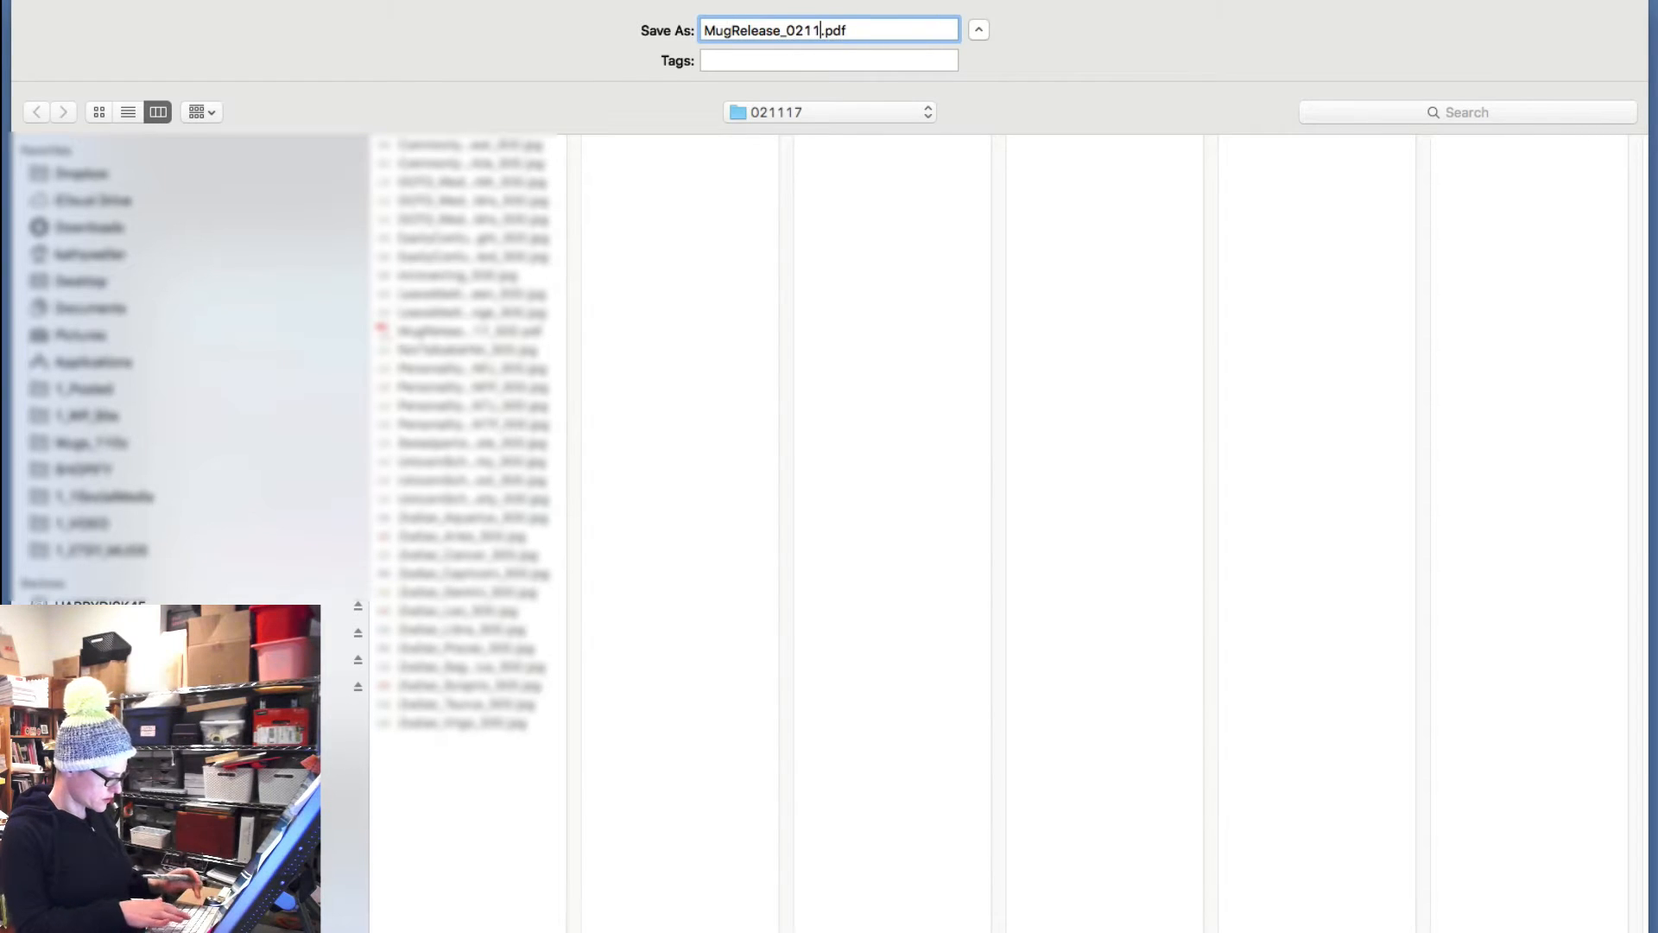
text(117_)
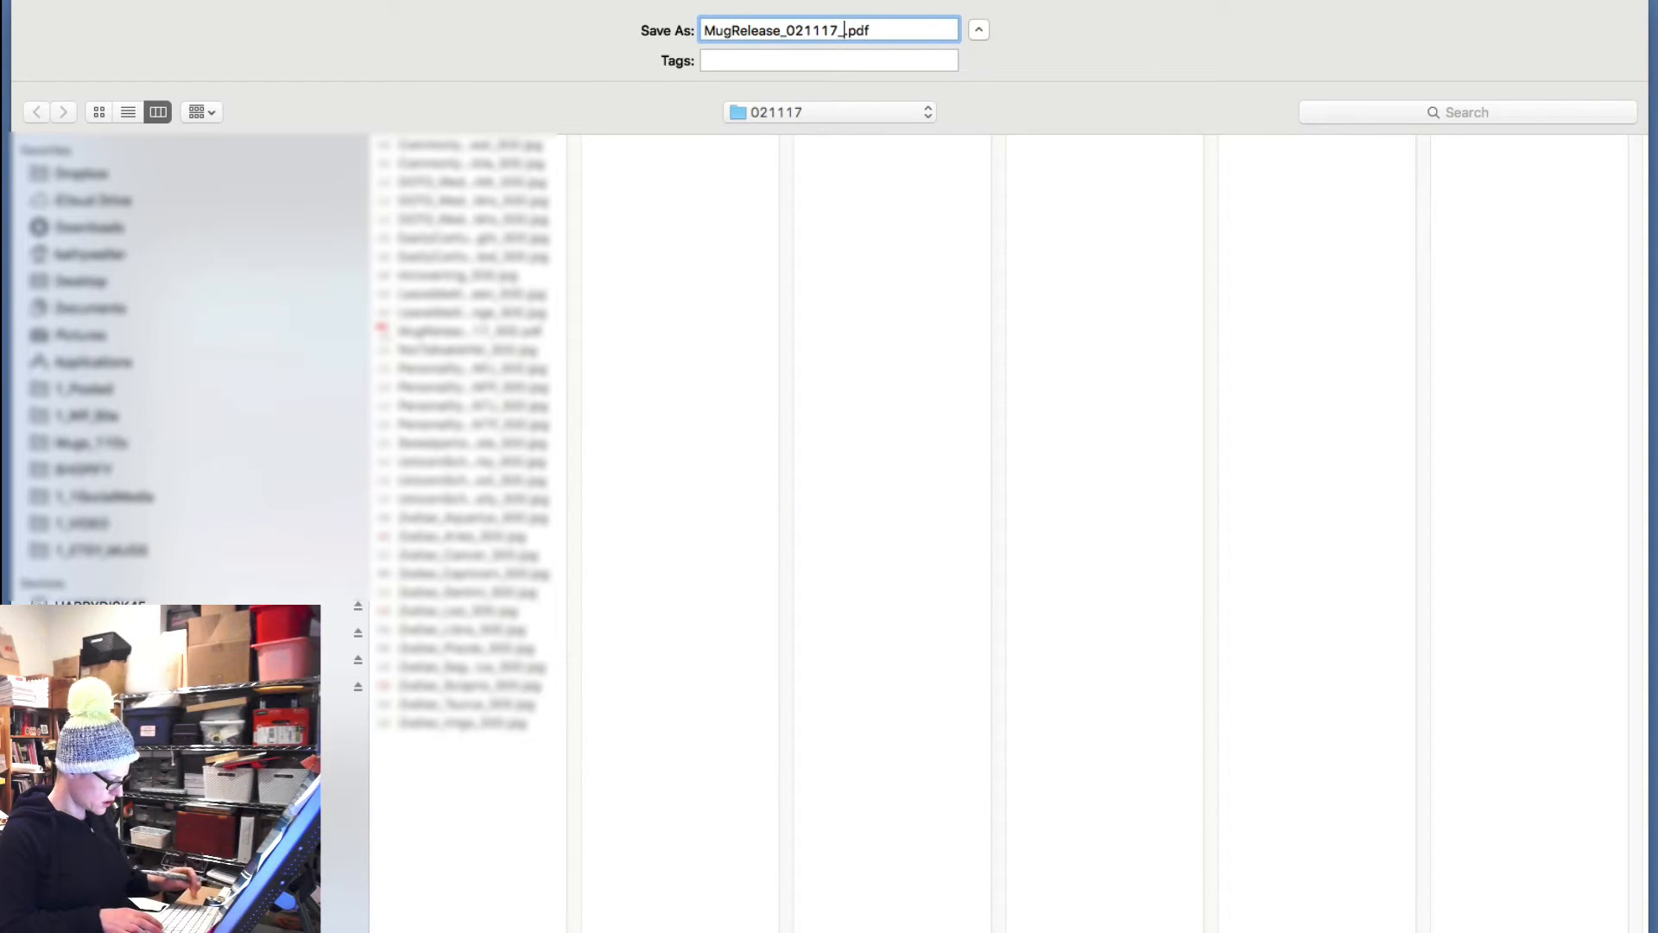
text(Test1)
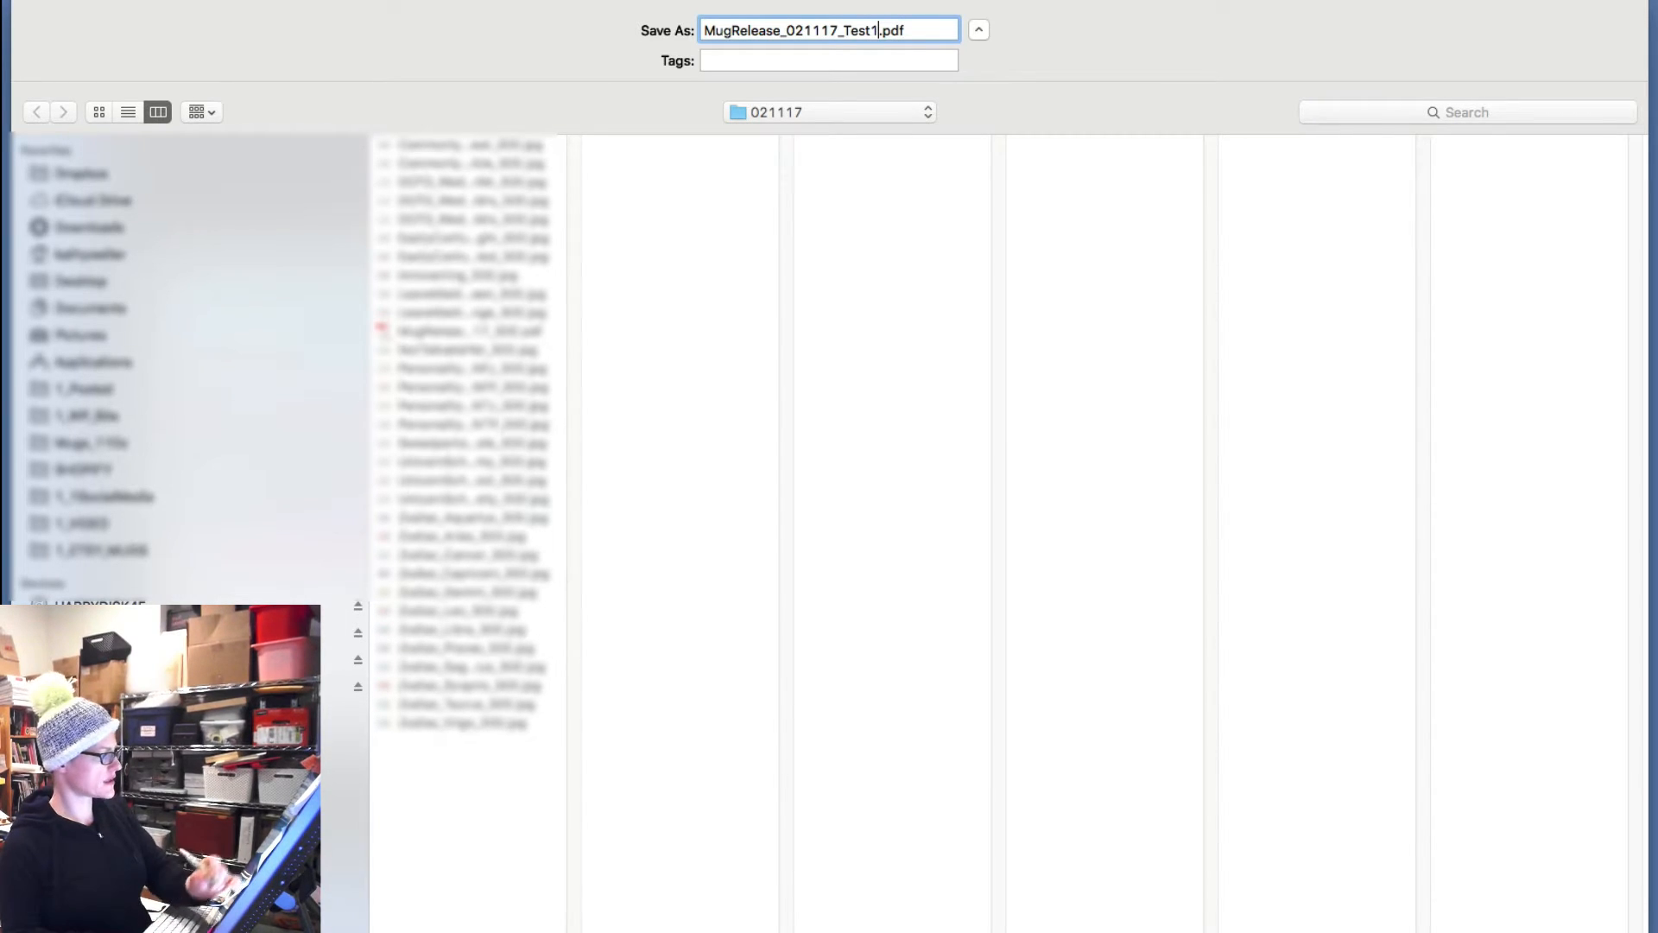
key(Return)
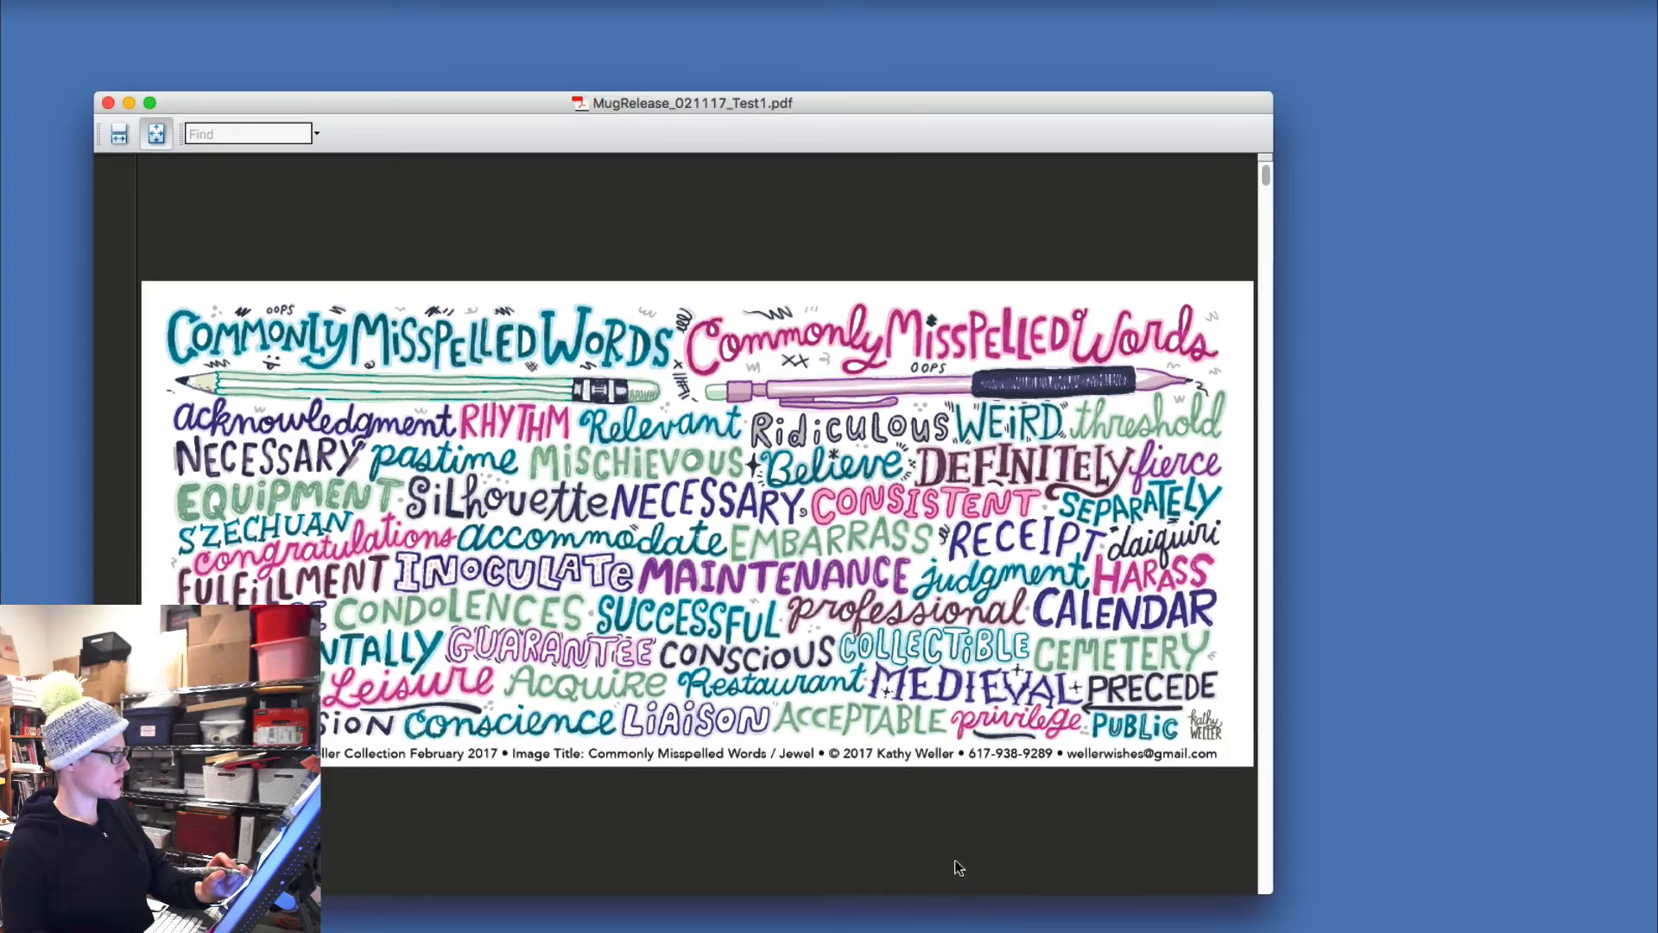
- Page through MugRelease_021117_Test1.pdf to the Capricorn artwork, then close it
scroll(down, 3)
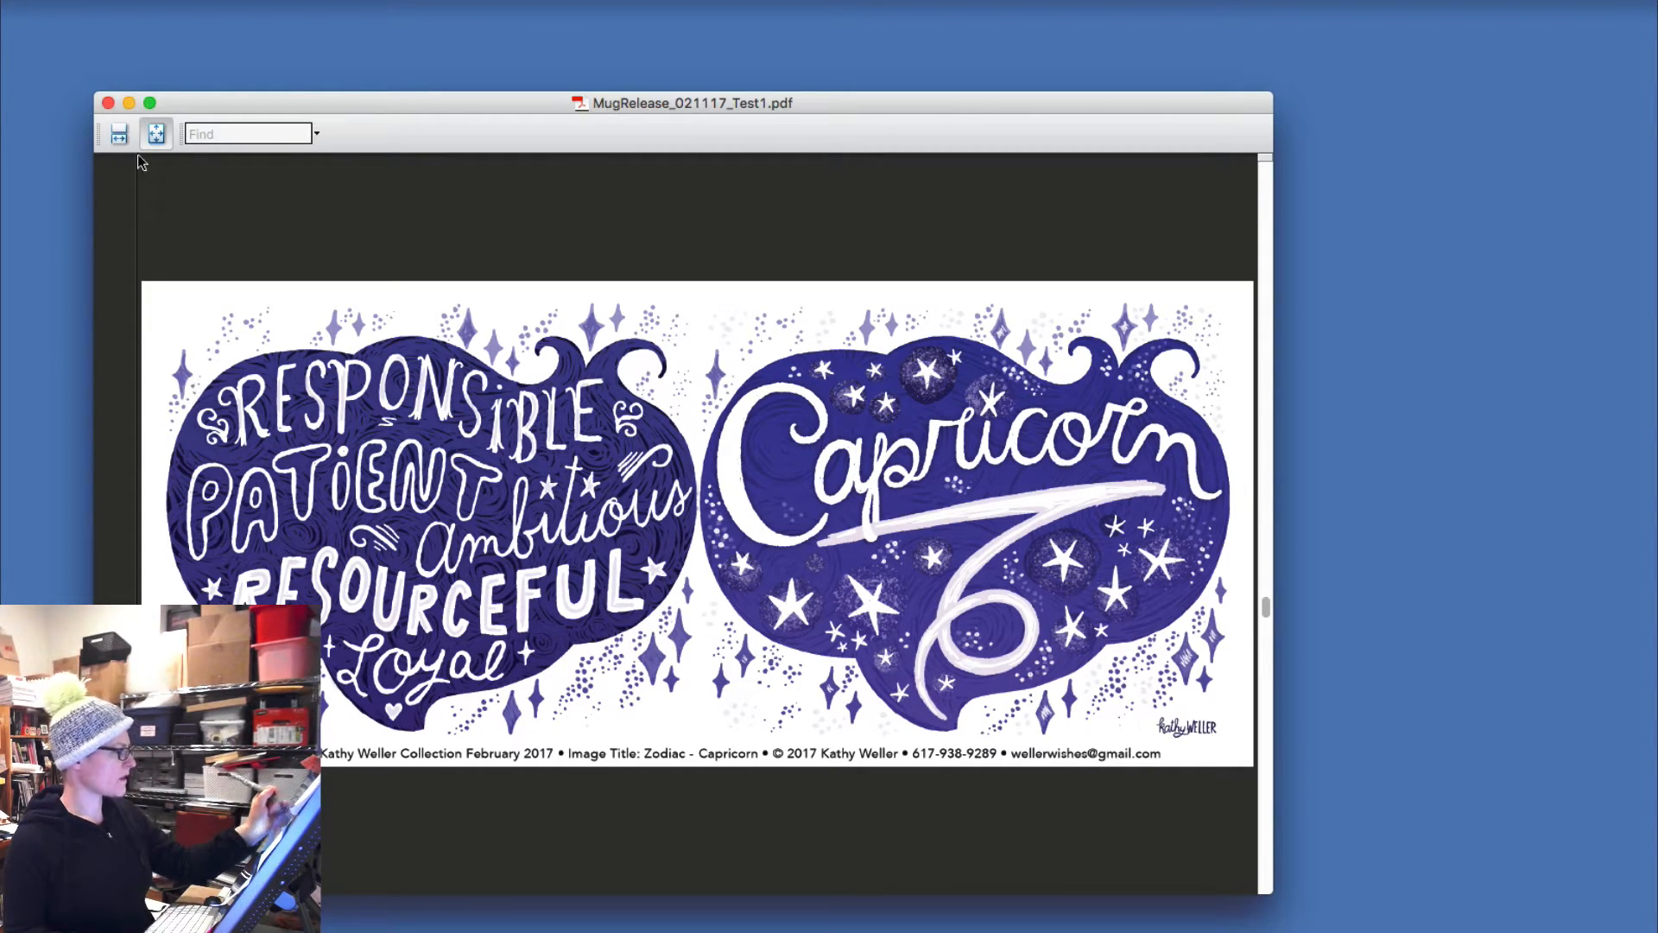
click(107, 103)
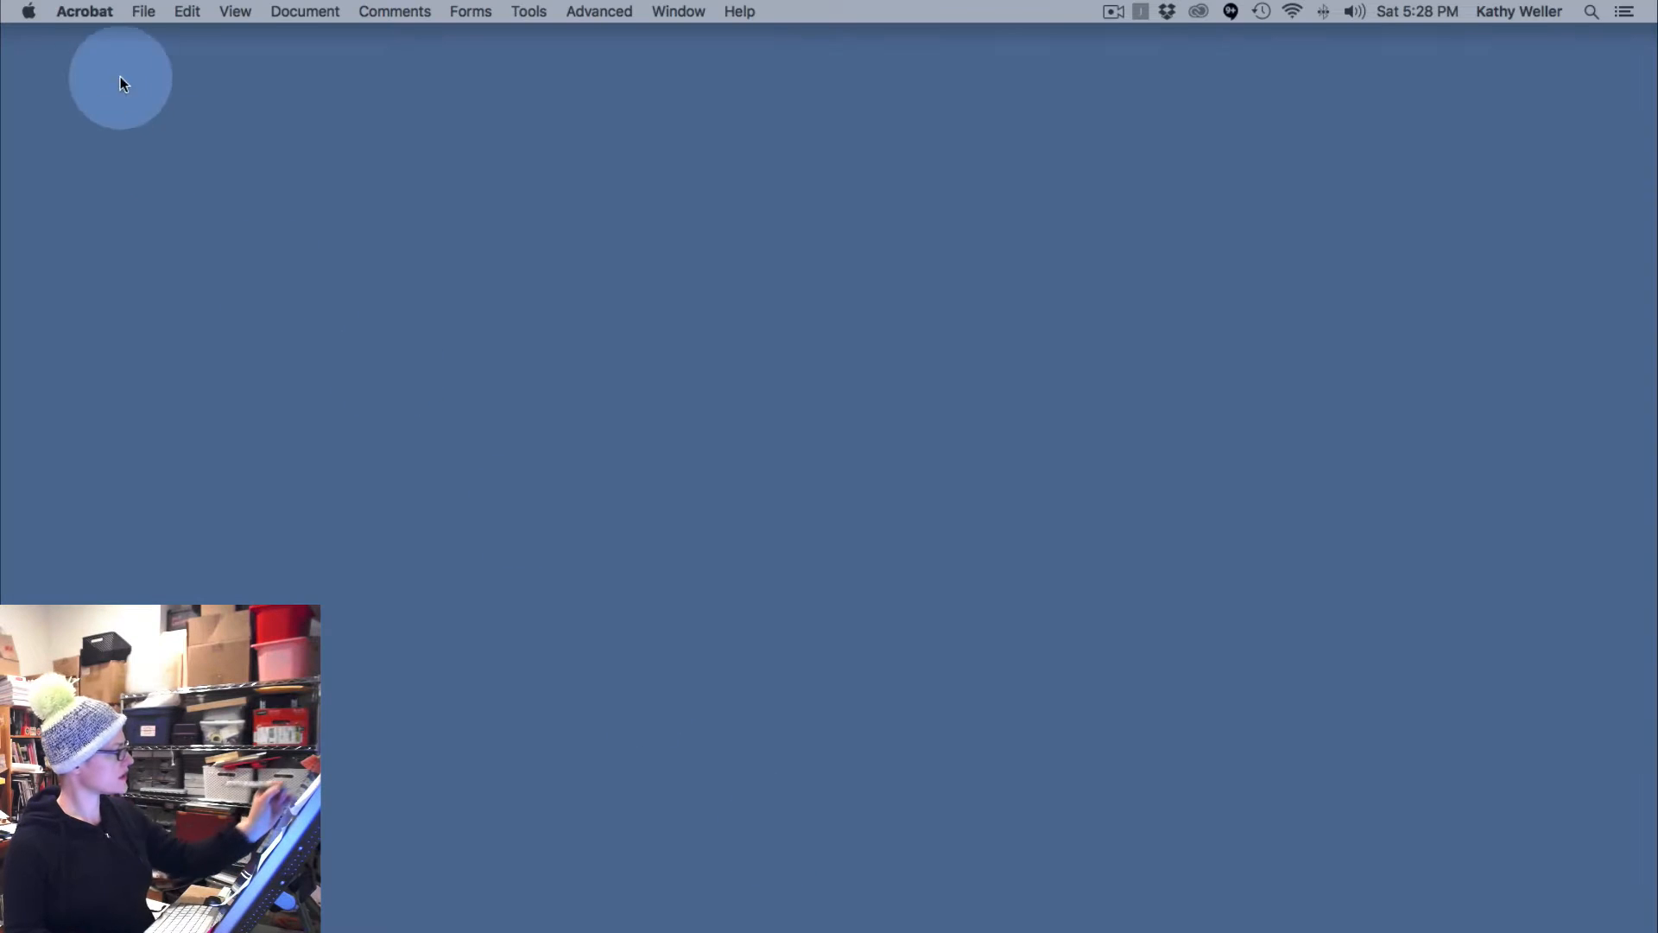
- Reopen MugRelease_021117_Test1.pdf from Open Recent File and browse the Advanced menu
click(142, 12)
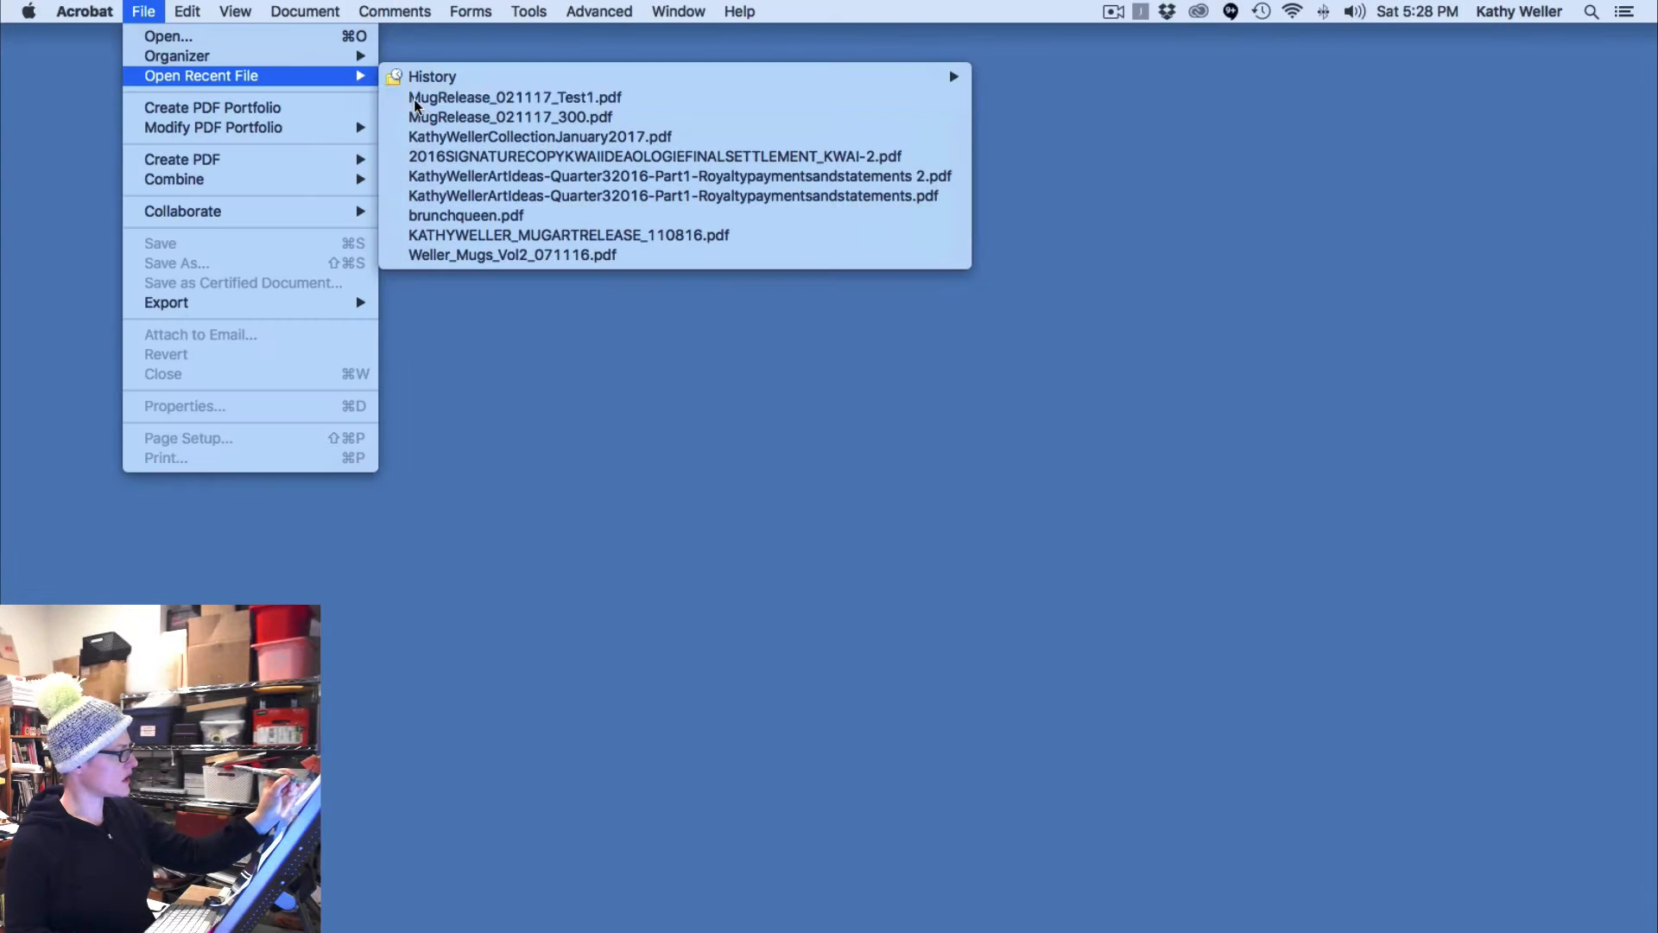
click(515, 96)
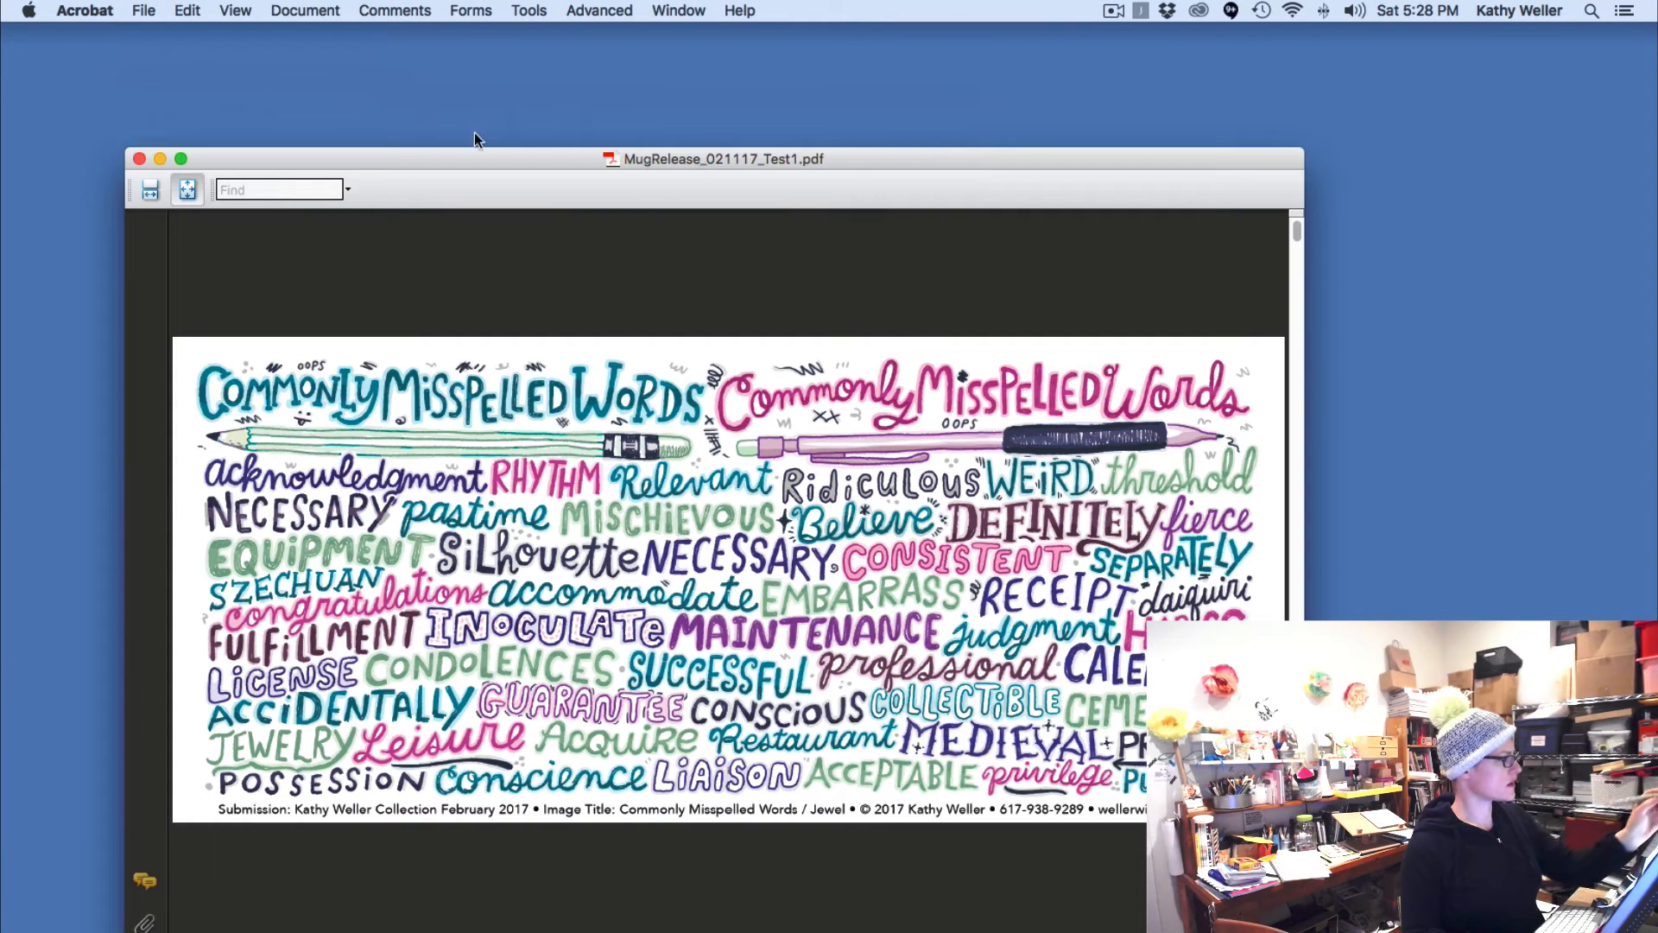
mouse_move(587, 30)
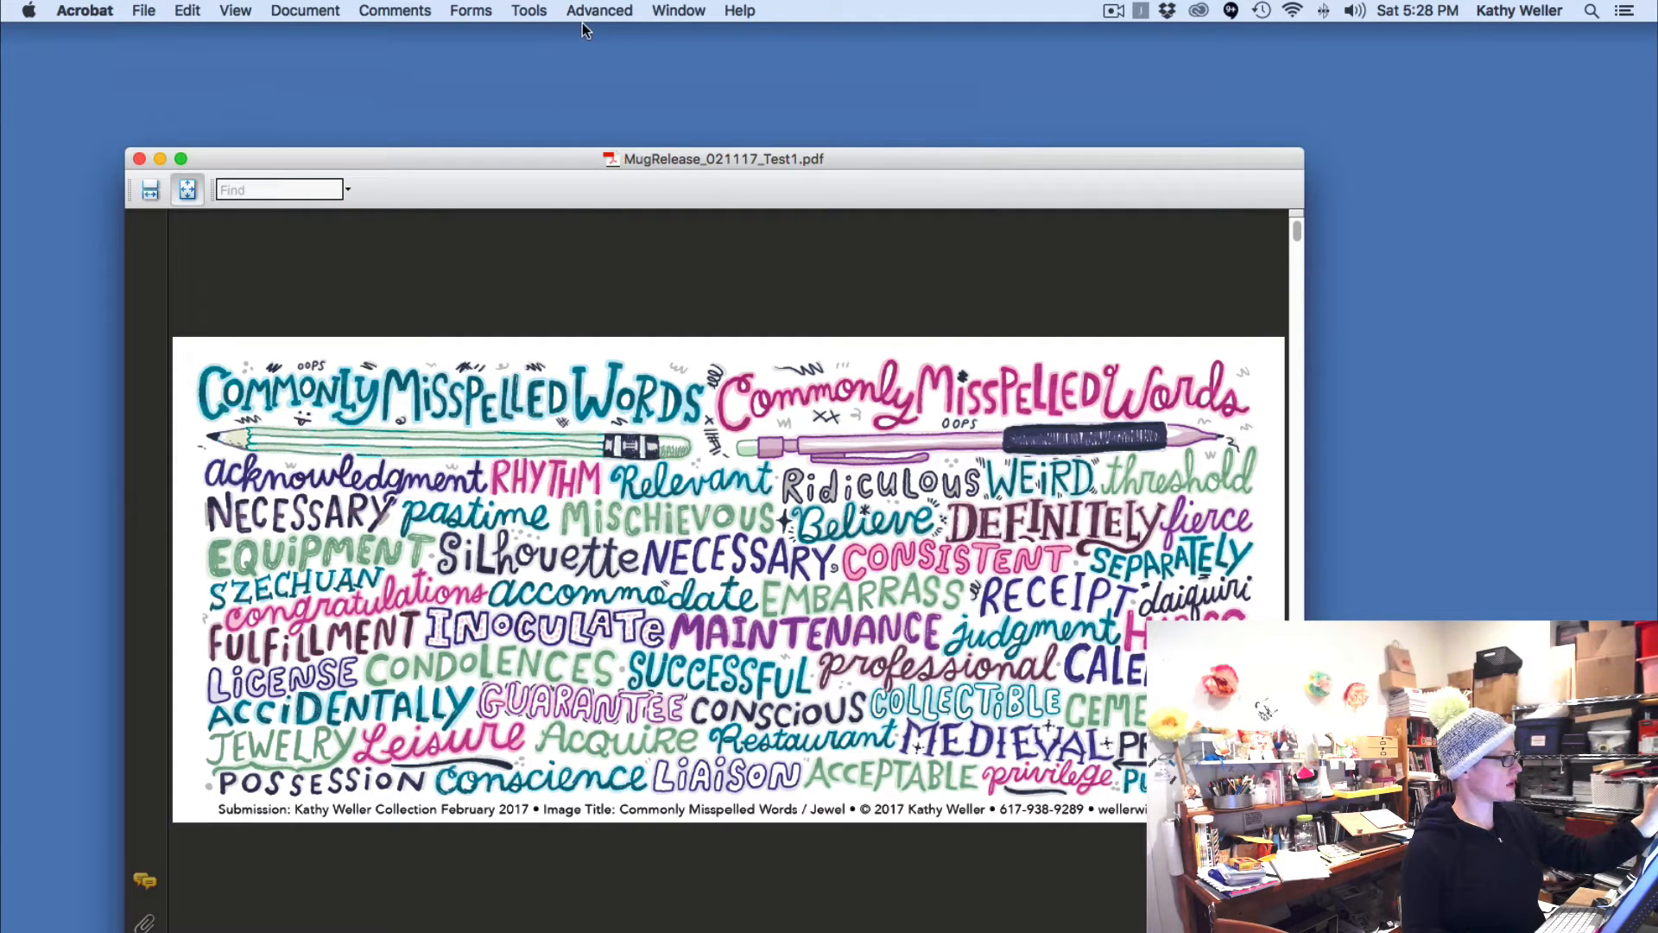
click(599, 12)
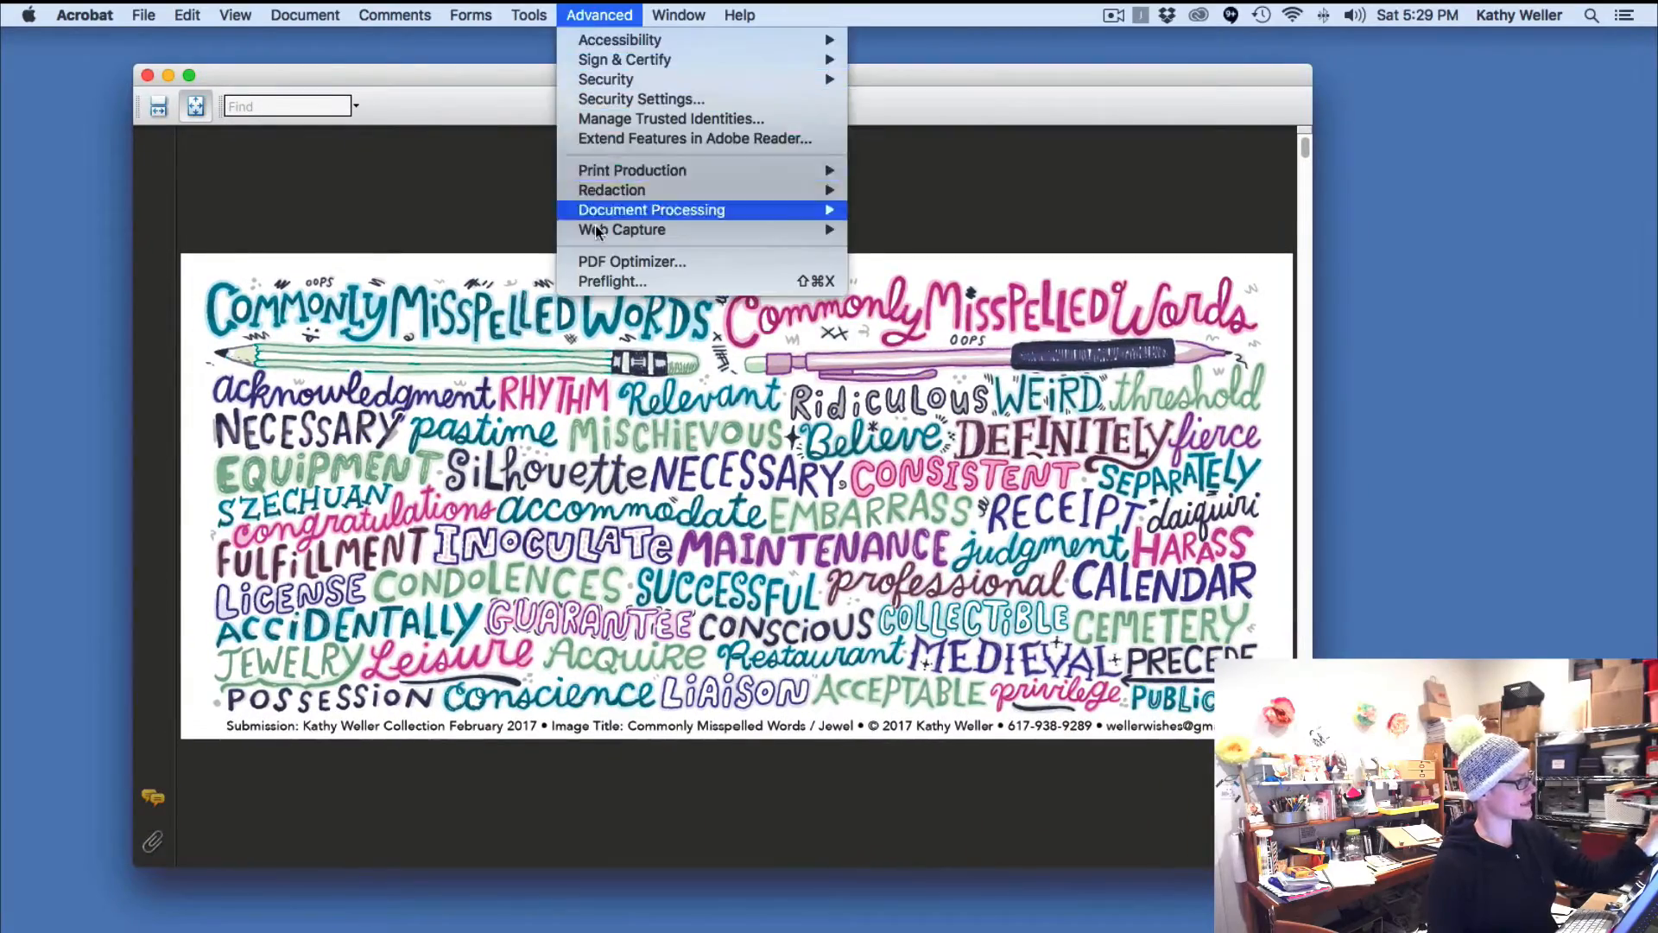
mouse_move(632, 261)
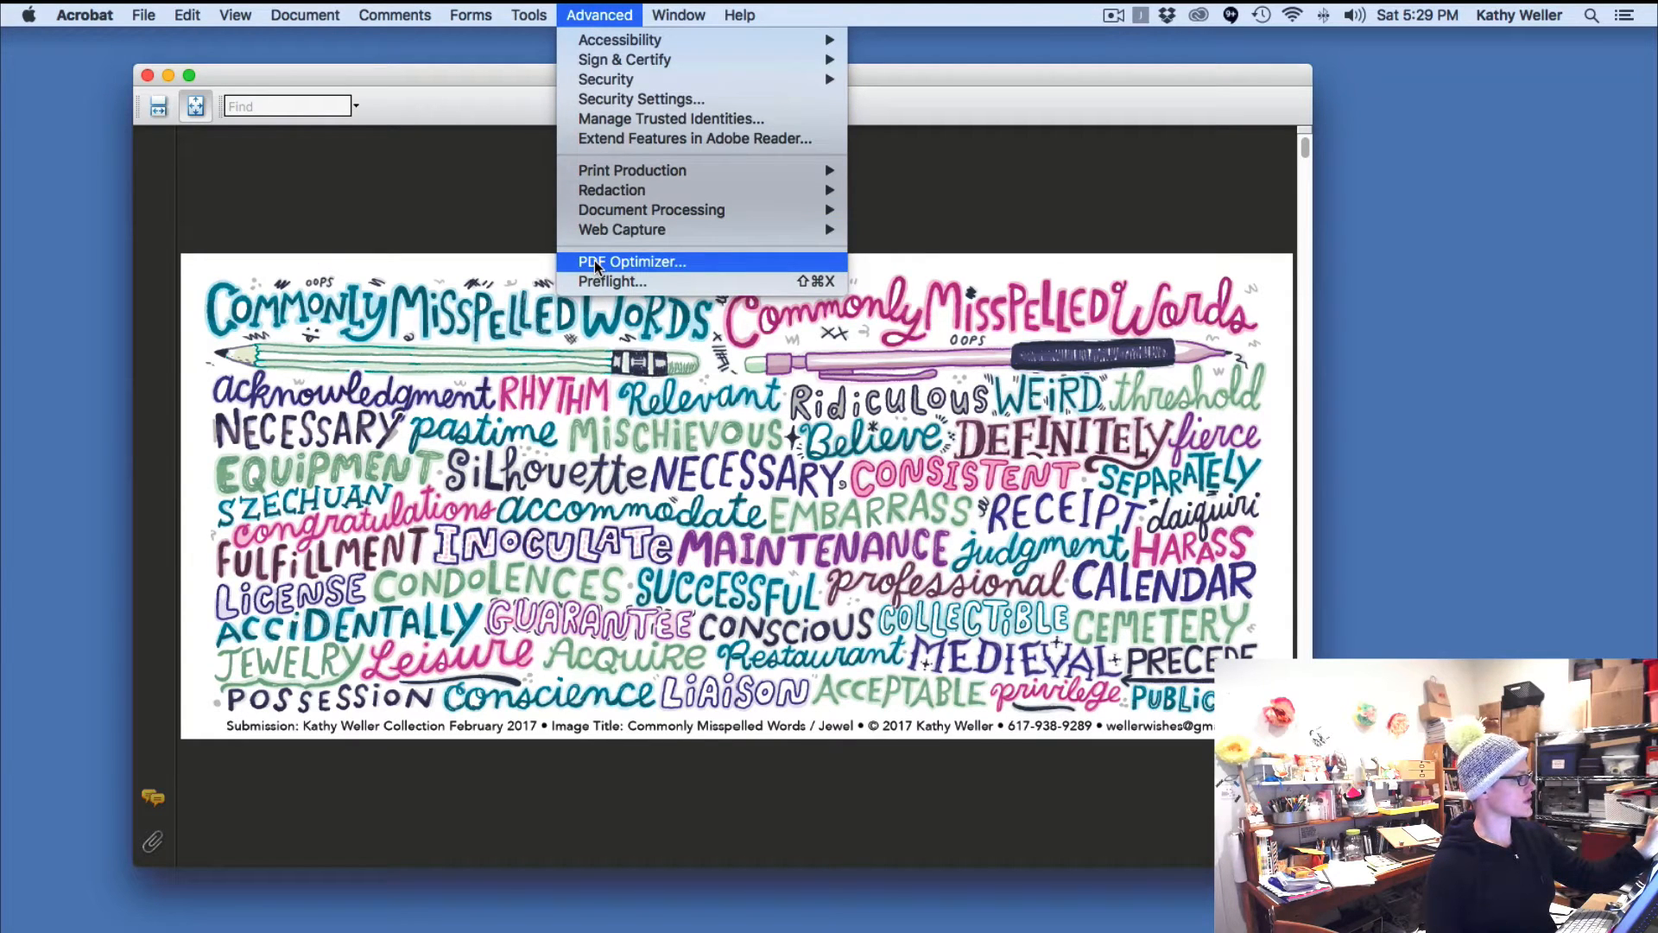
- Open PDF Optimizer and review the Transparency, Discard User Data and Clean Up panels
click(632, 261)
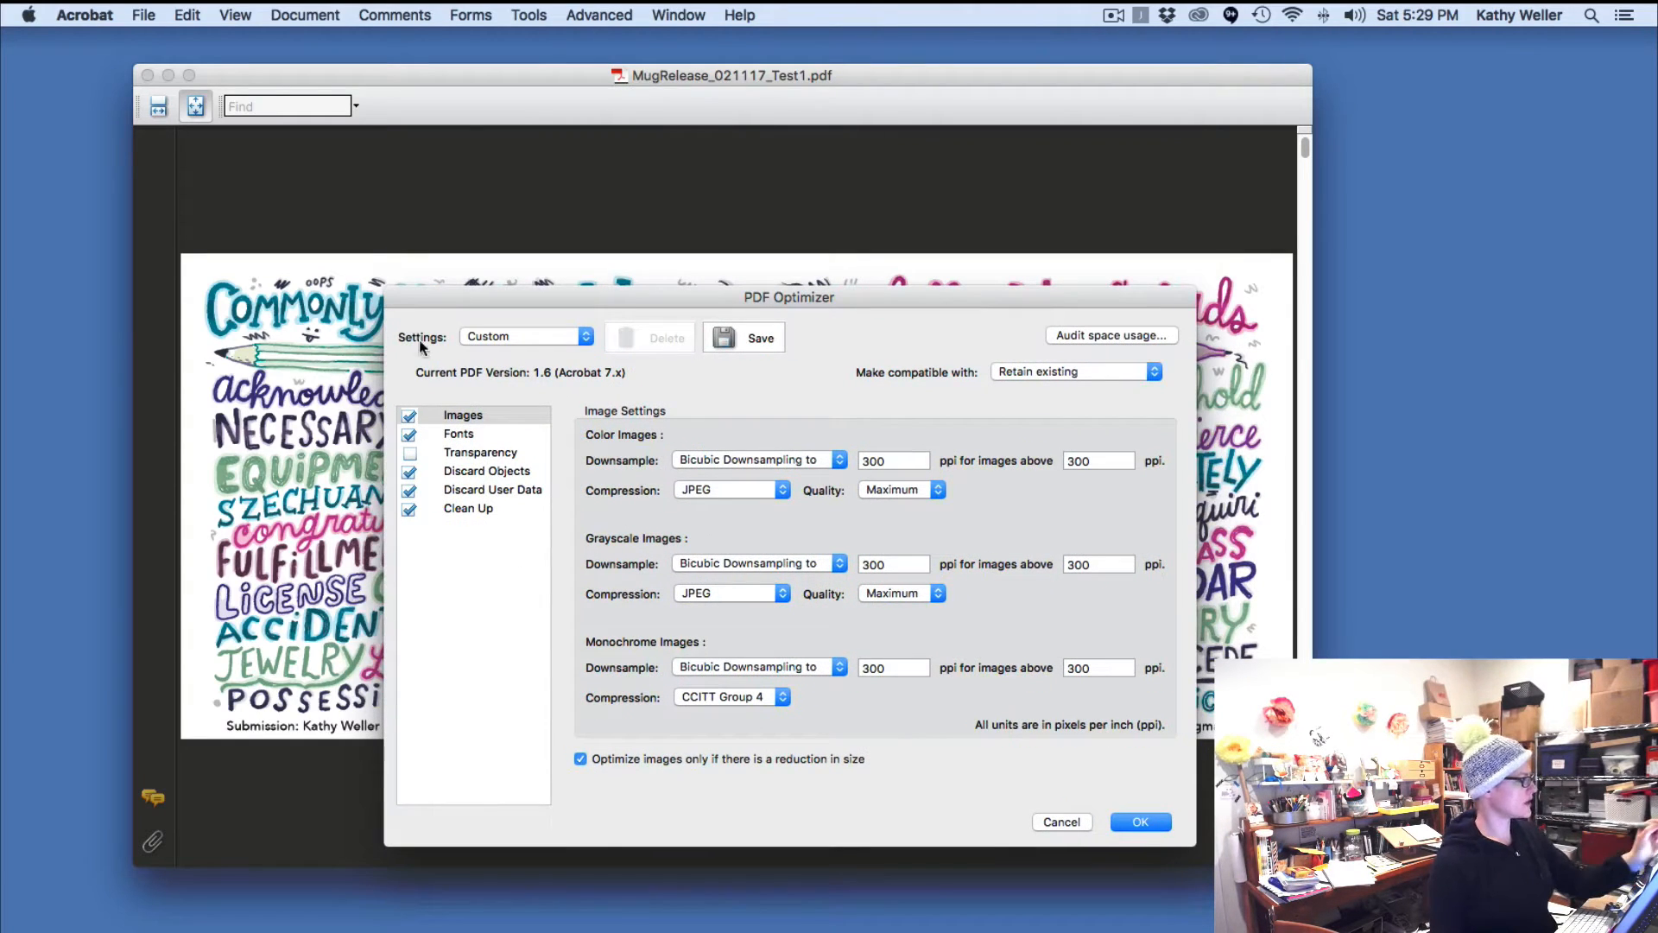
click(480, 451)
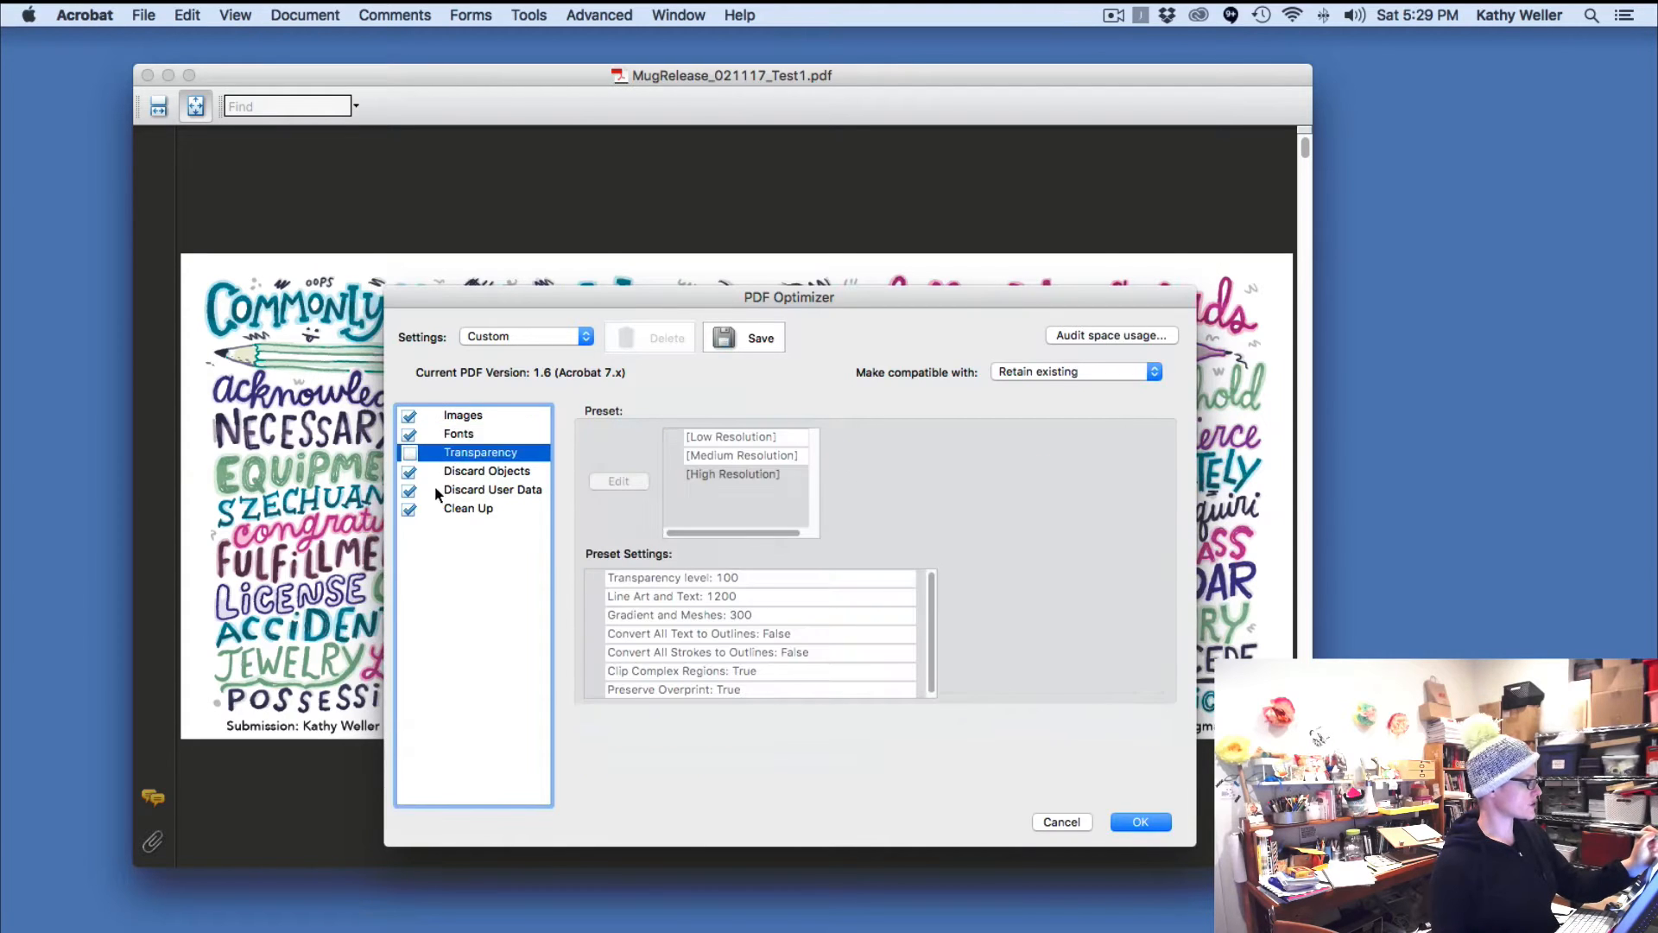
click(490, 489)
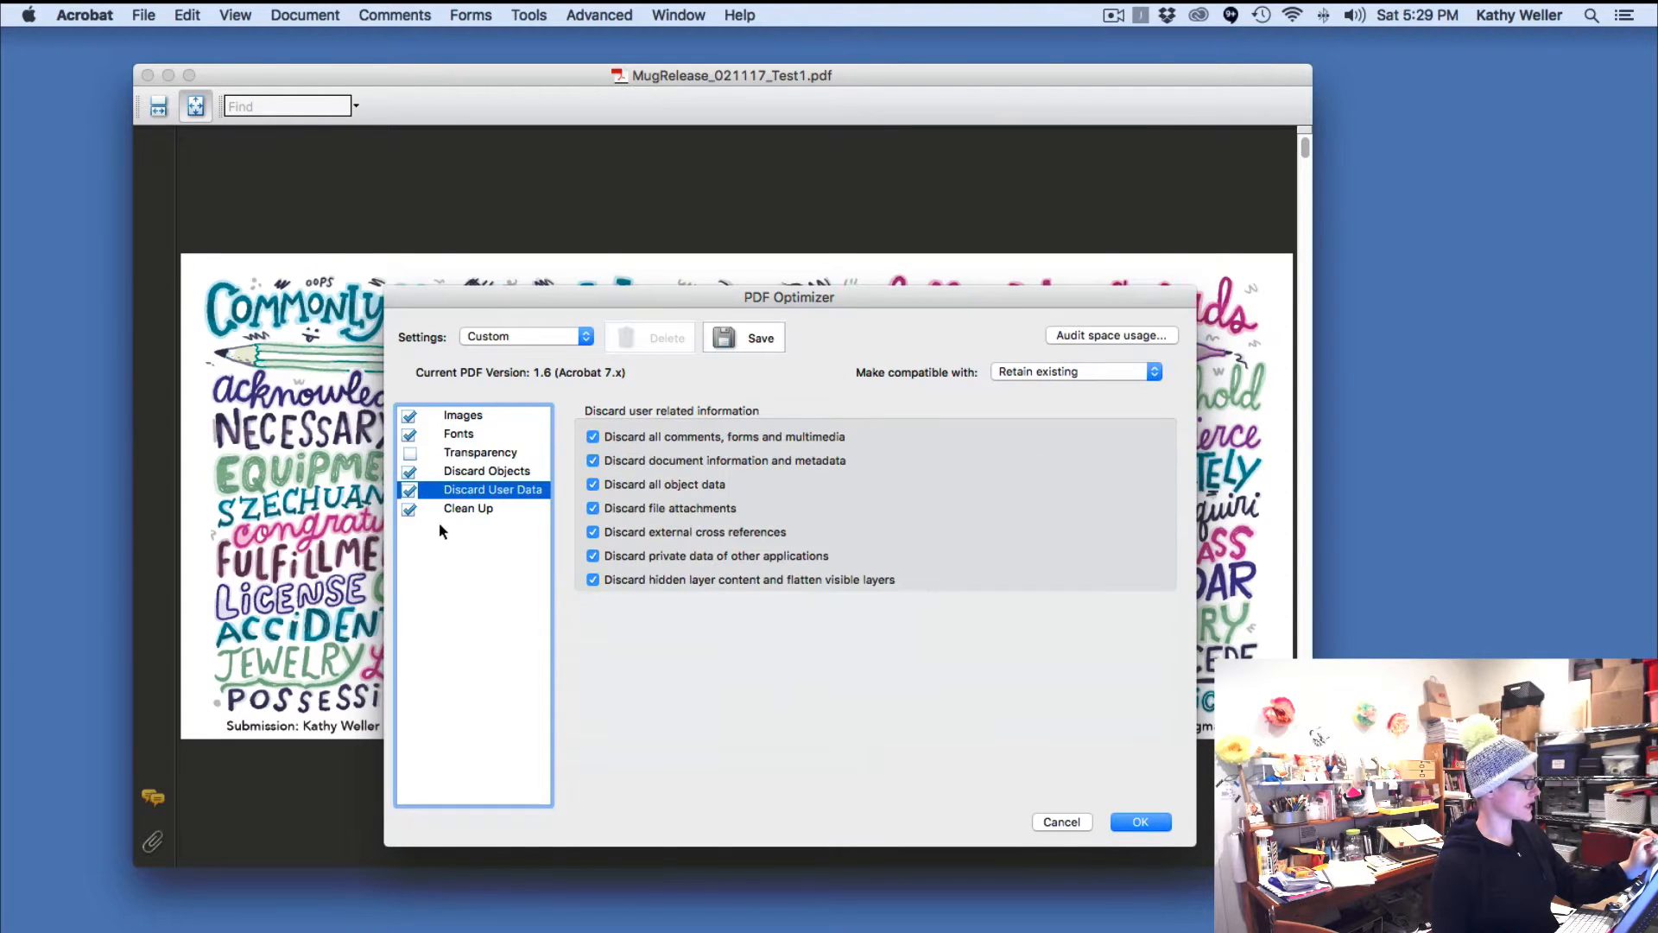
click(468, 508)
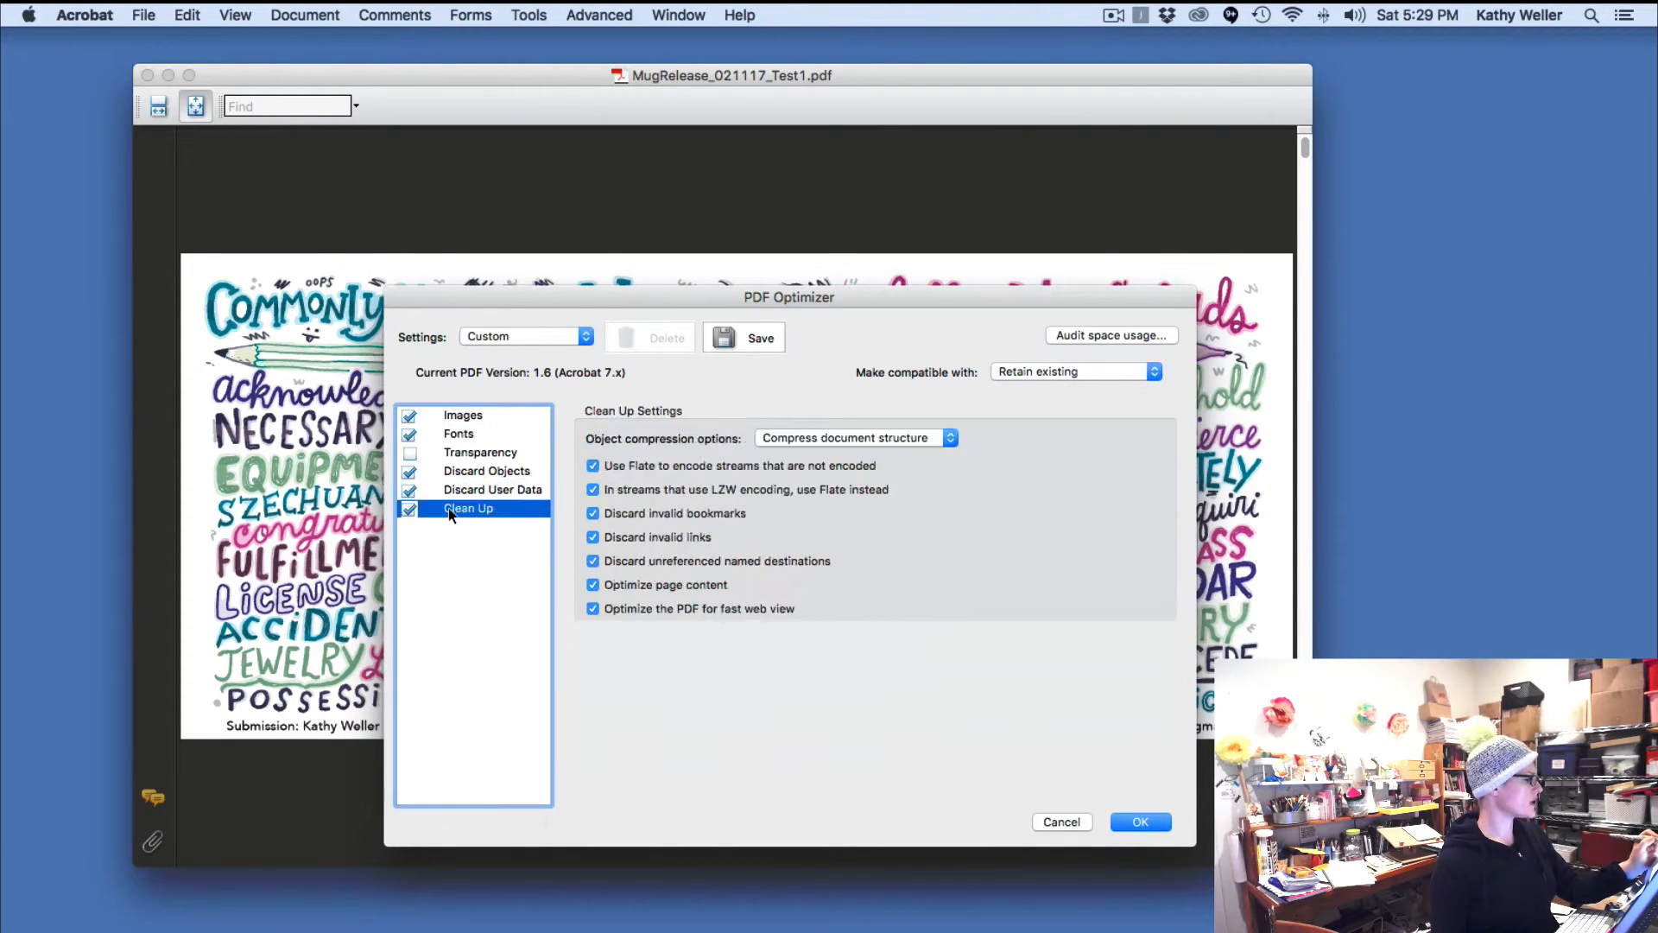
click(462, 414)
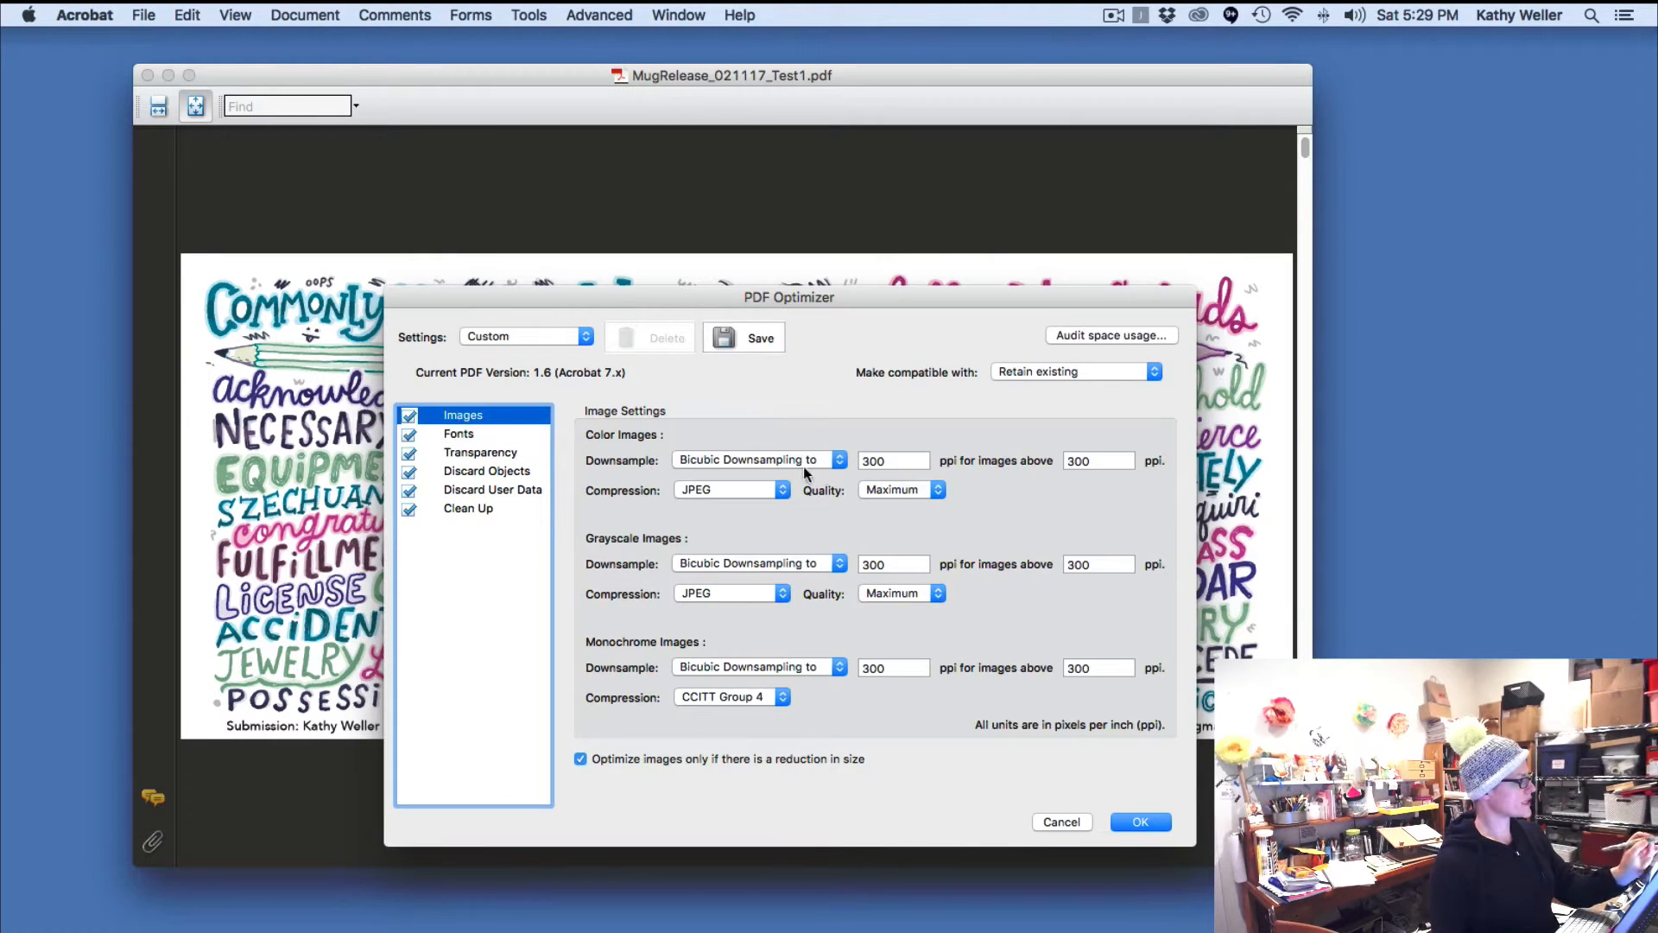
- Keep colour images downsampled at 300 ppi with Maximum JPEG quality
click(892, 461)
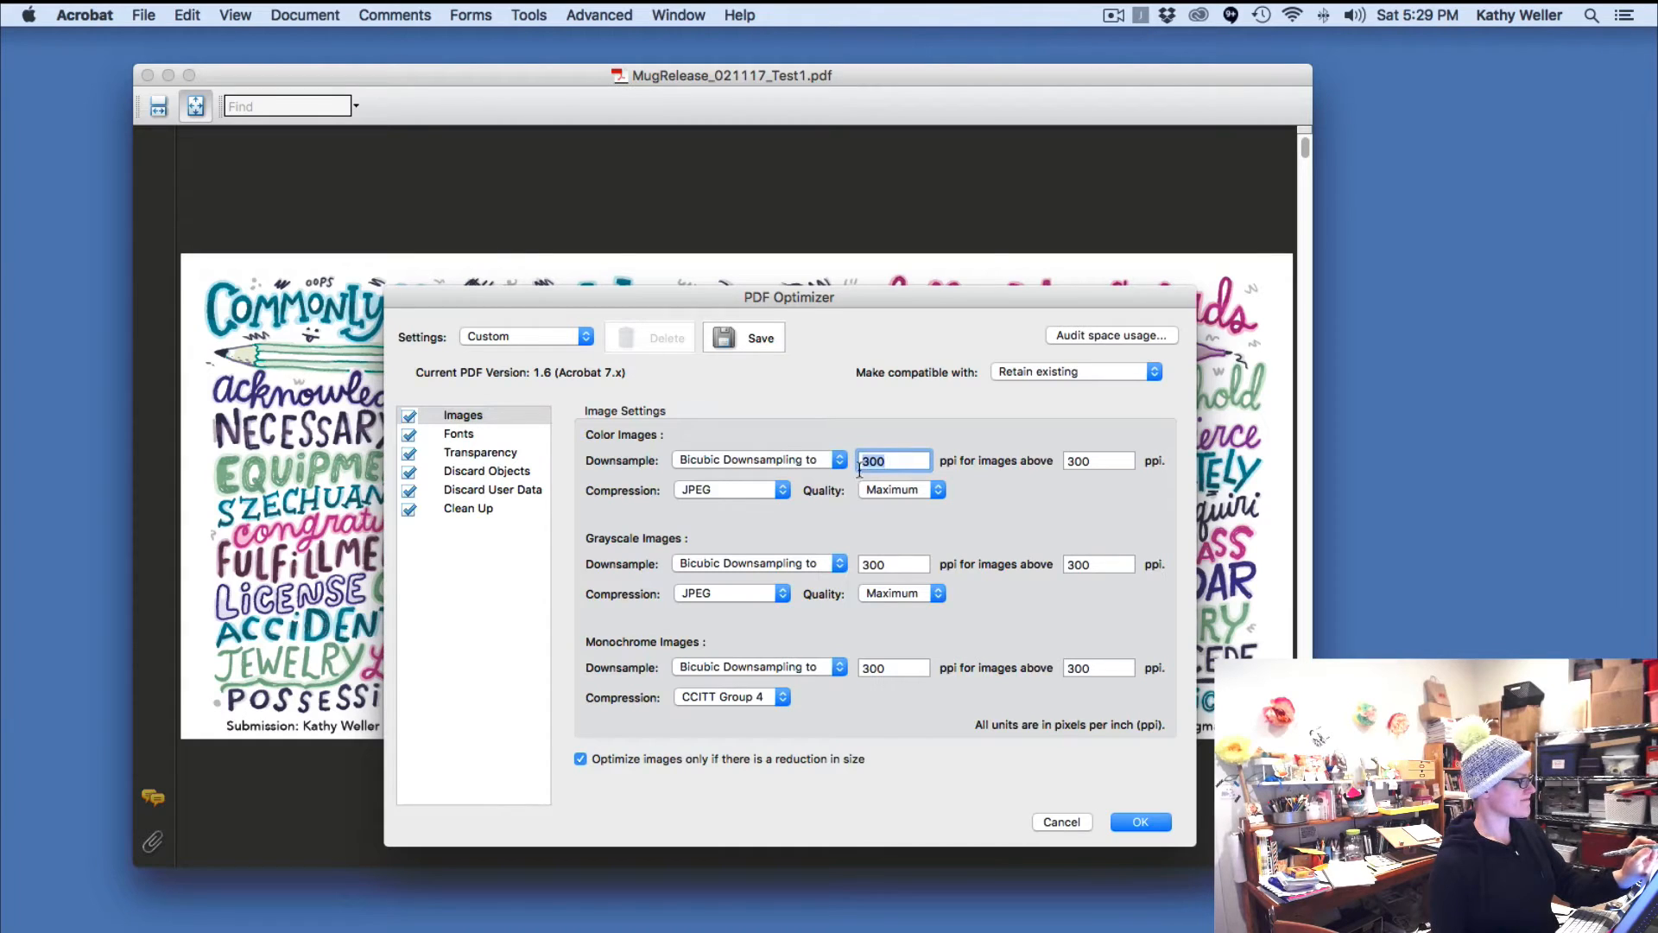
click(1098, 460)
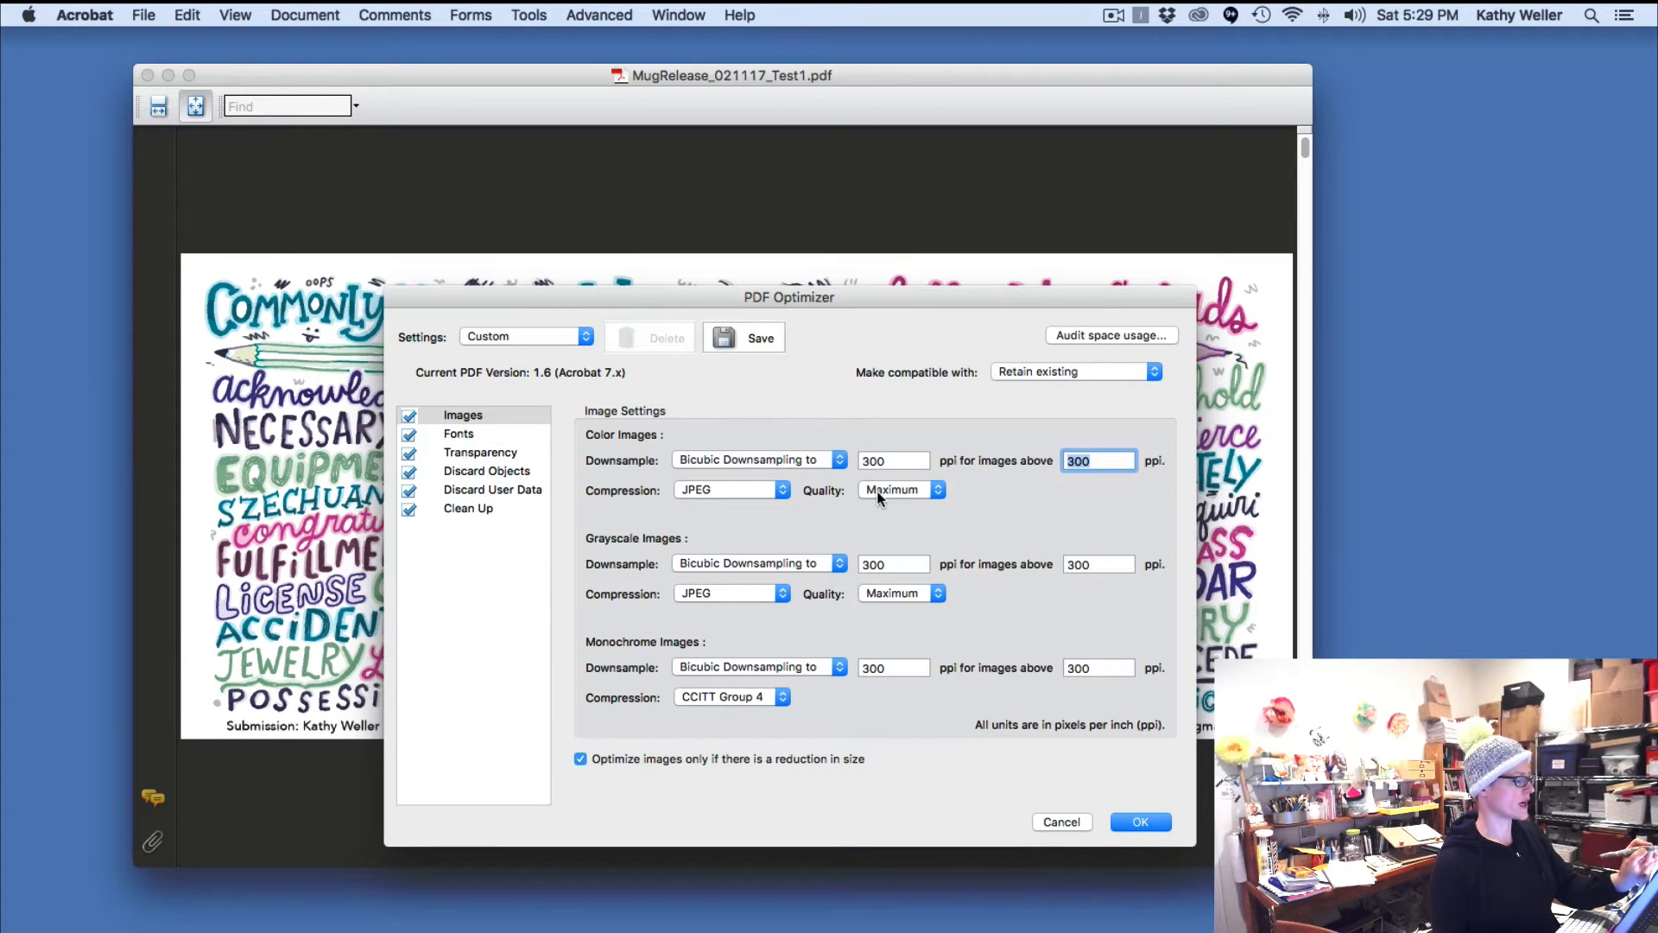
mouse_move(896, 499)
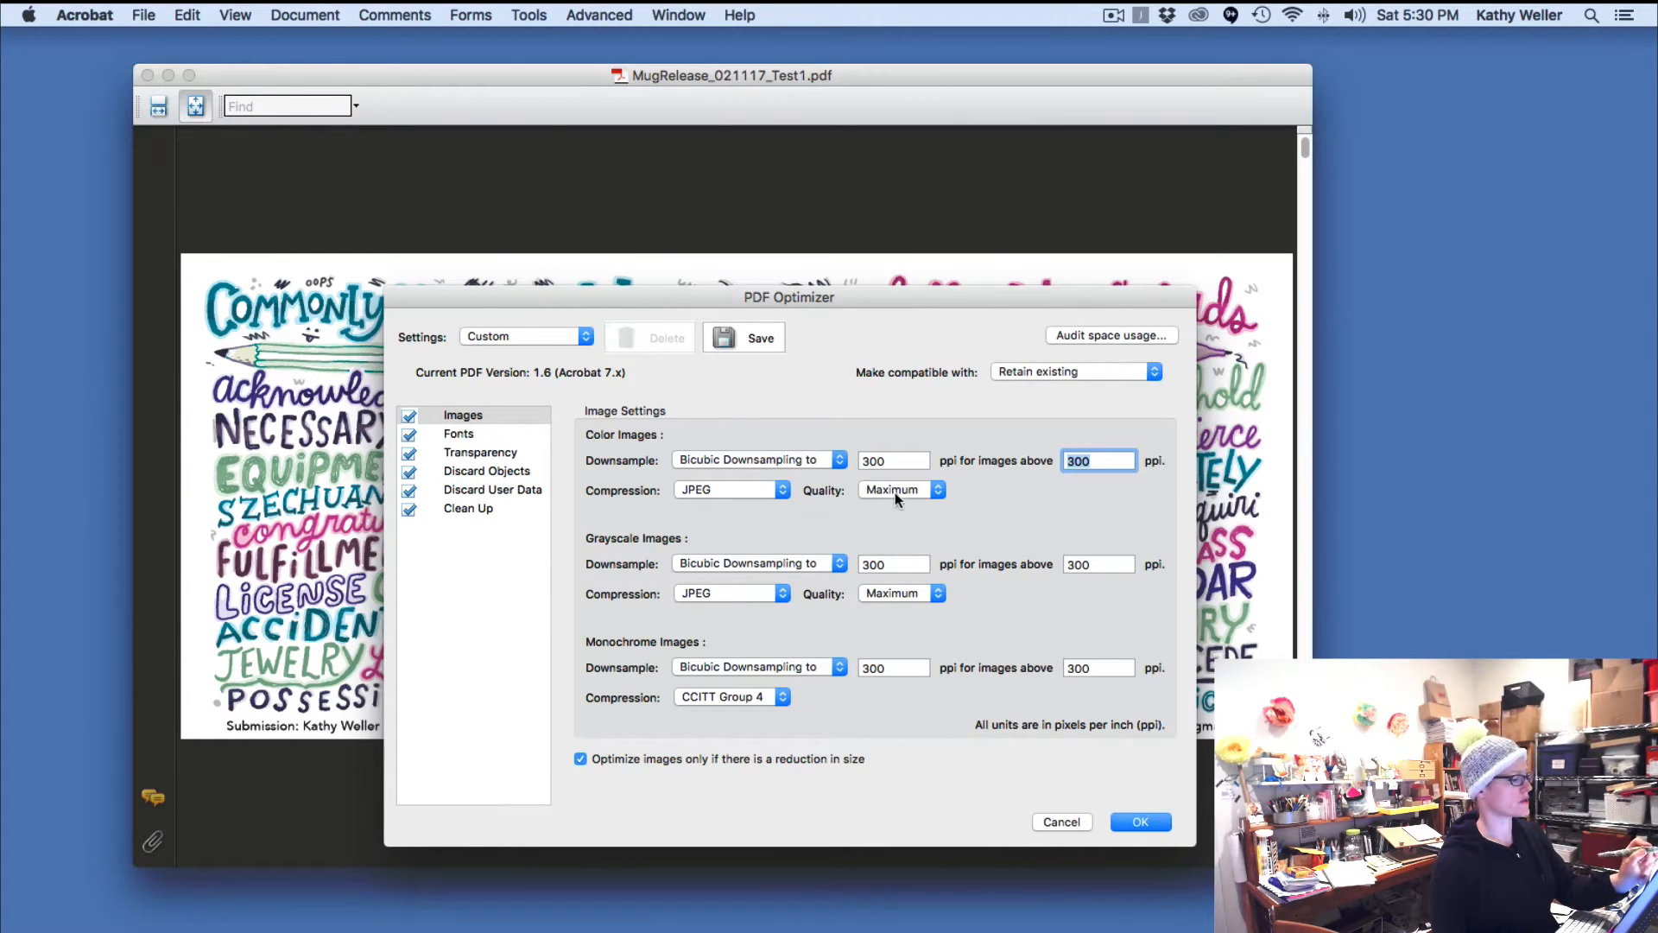
click(899, 489)
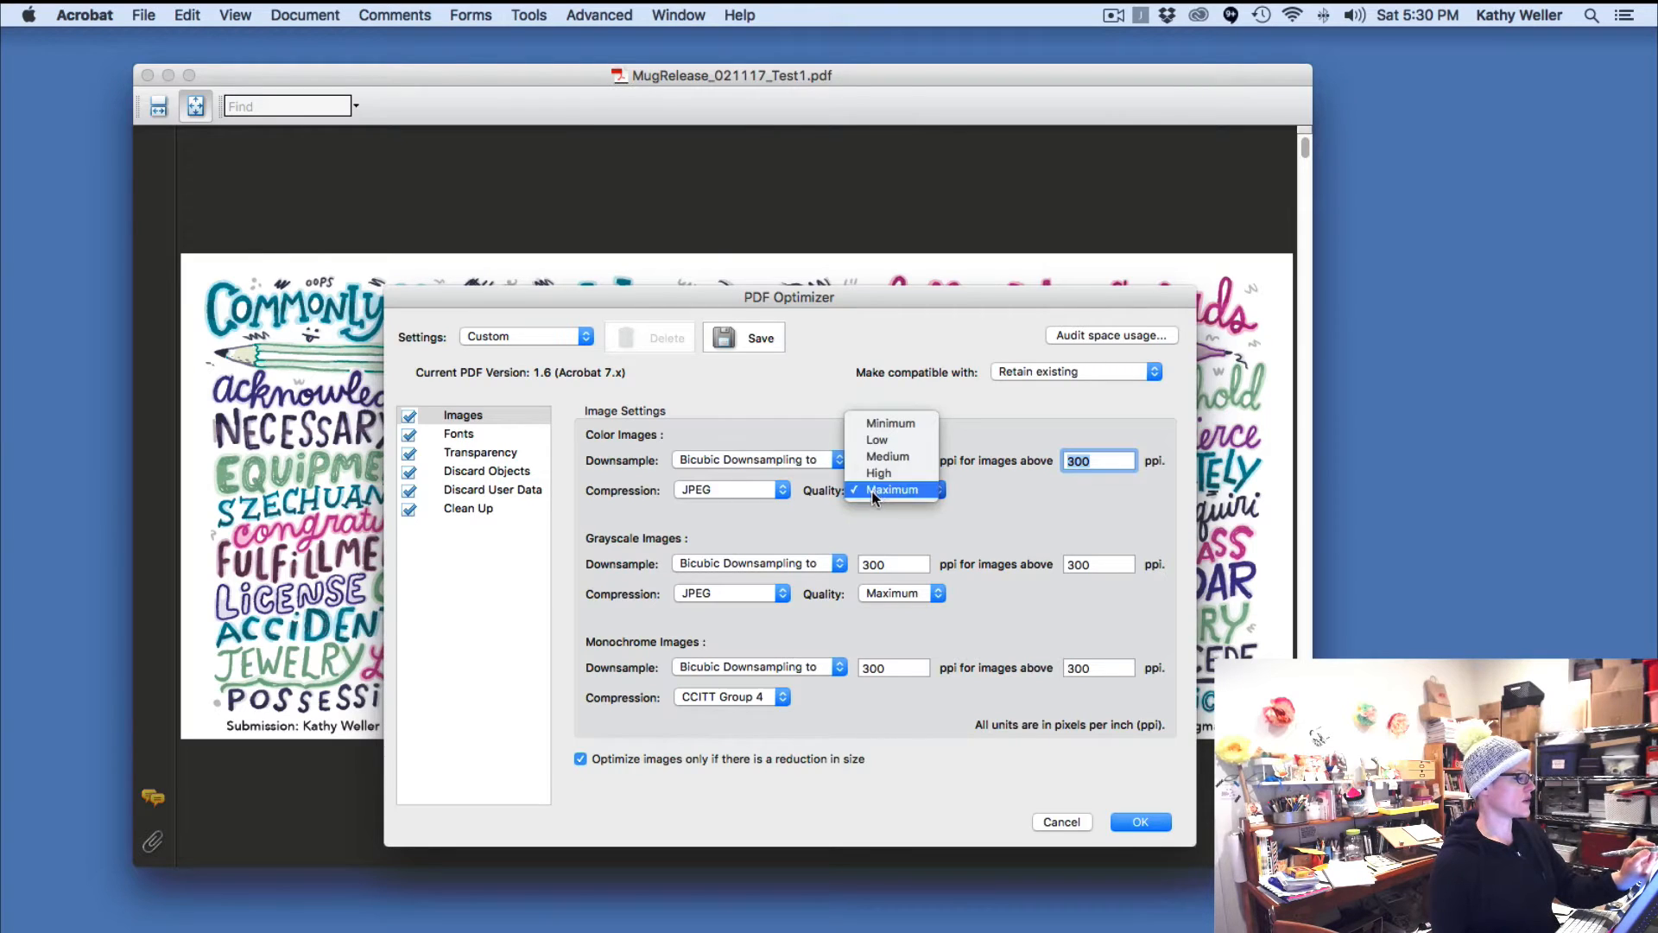
mouse_move(886, 456)
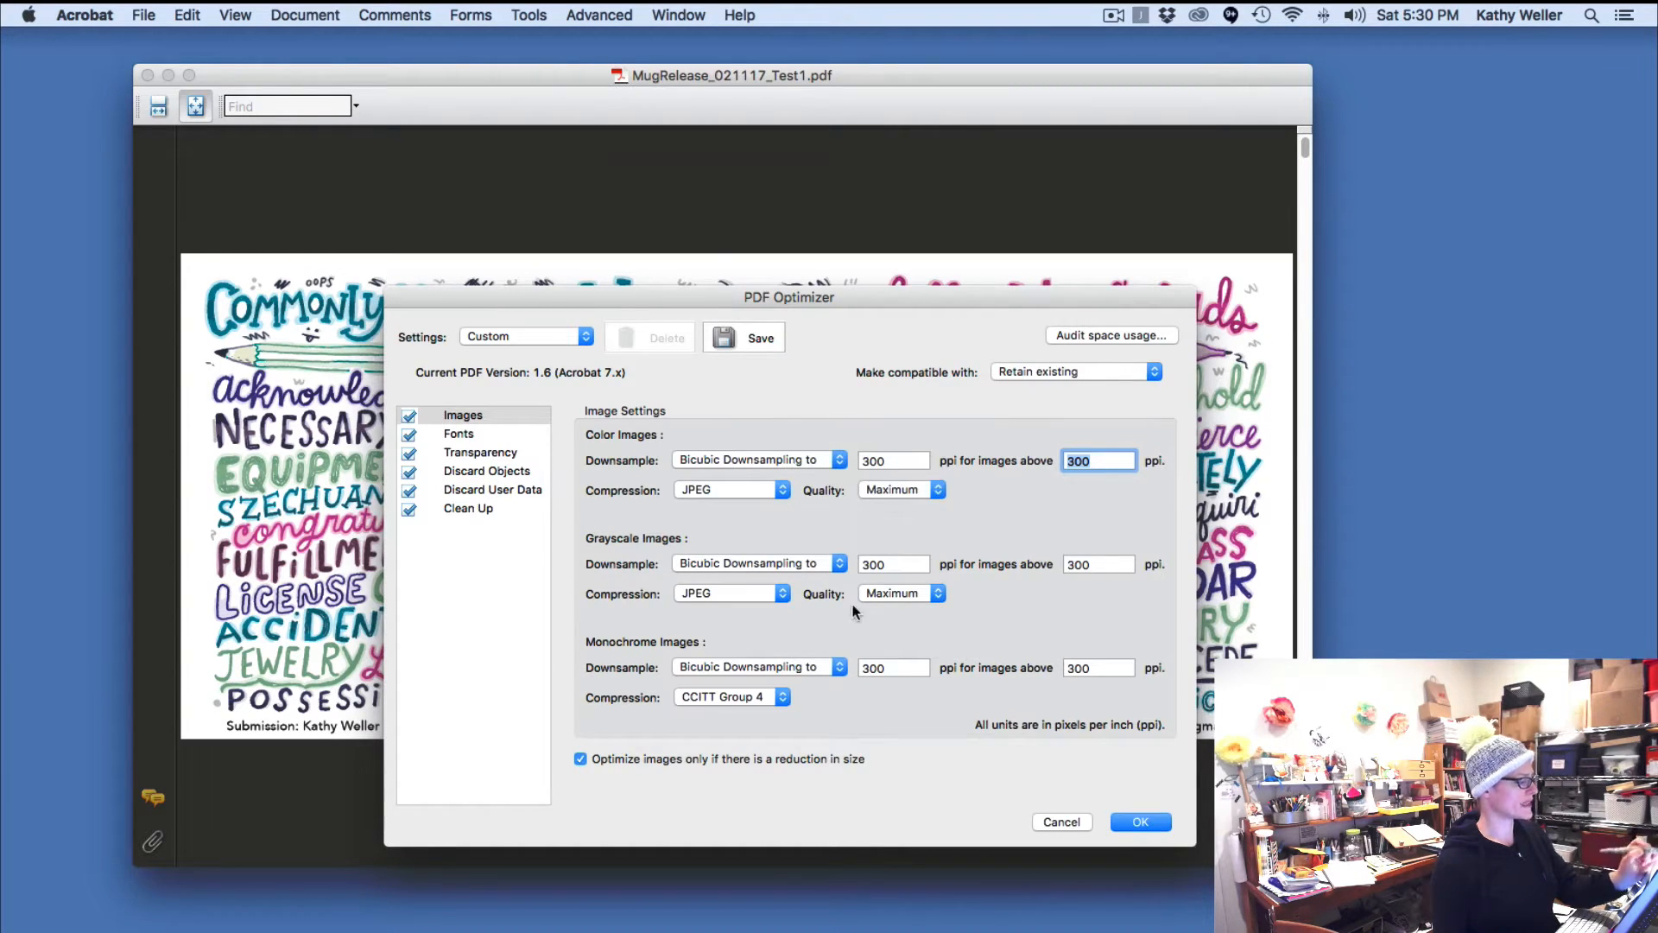
mouse_move(559, 564)
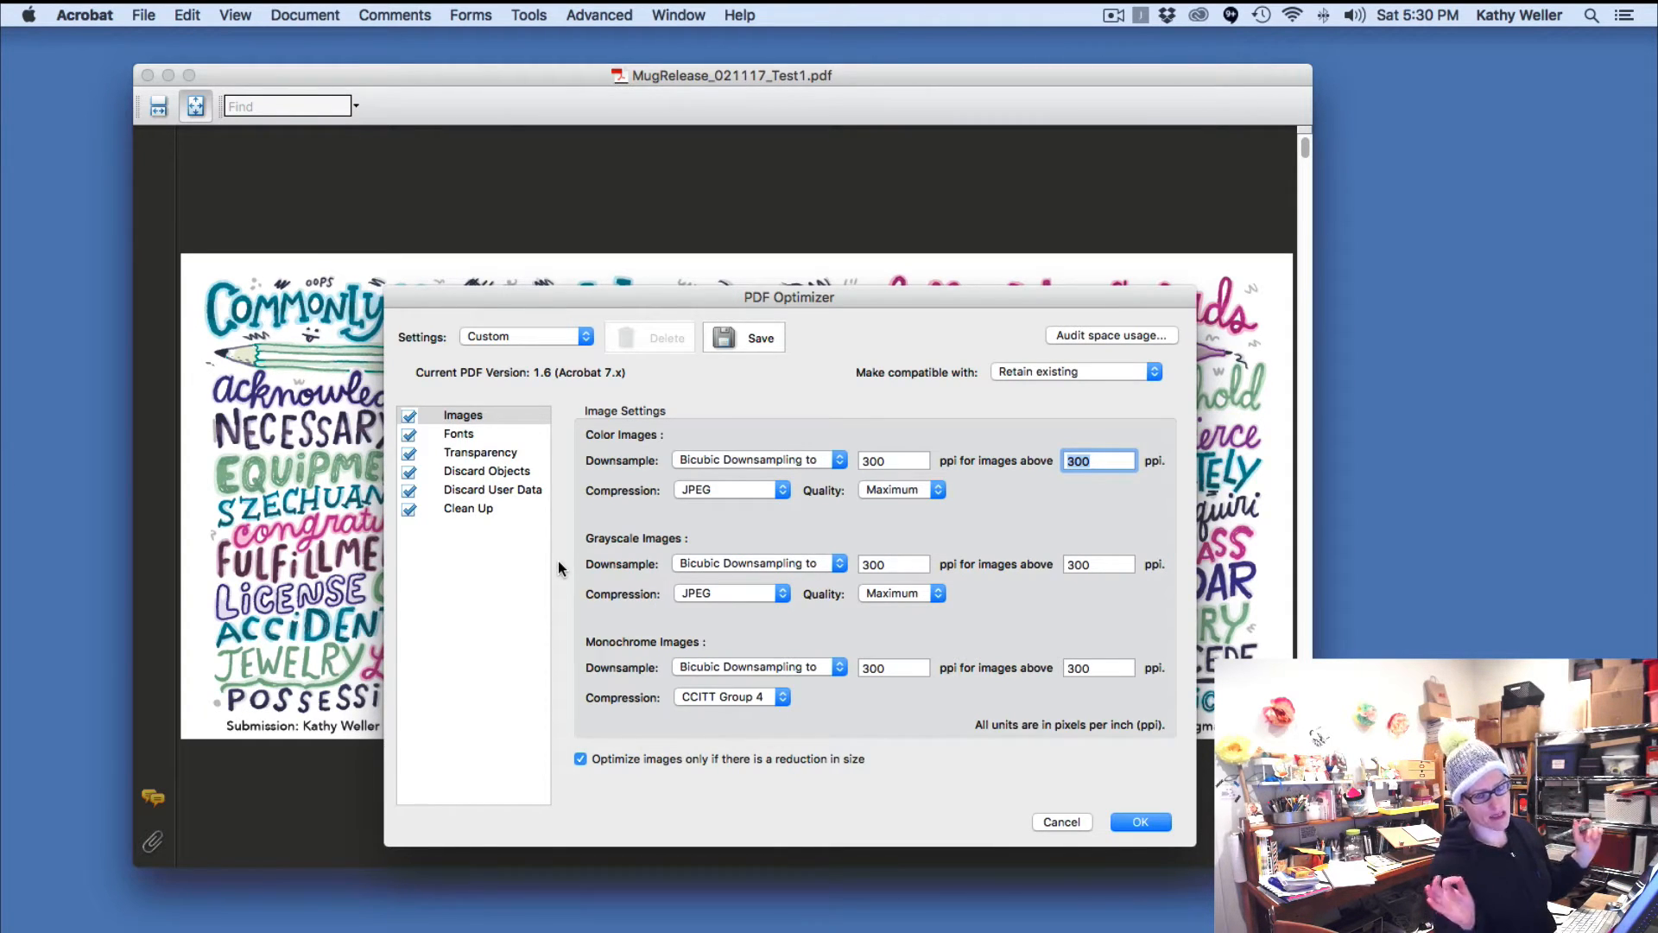
click(900, 489)
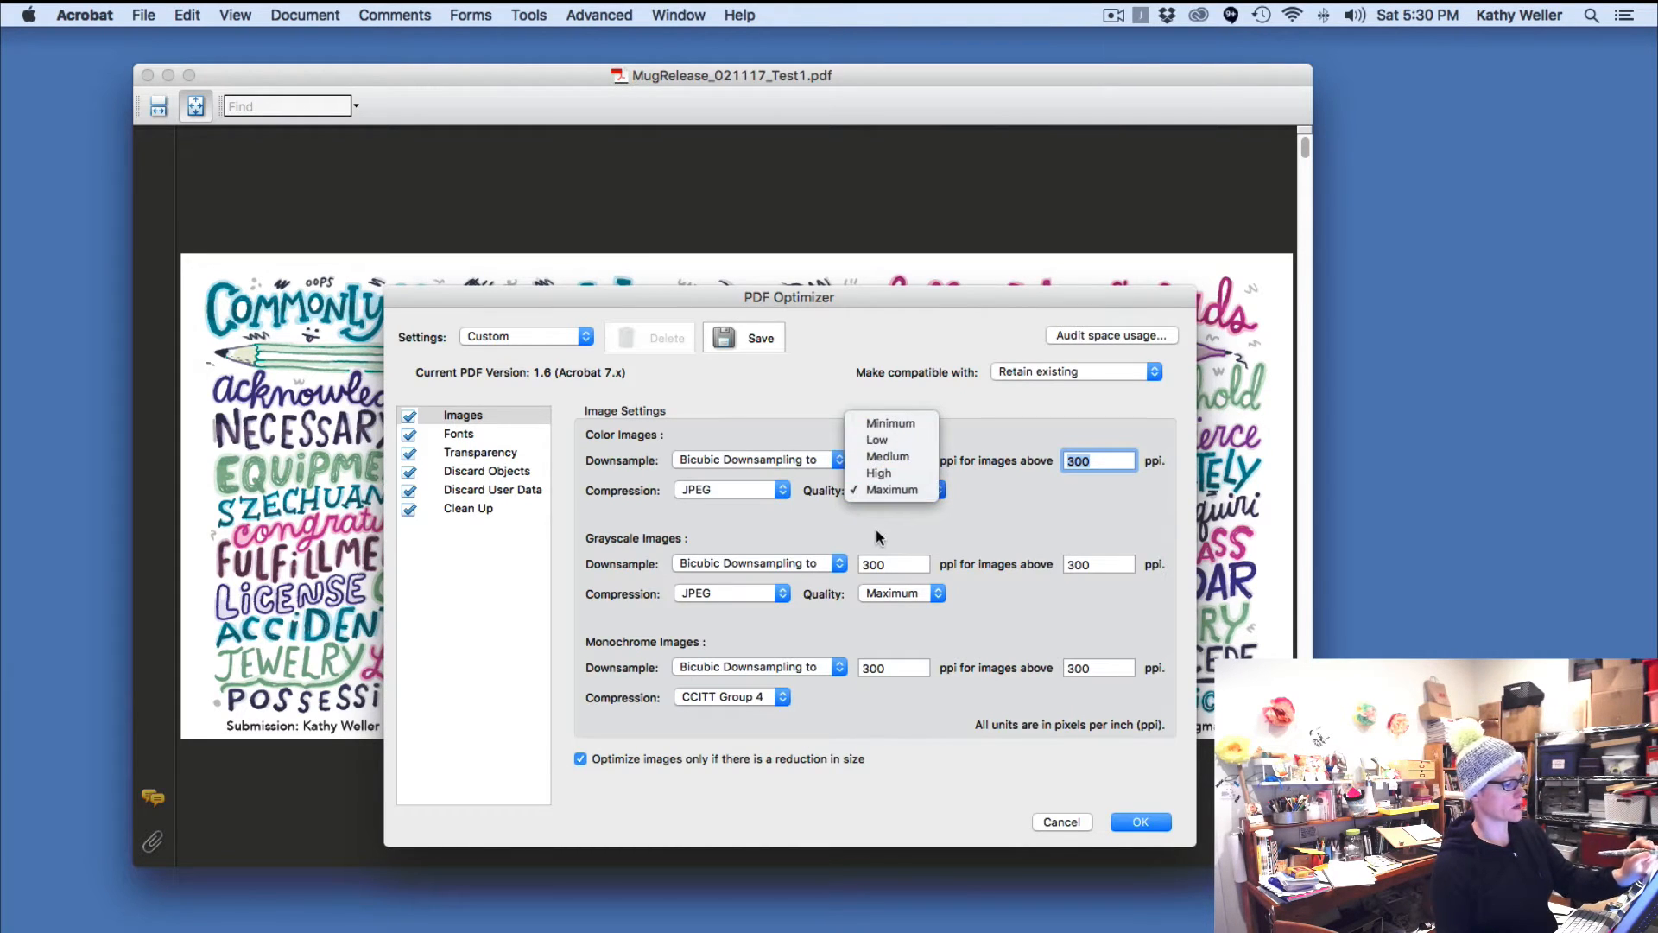
click(458, 434)
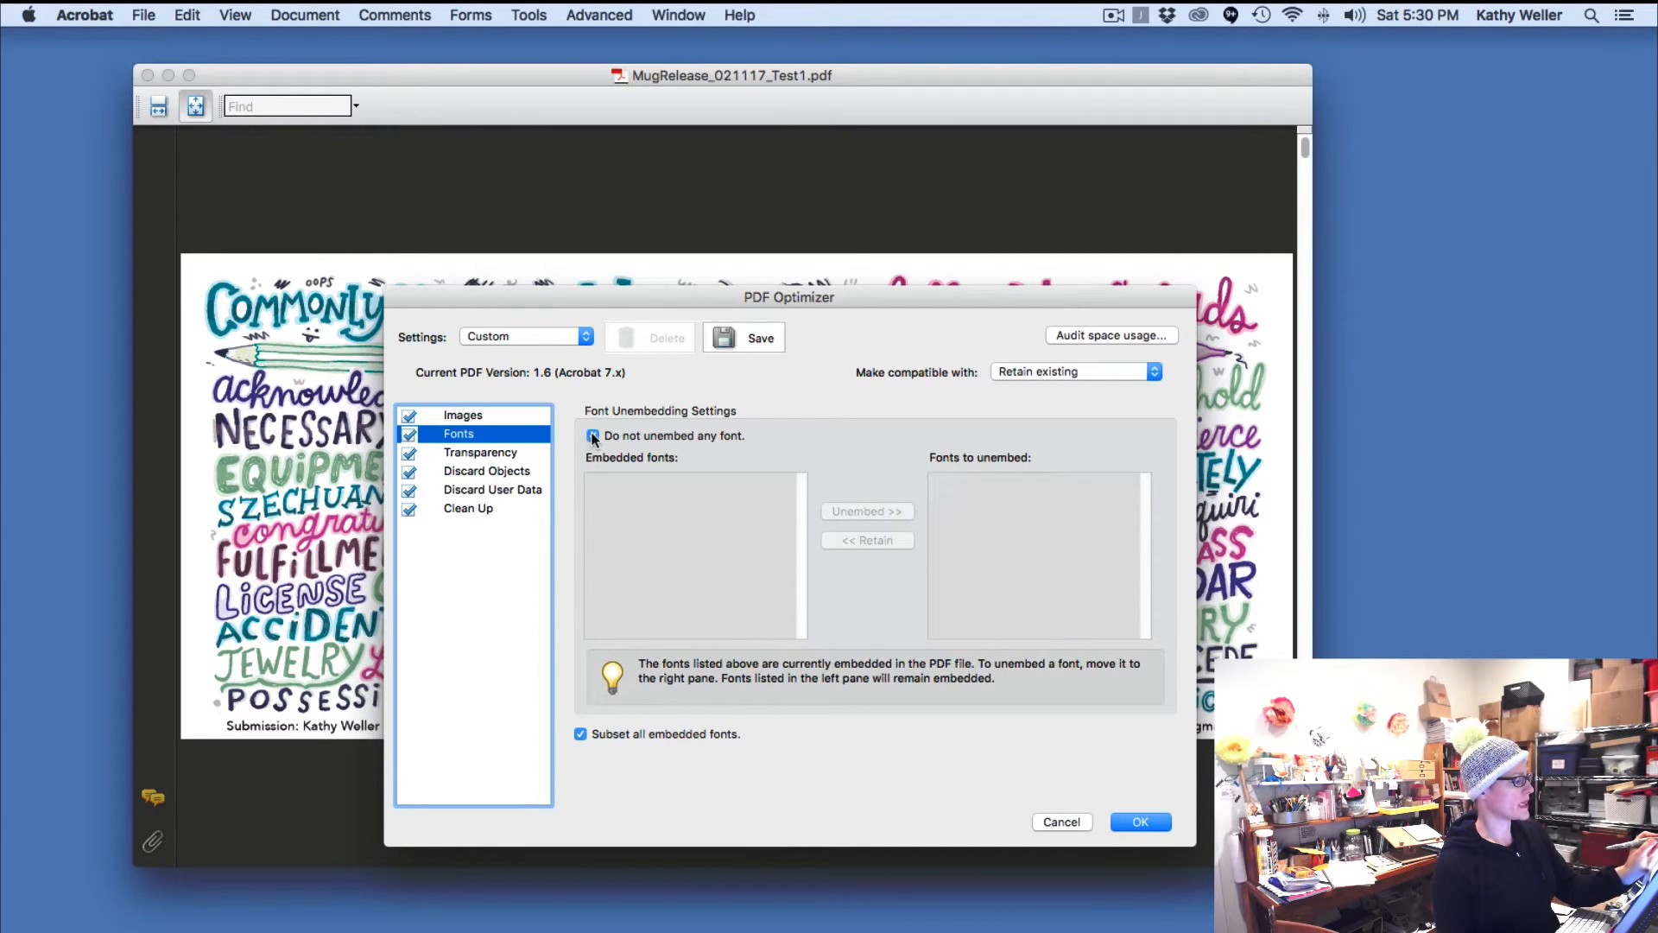
- Keep 'Do not unembed any font' enabled, then display the Transparency flattening presets
click(593, 435)
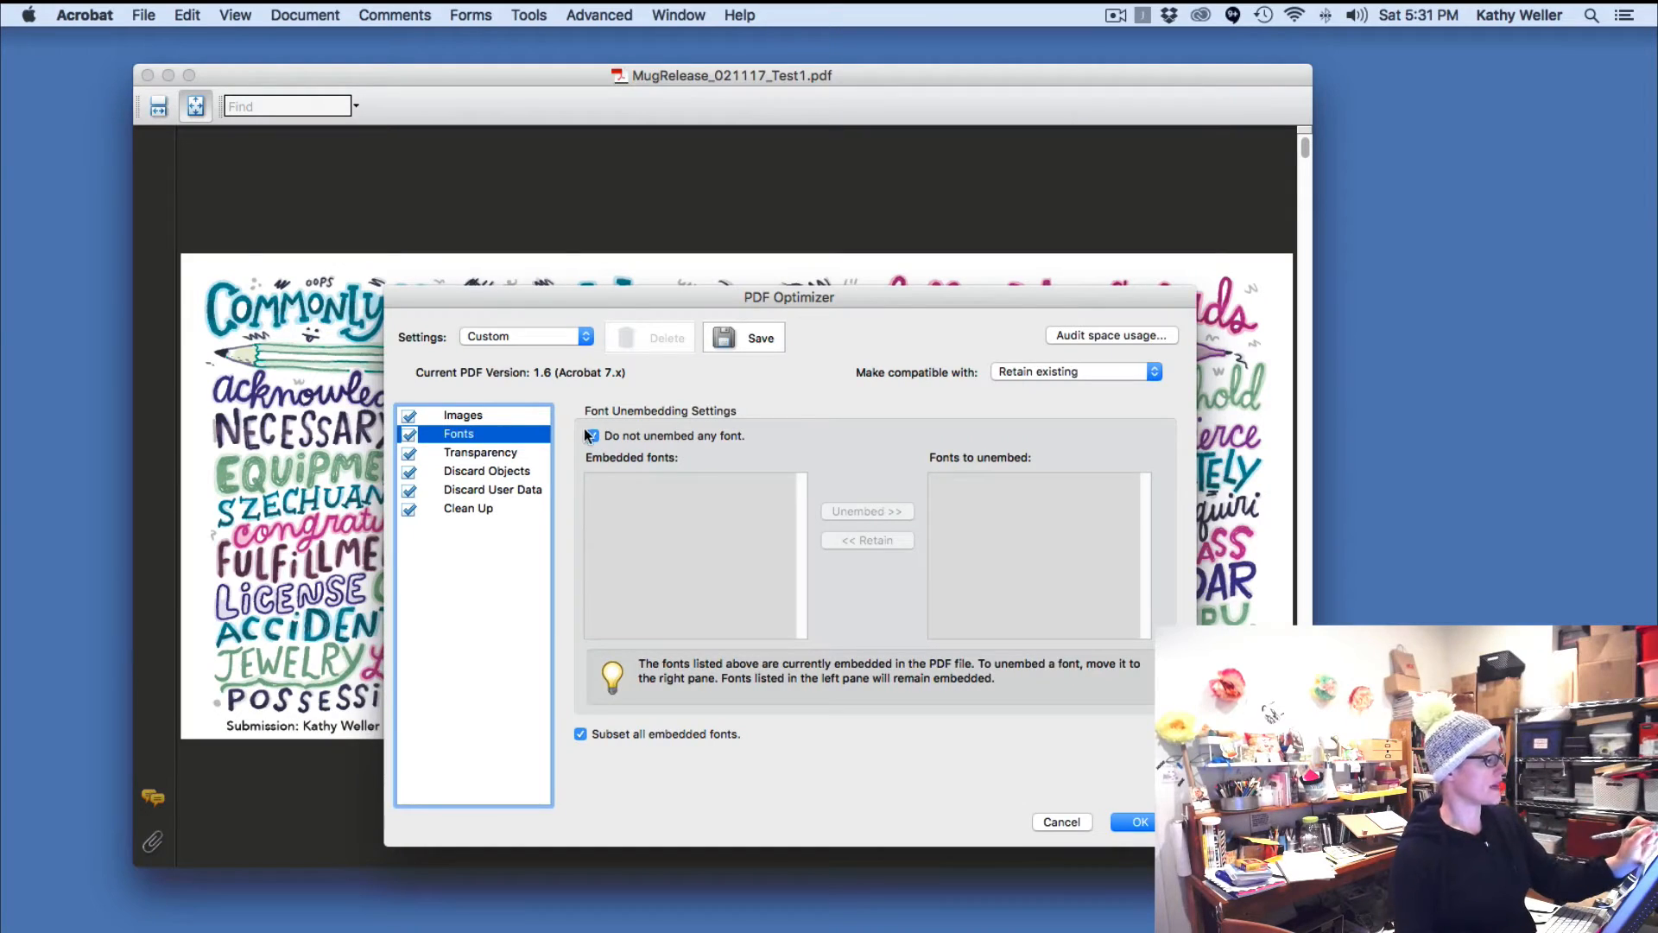
click(590, 434)
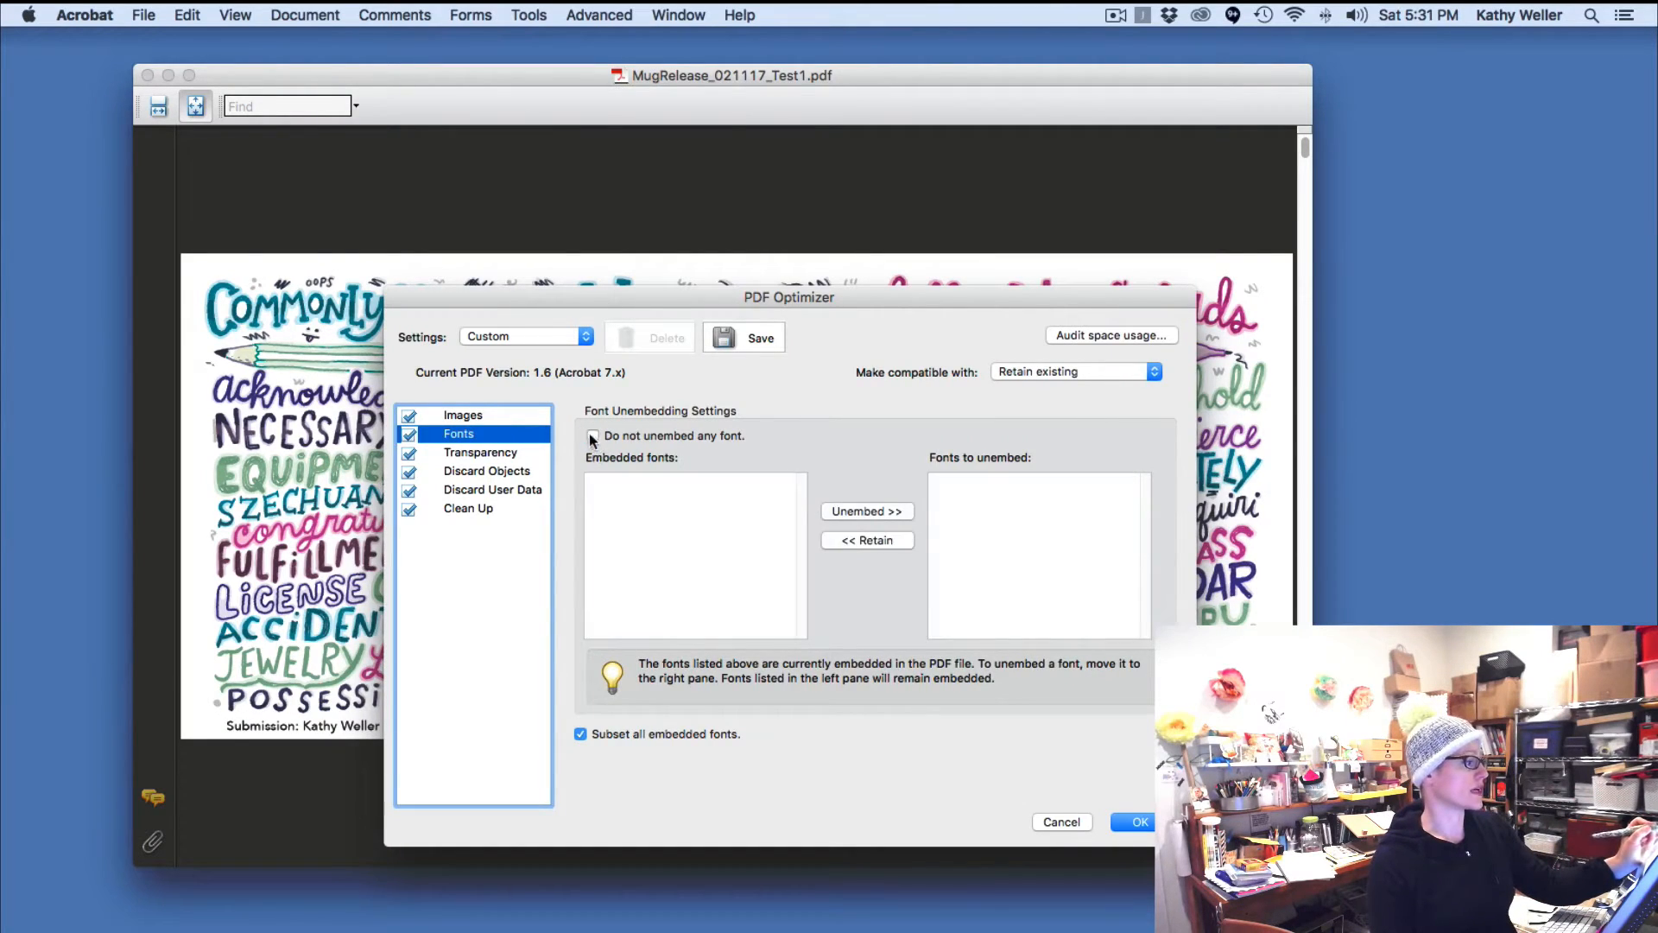
click(592, 434)
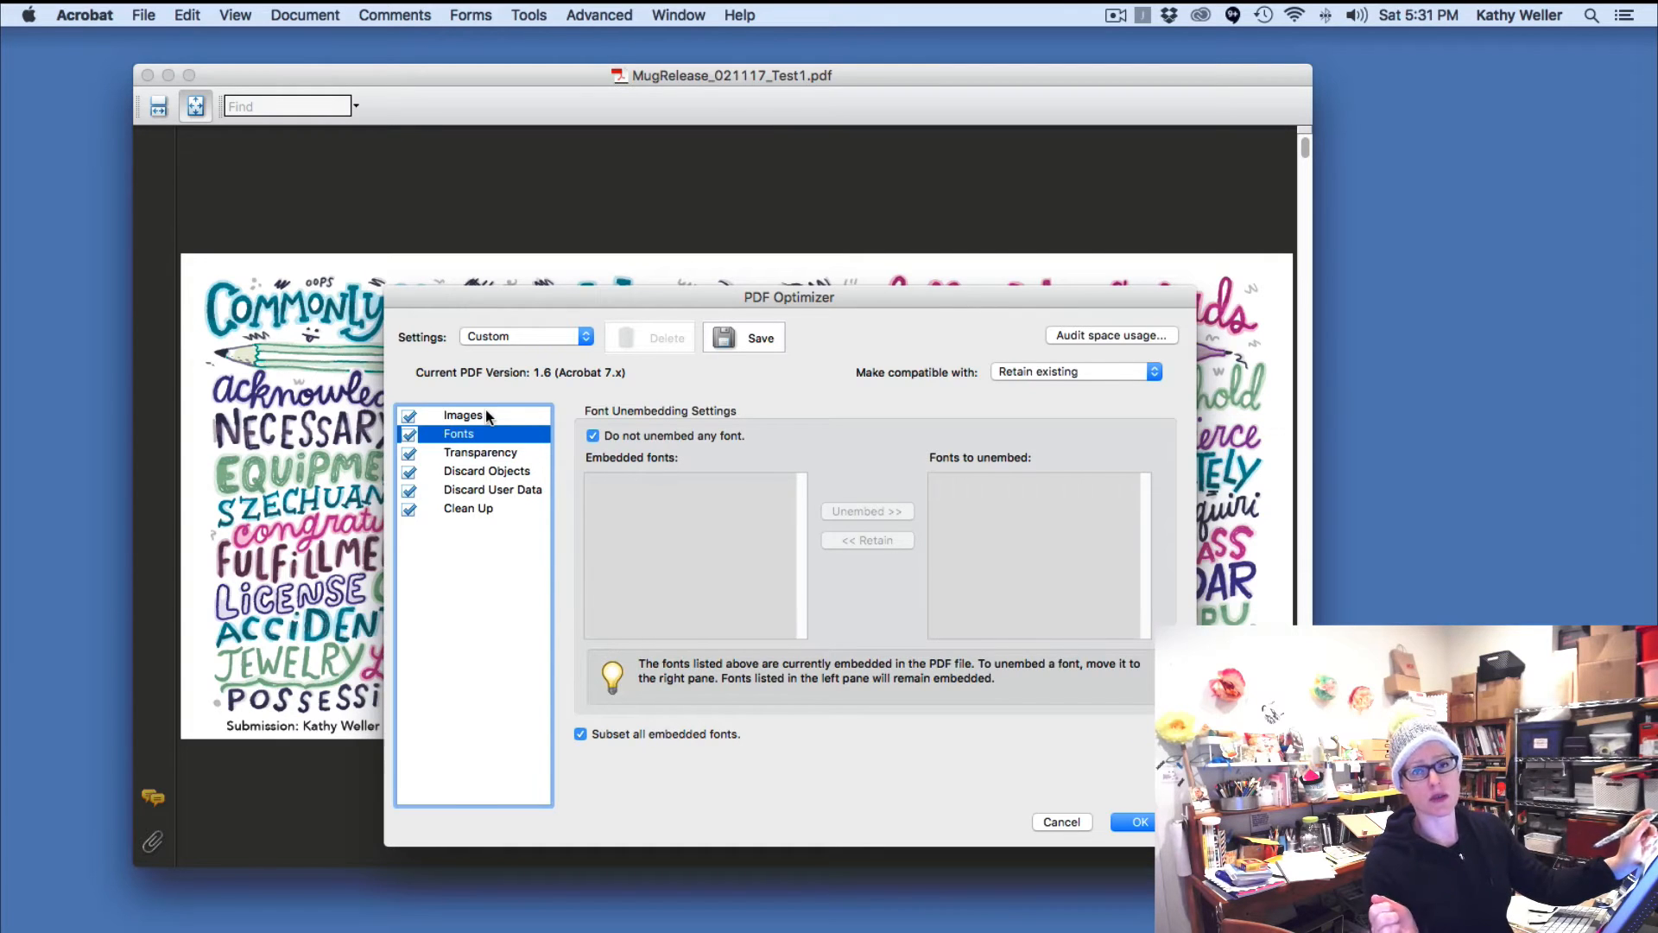
mouse_move(489, 455)
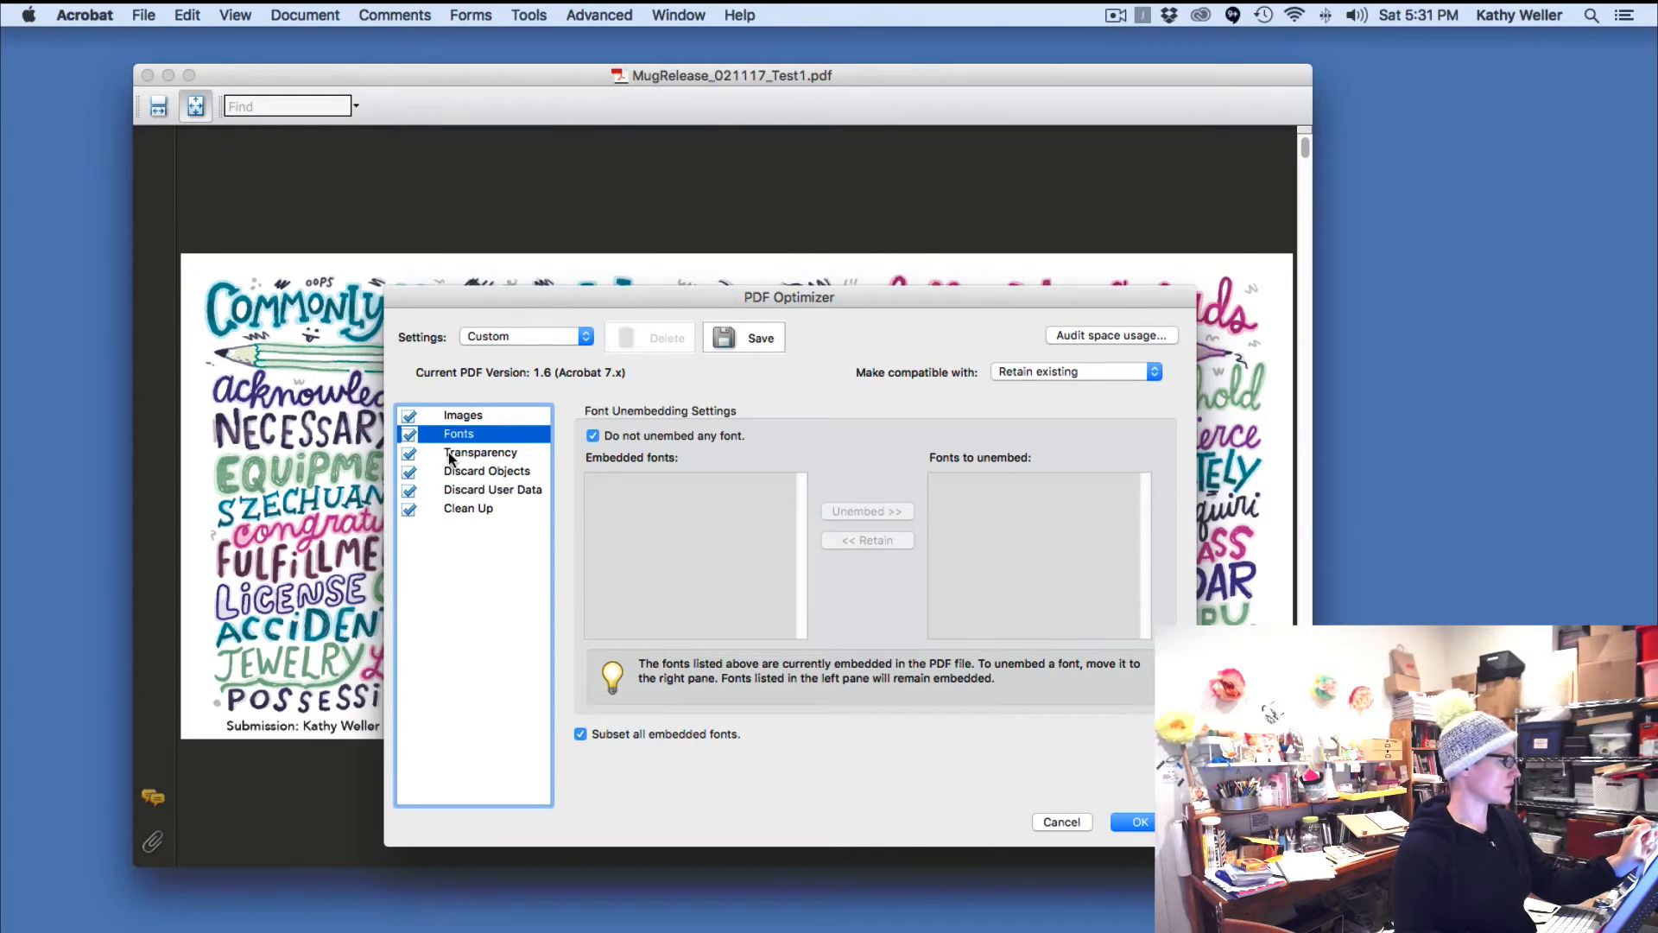
click(480, 453)
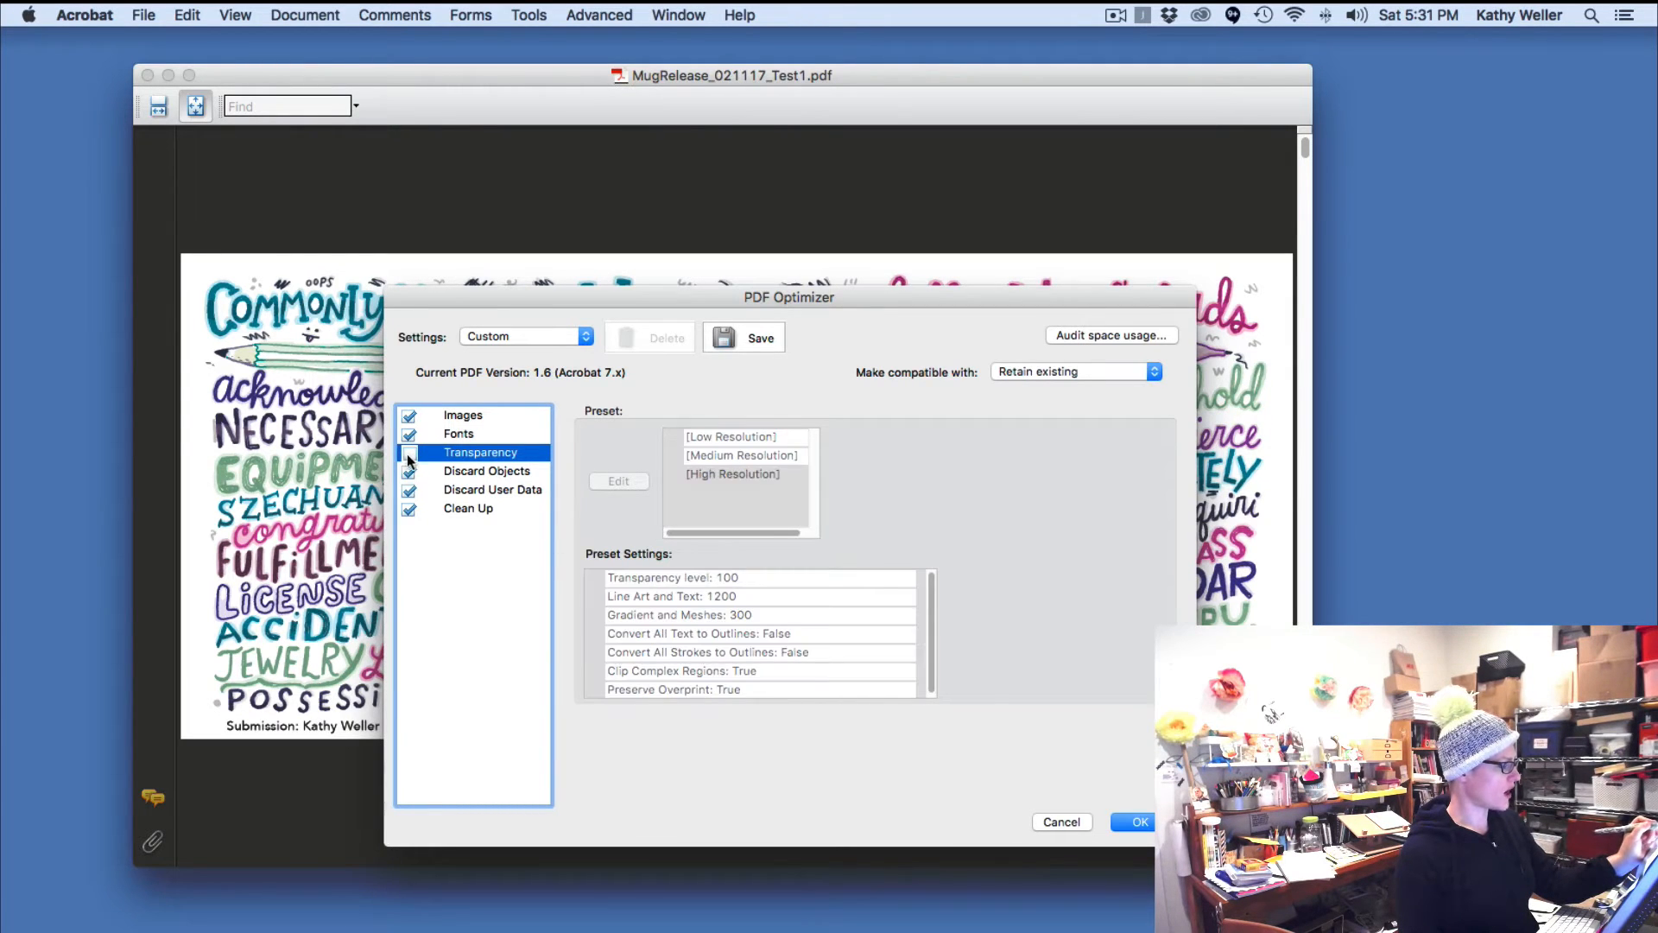
- Turn off transparency flattening and show the Discard Objects settings
click(409, 452)
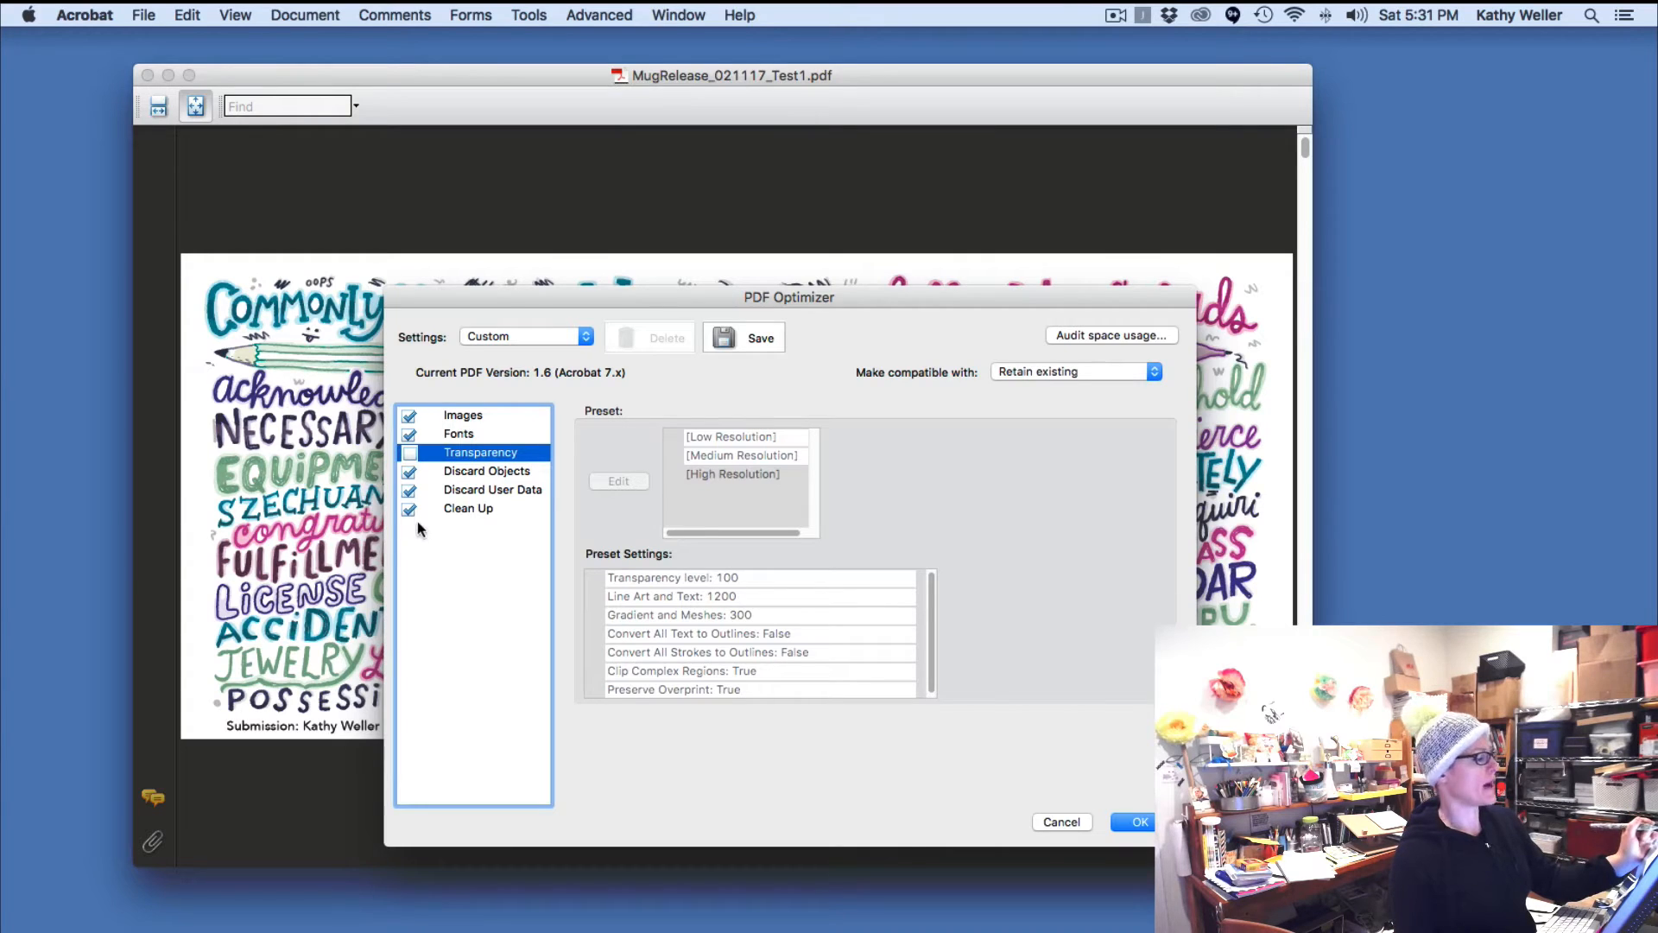
mouse_move(463, 484)
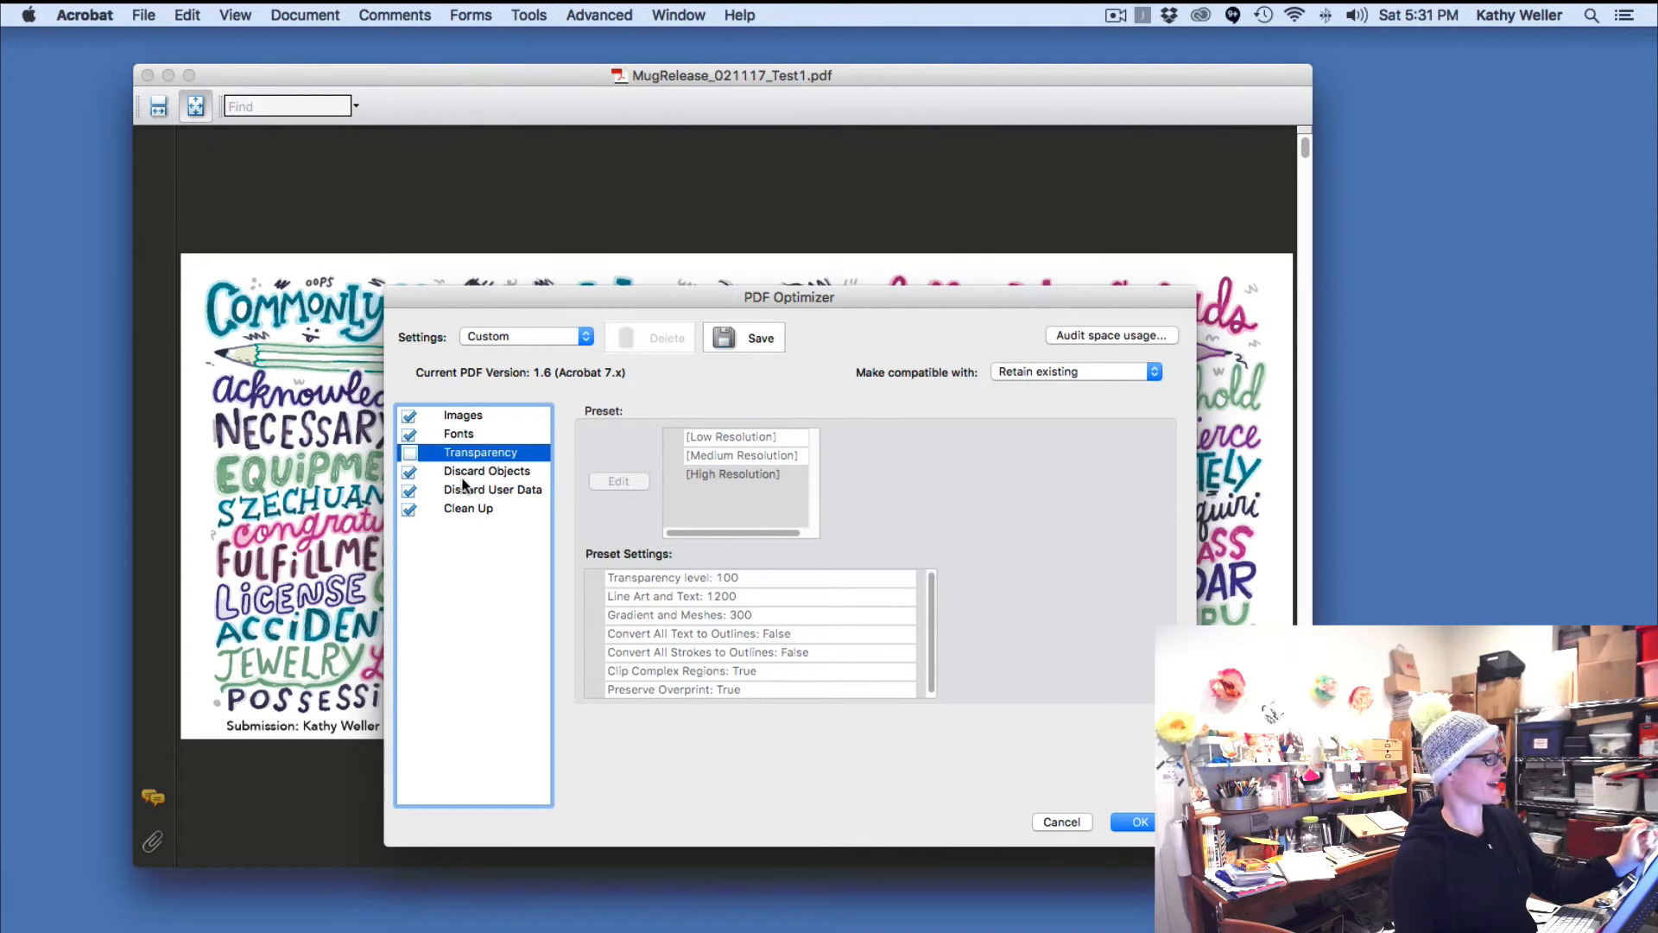
click(487, 470)
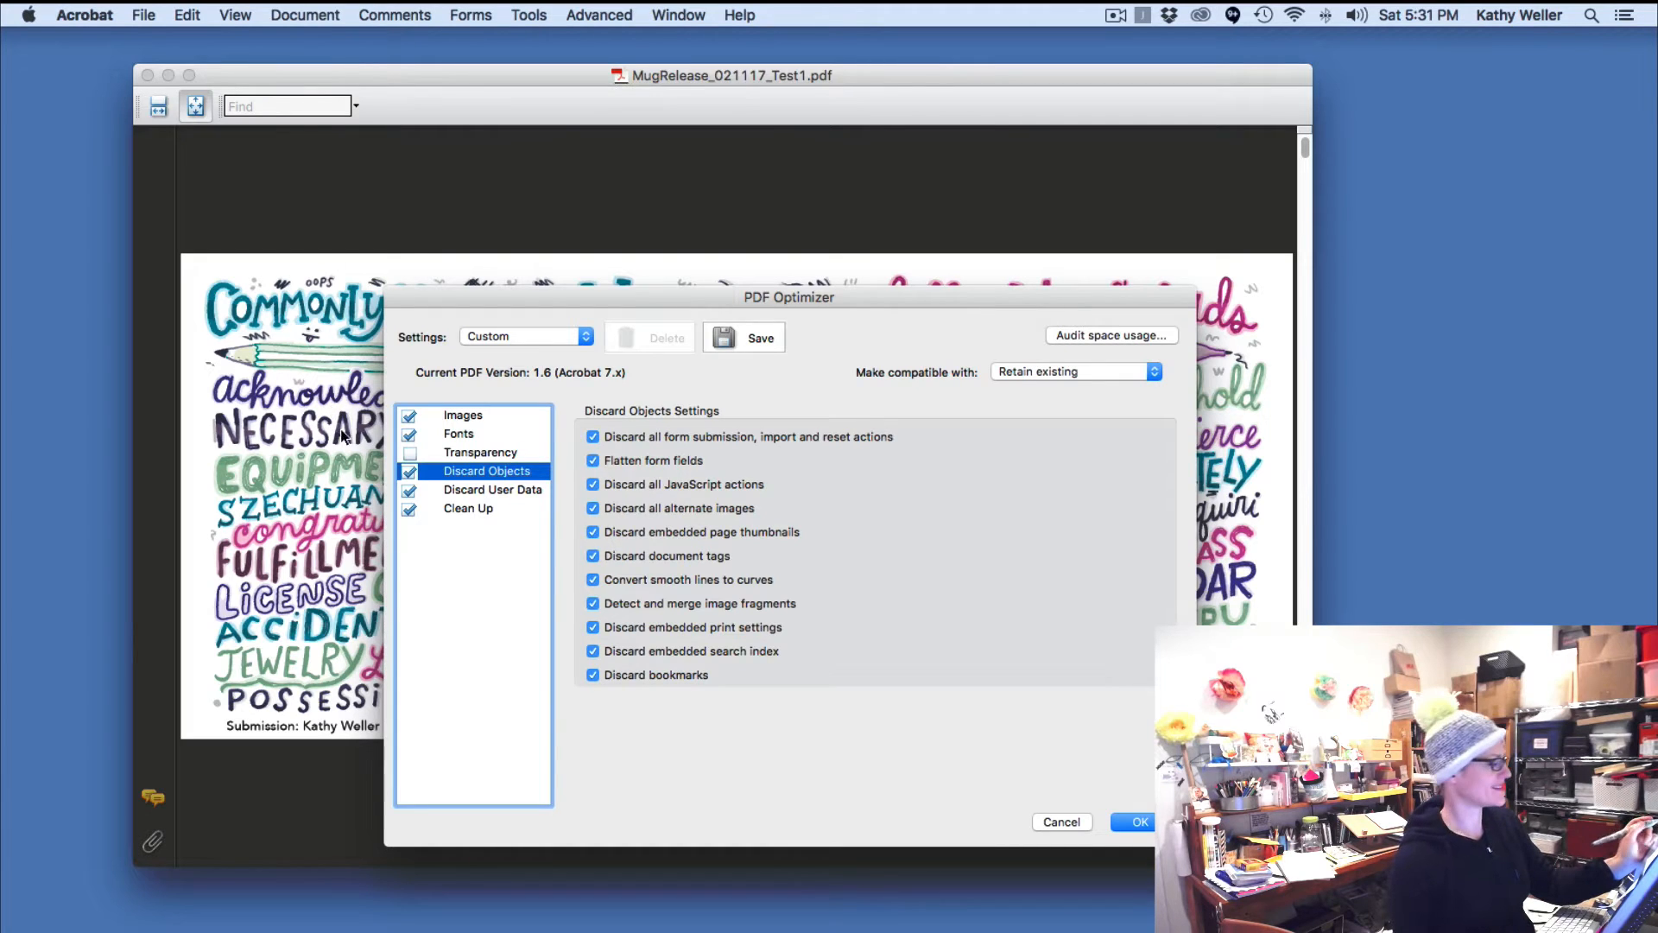
mouse_move(585, 555)
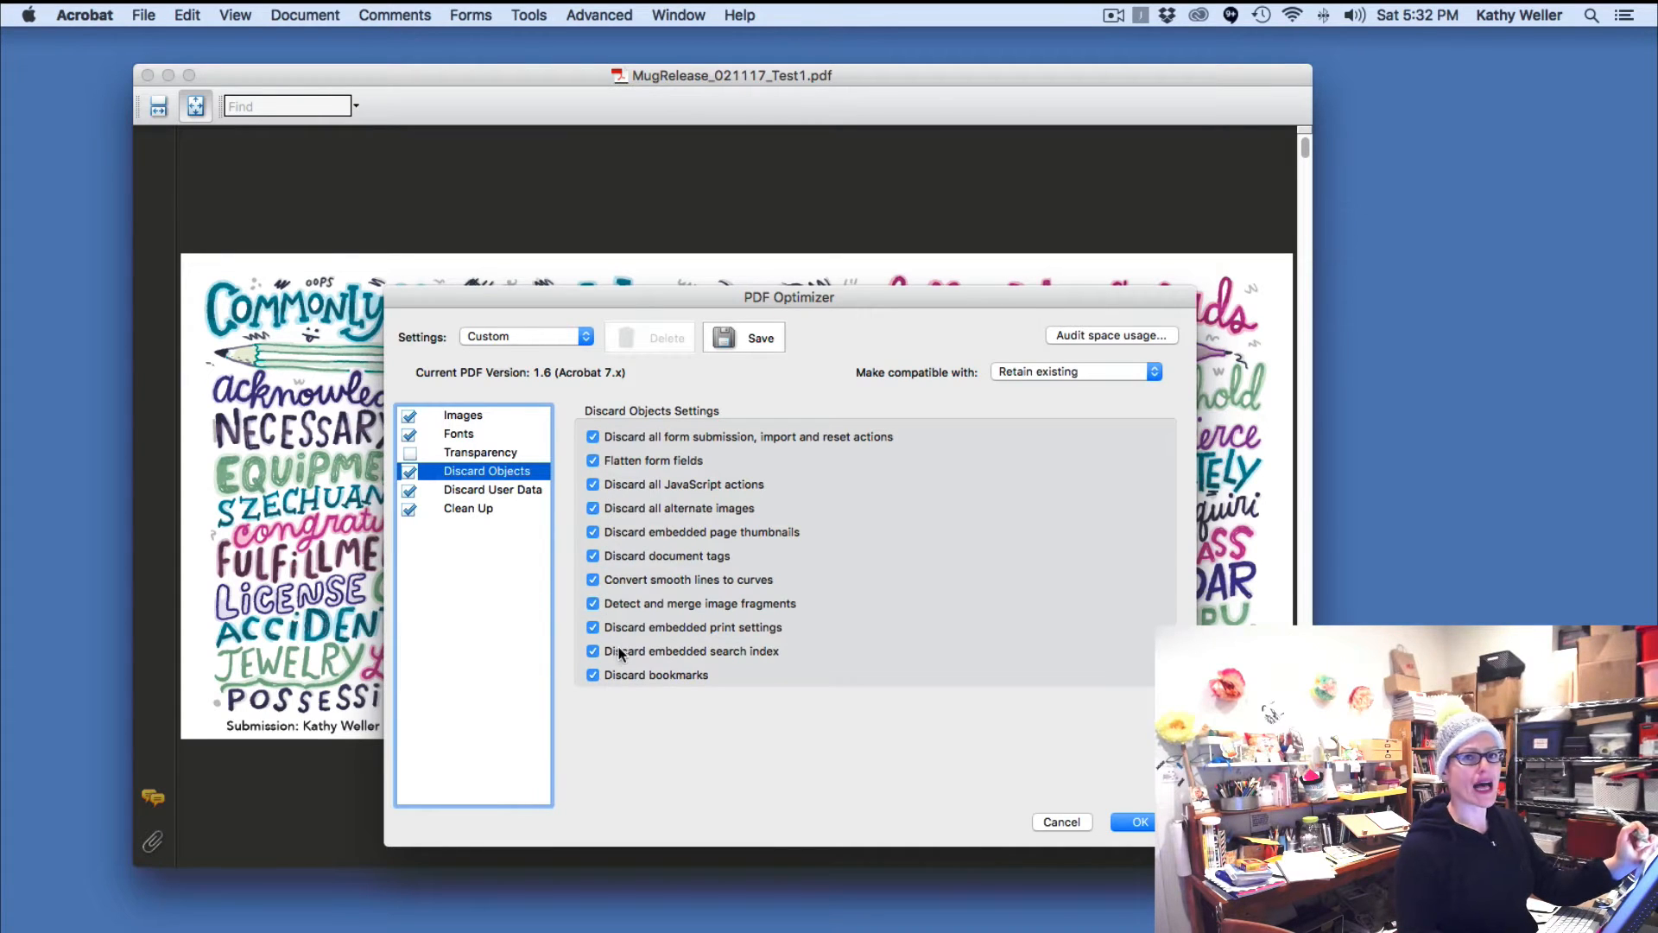
mouse_move(559, 672)
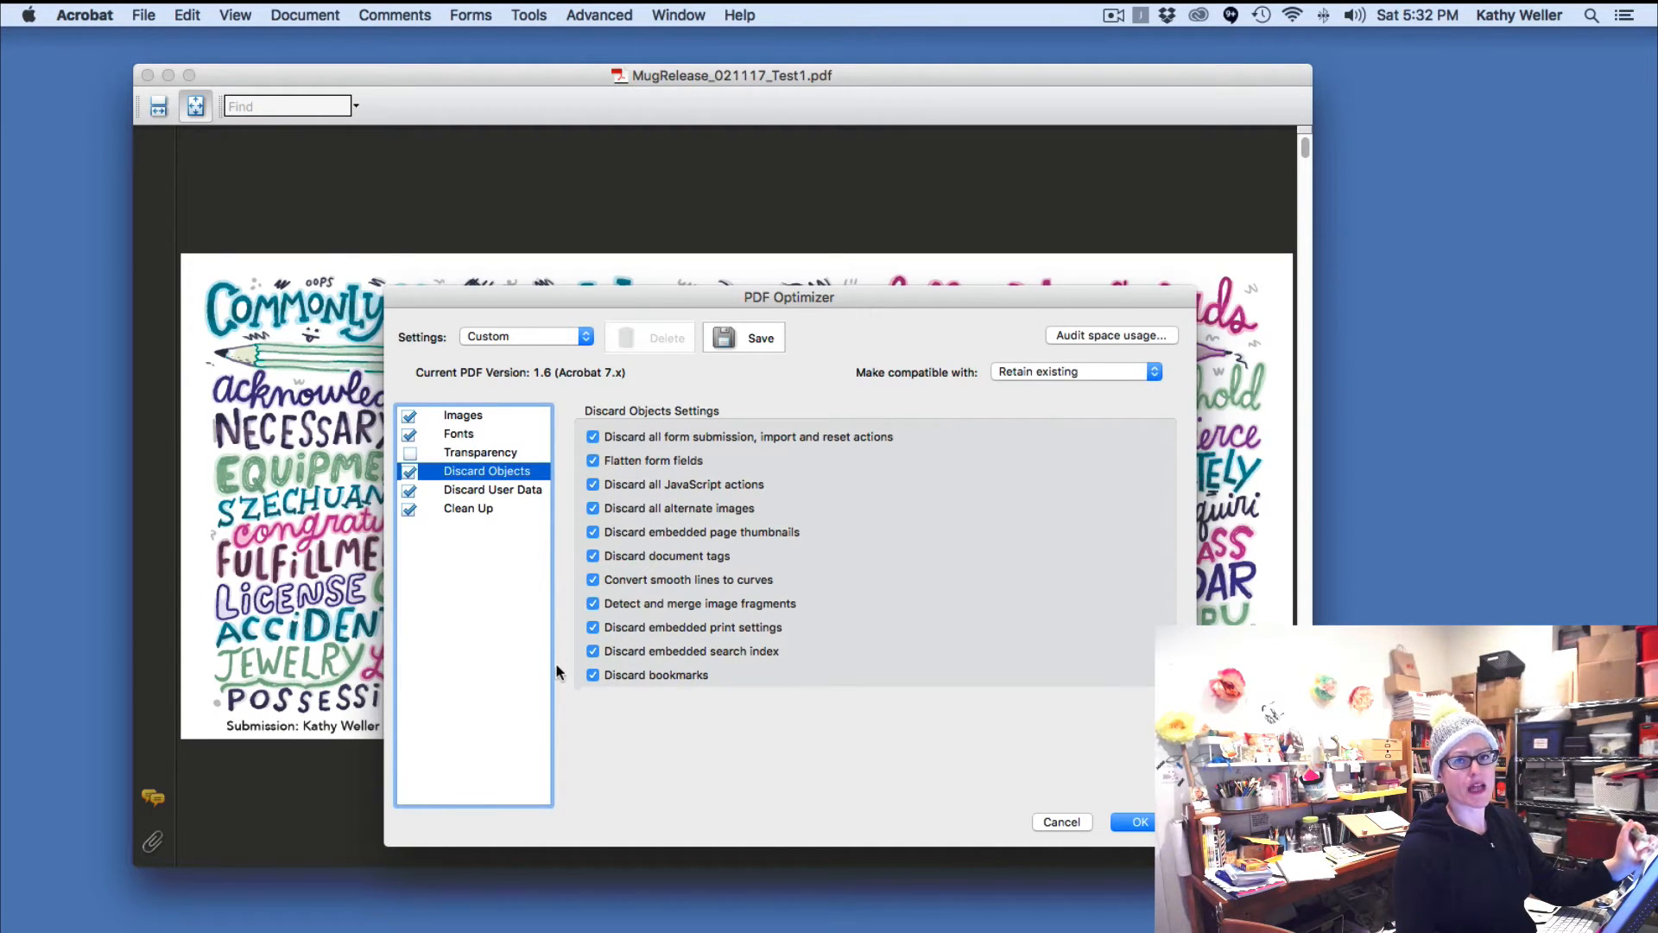
mouse_move(571, 632)
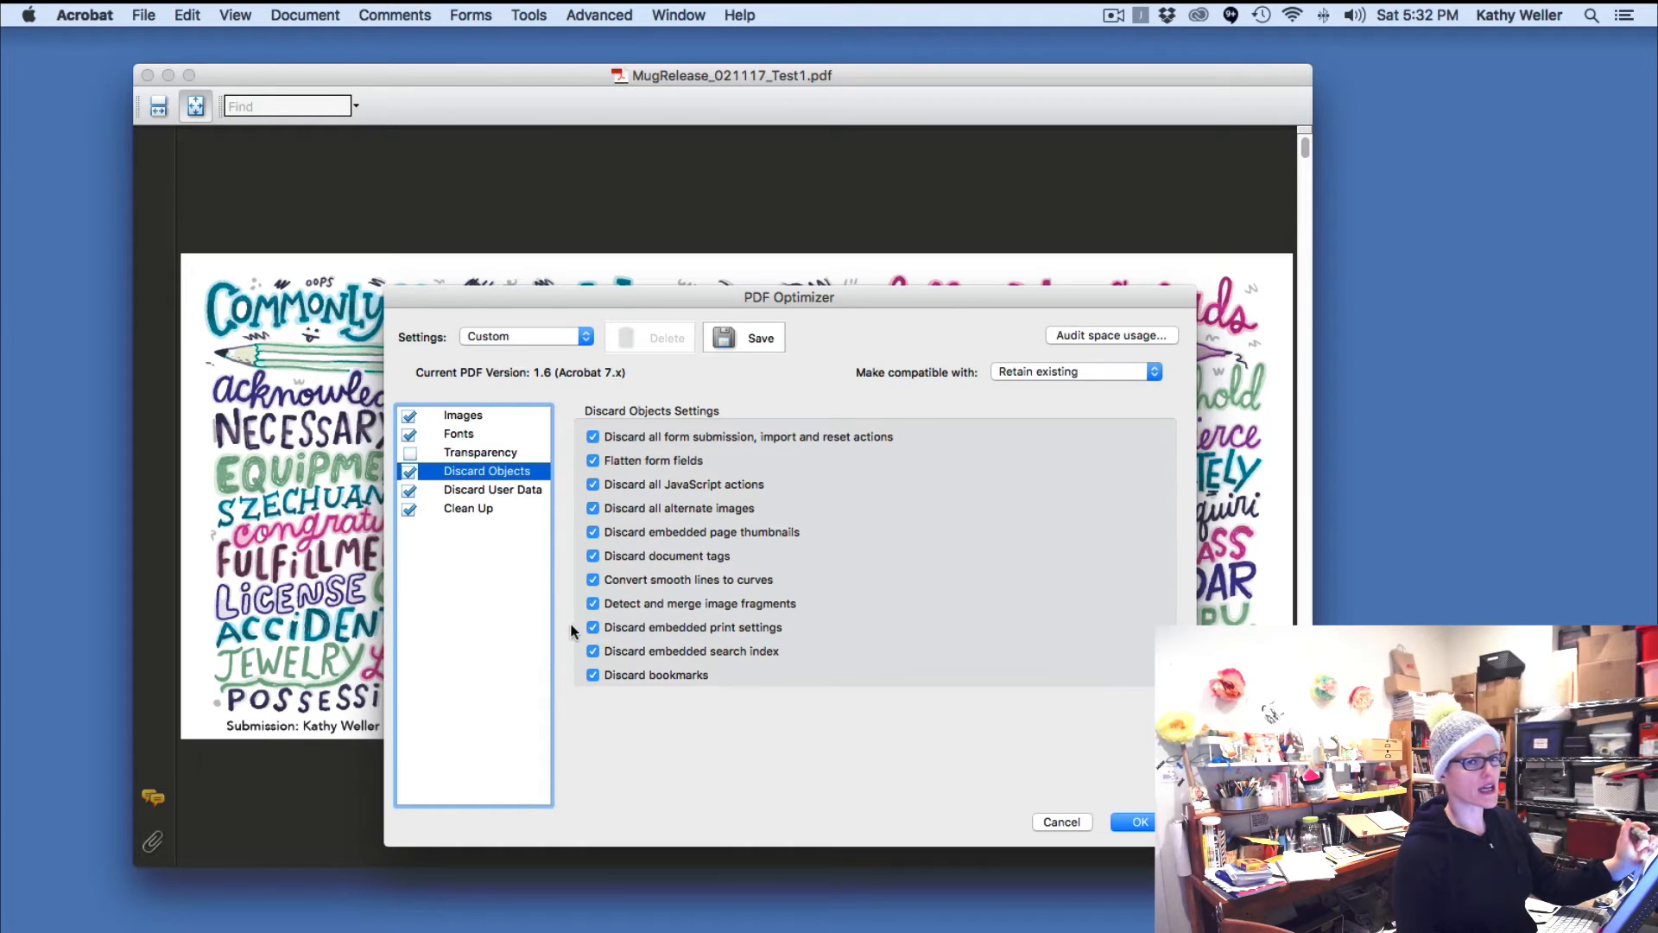
mouse_move(510, 548)
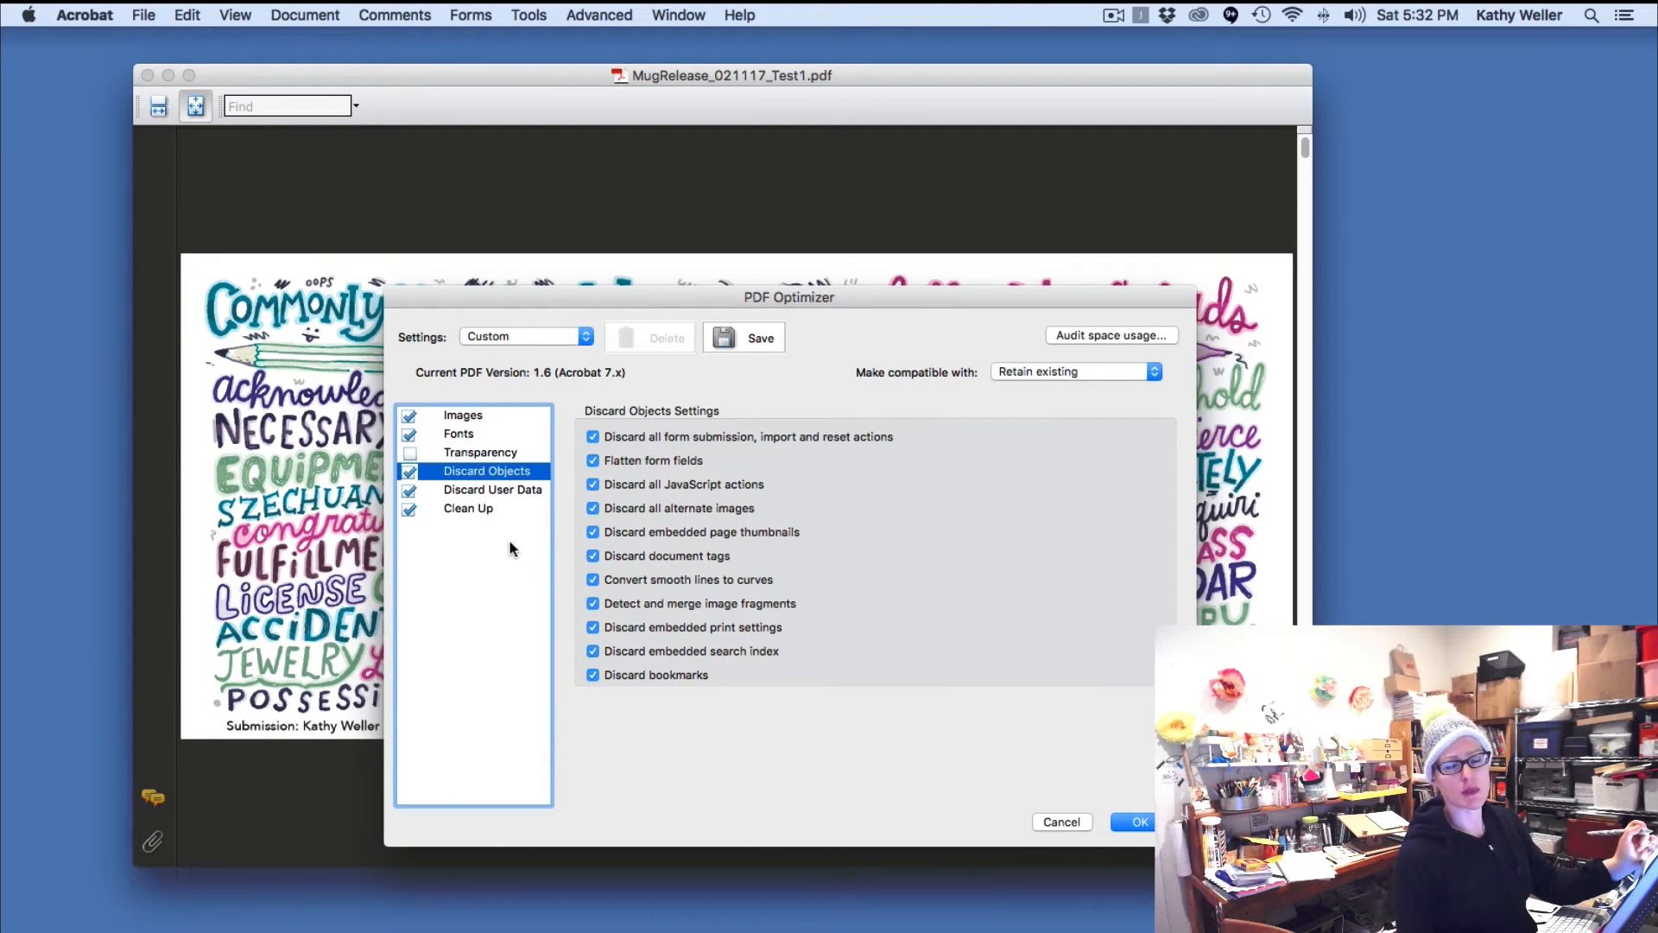
mouse_move(362, 453)
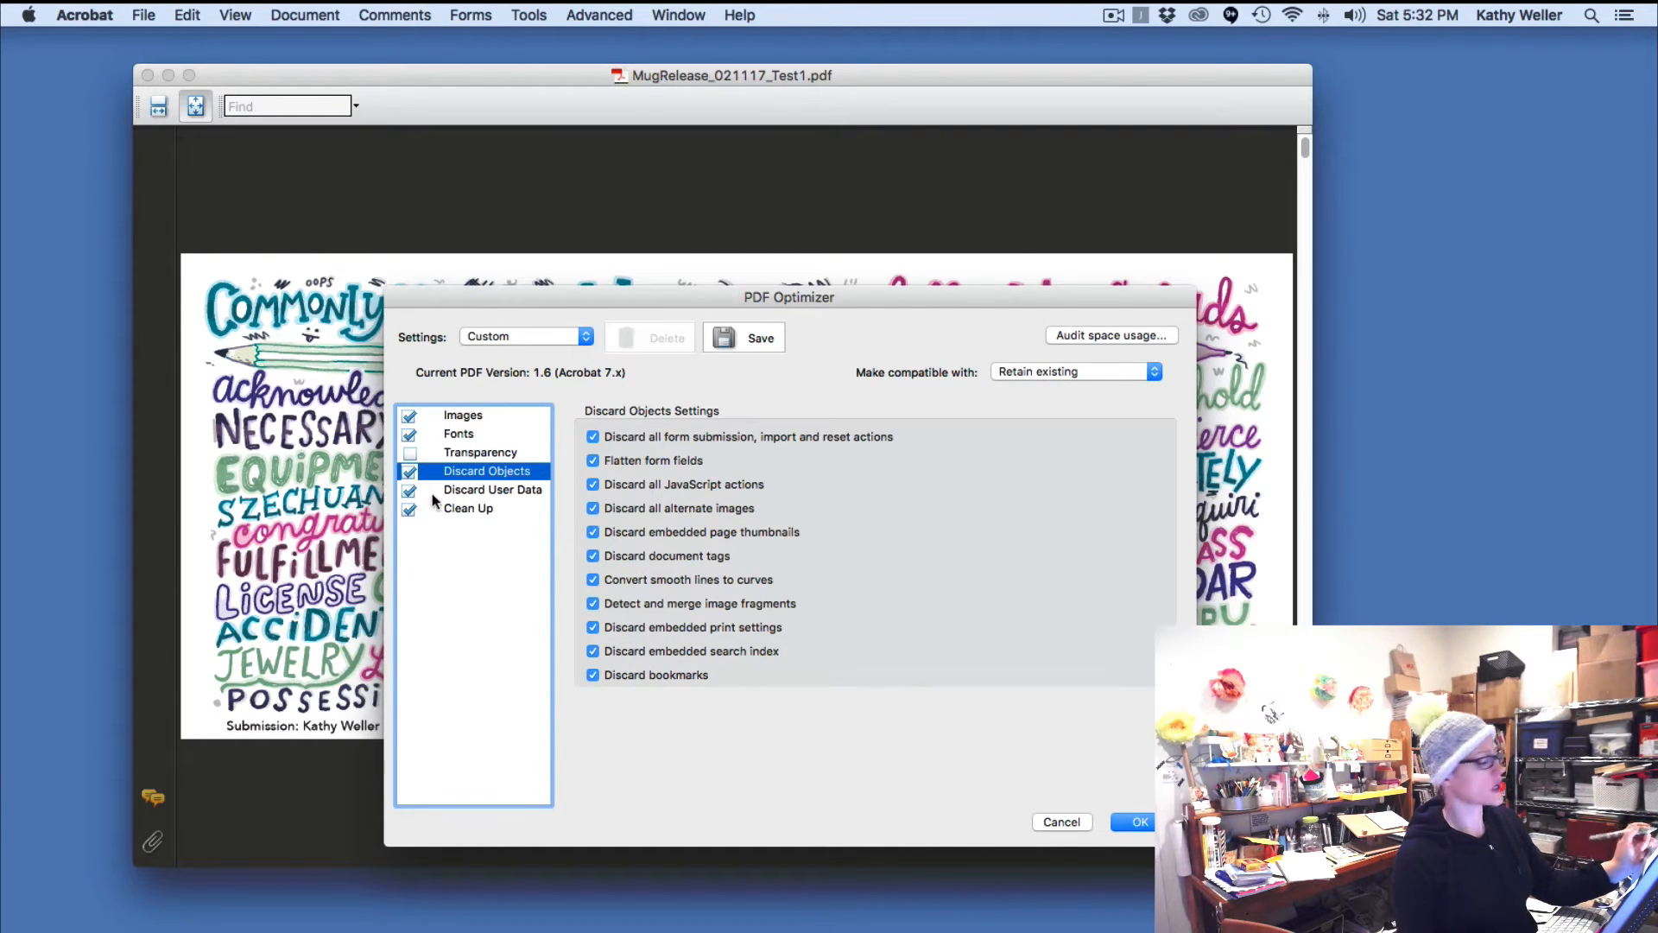
mouse_move(420, 529)
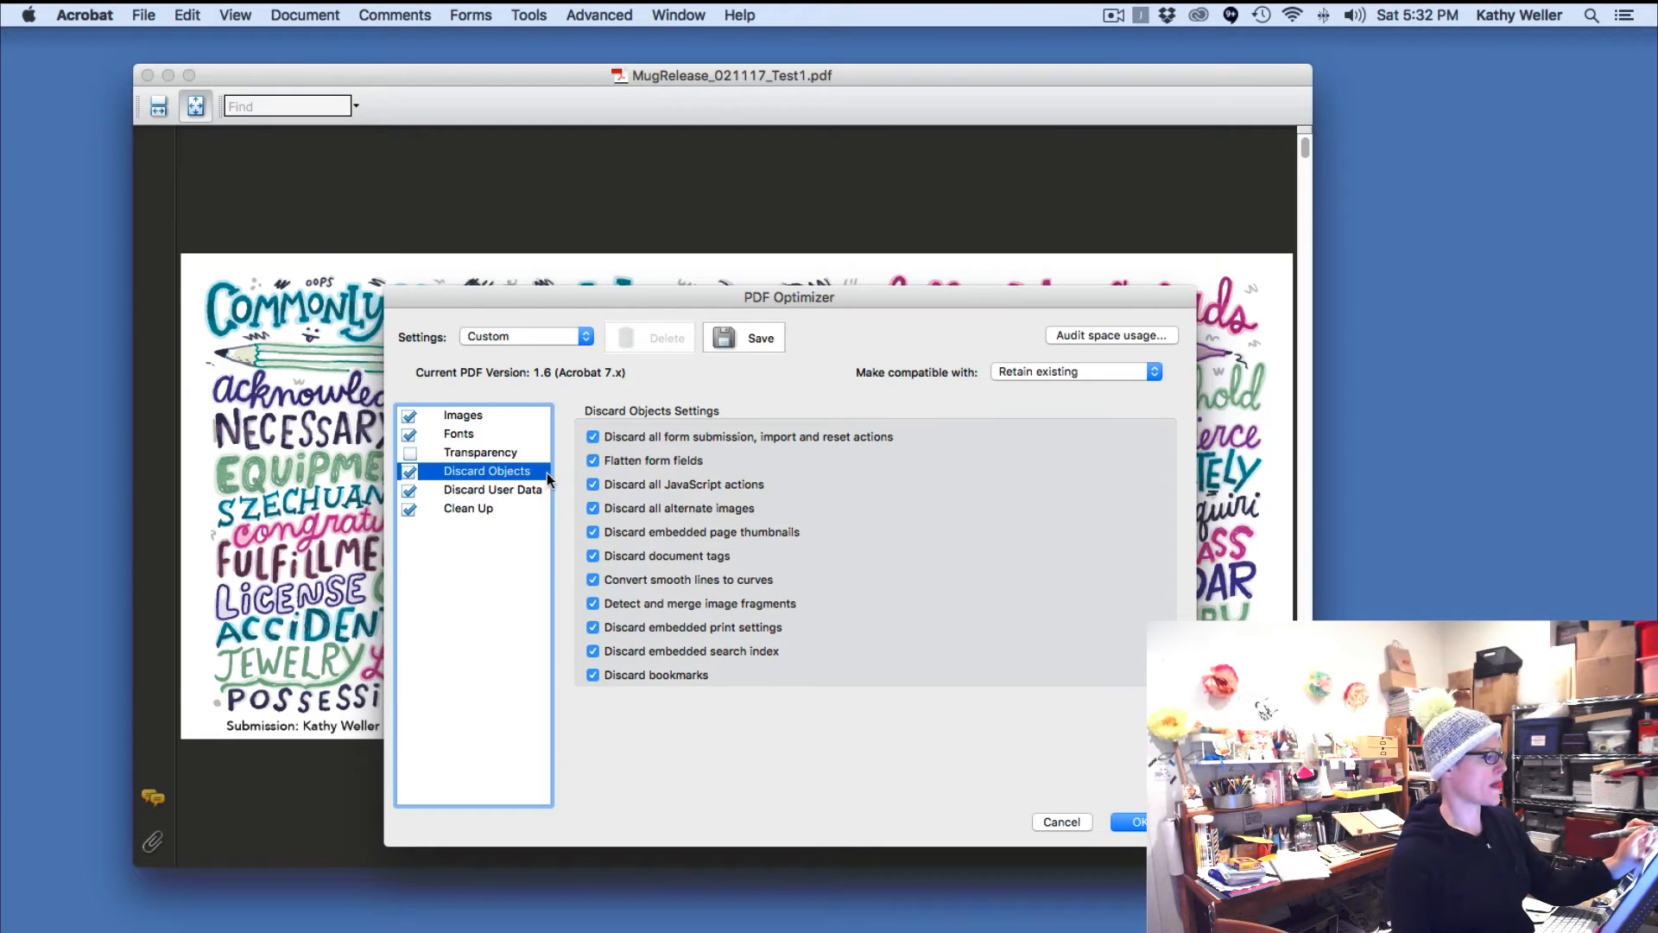
- Show the Discard User Data settings covering comments, metadata and attachments
click(493, 489)
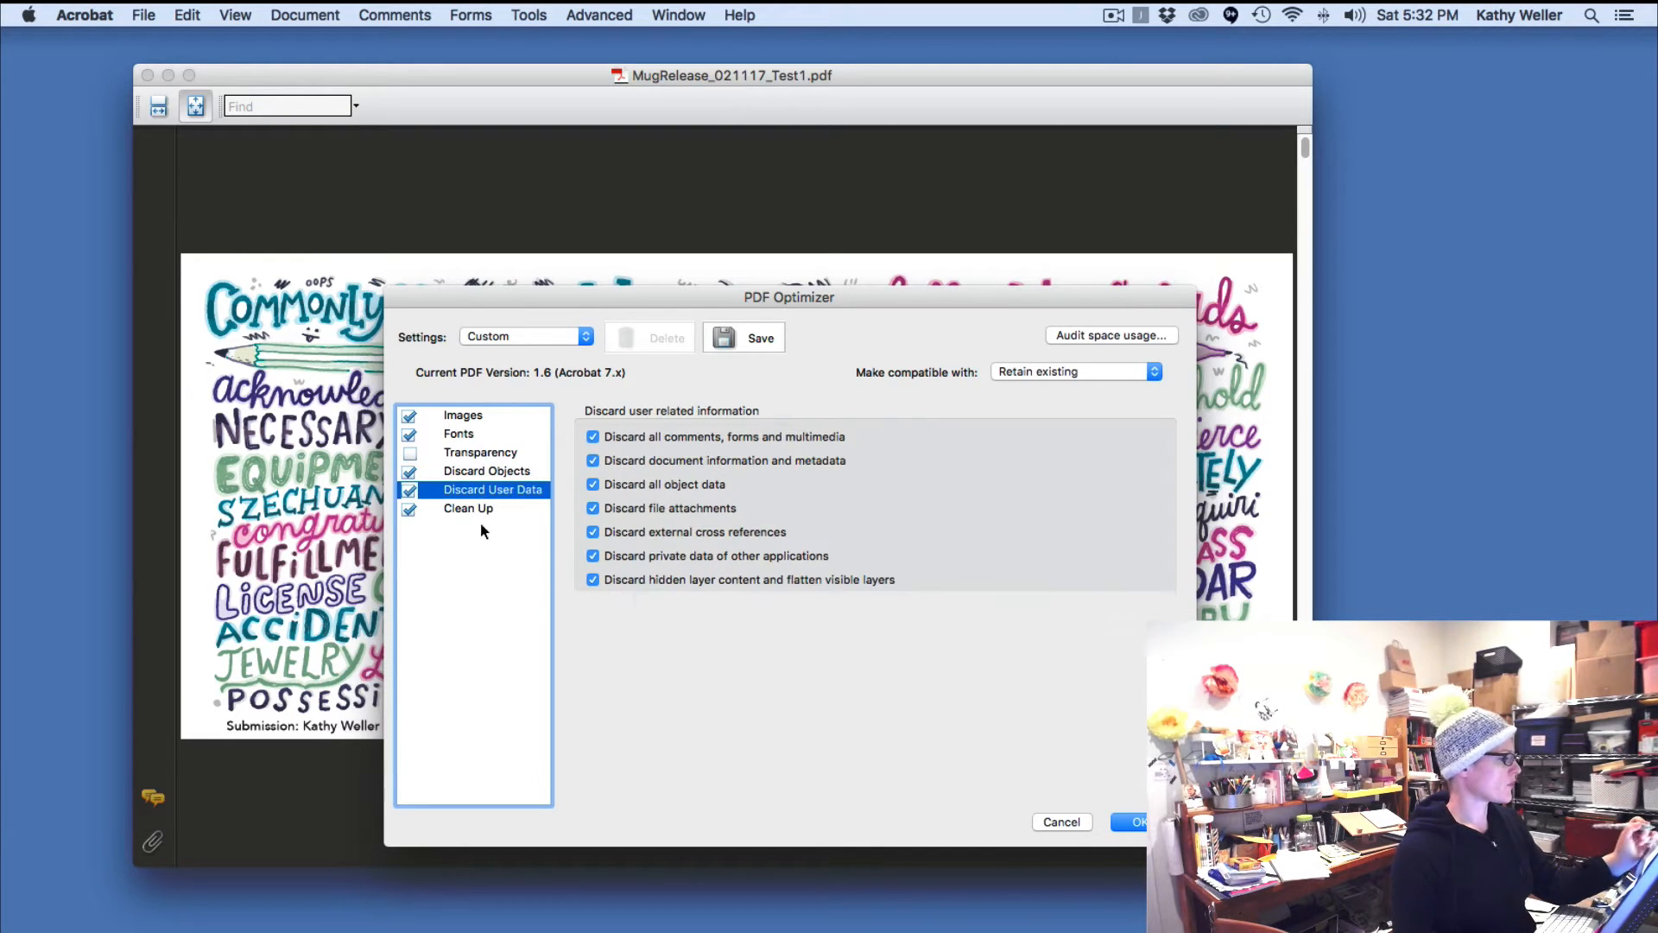
mouse_move(571, 527)
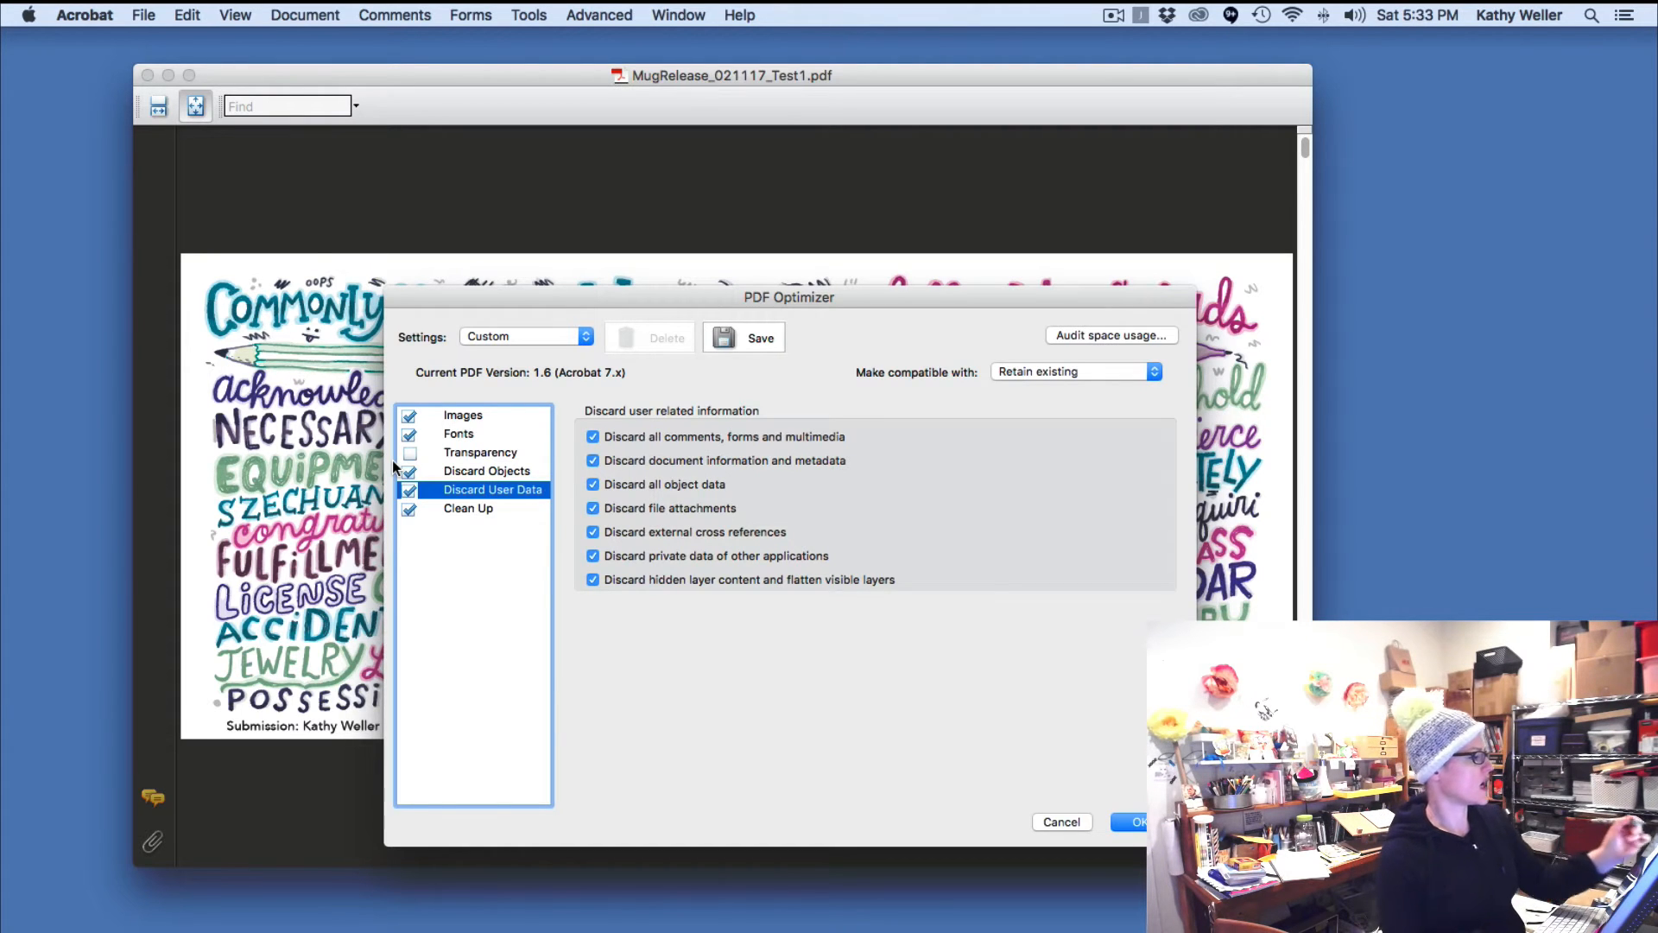
click(409, 471)
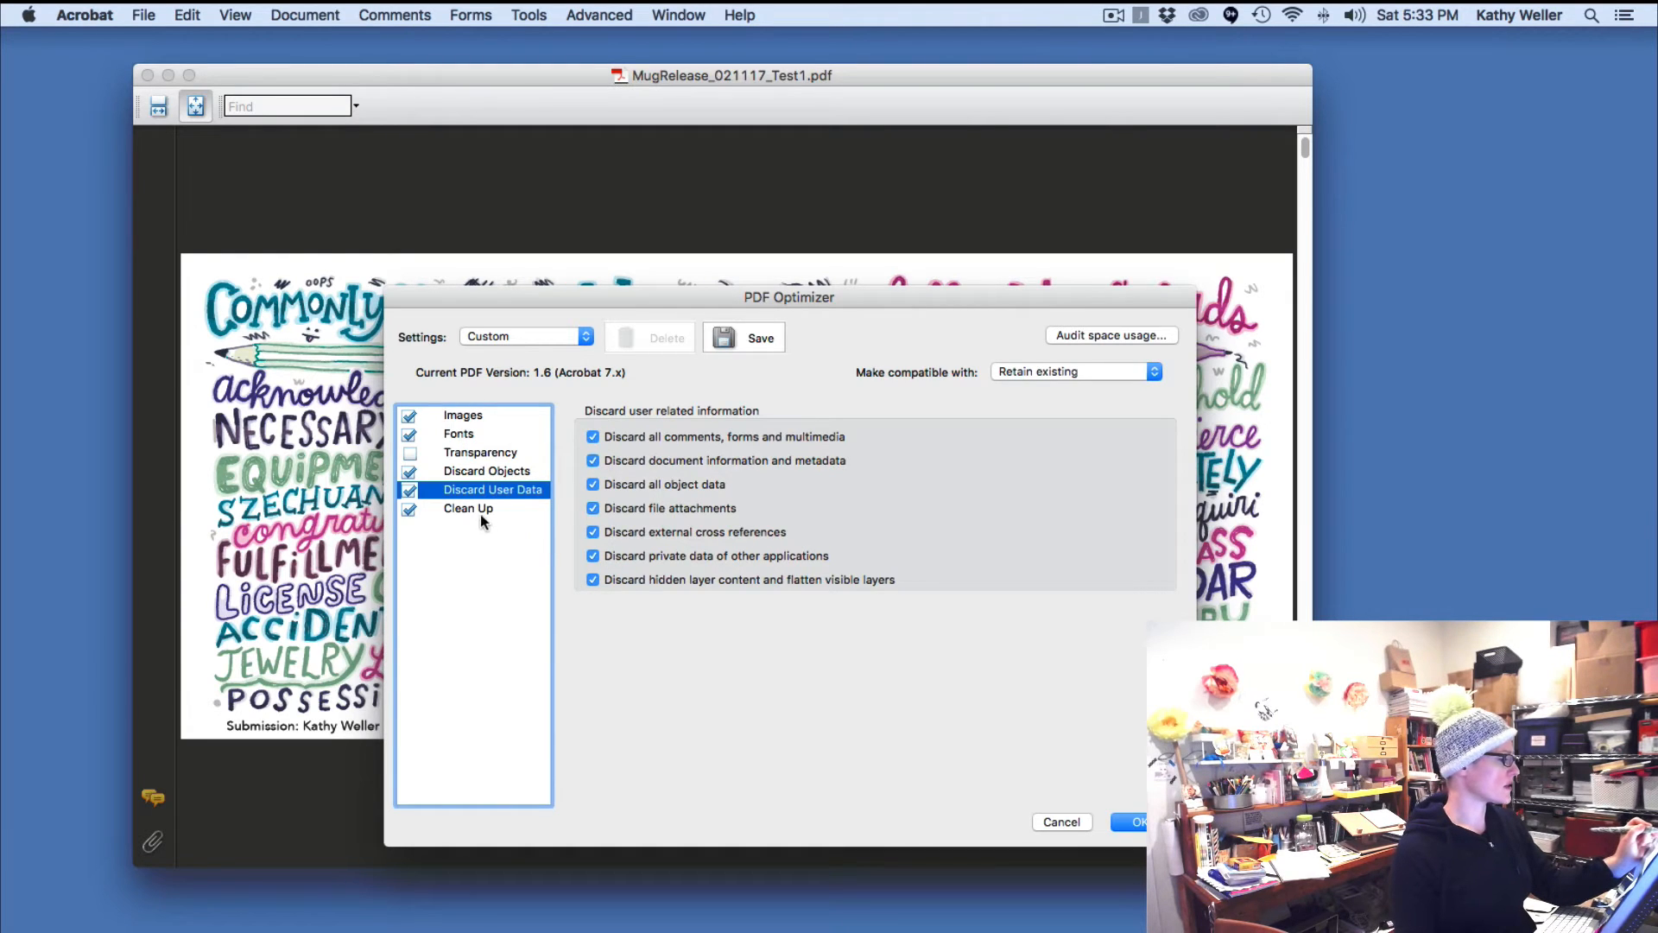
- In Clean Up, keep 'Compress document structure' and turn off fast web view optimization
click(467, 508)
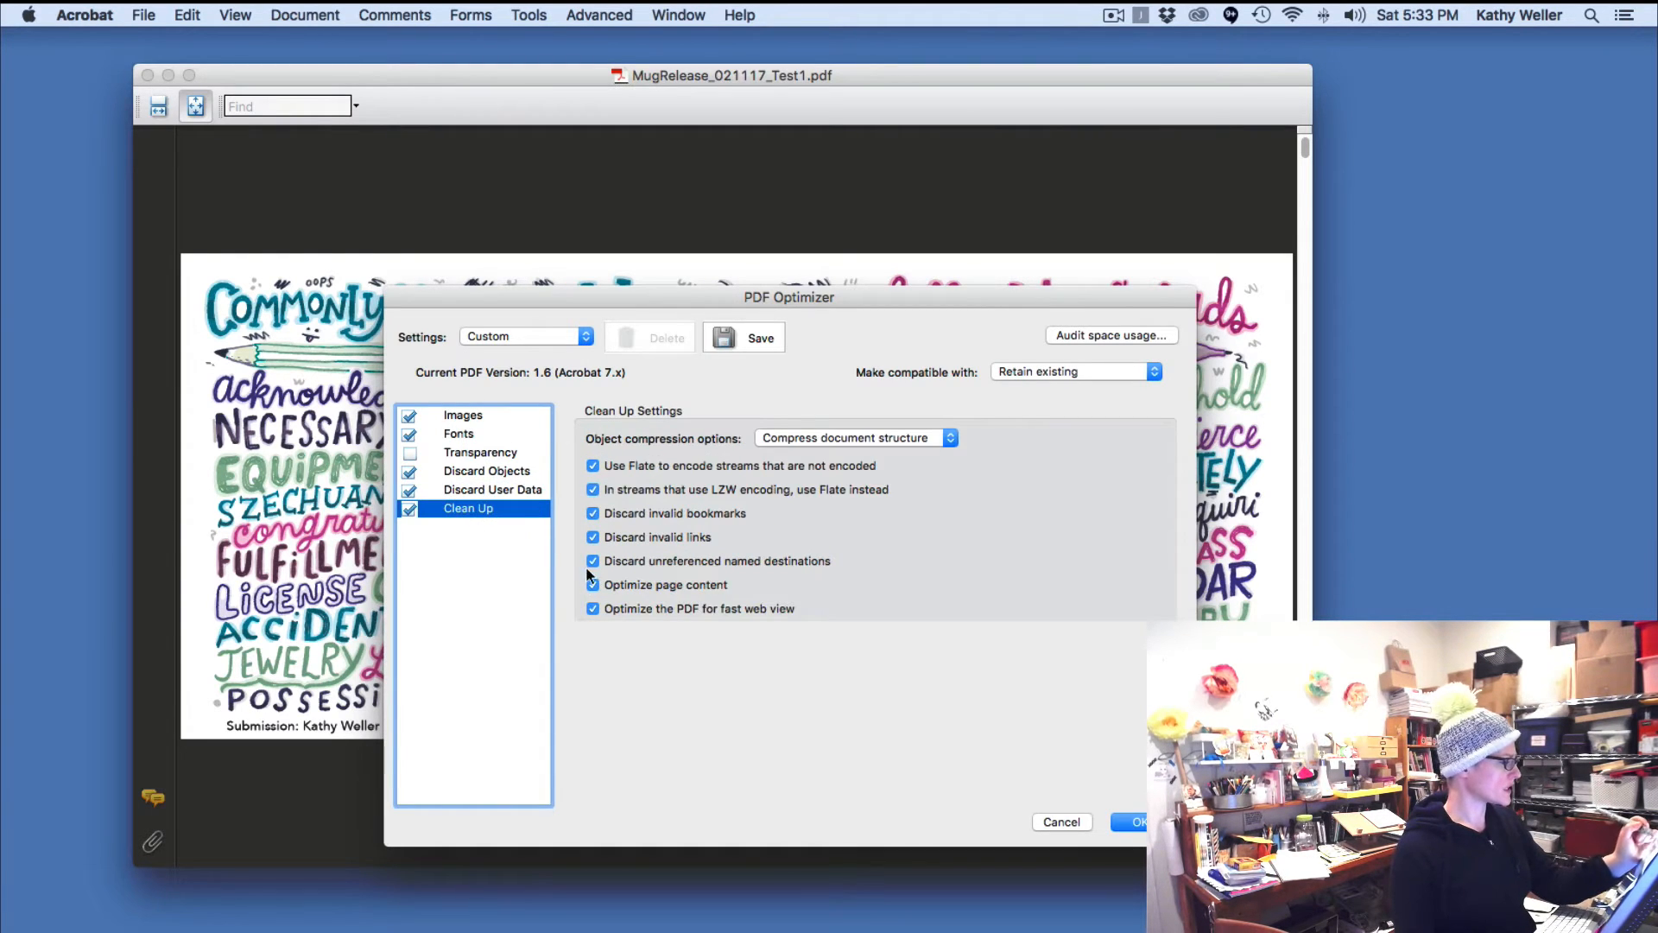
mouse_move(766, 443)
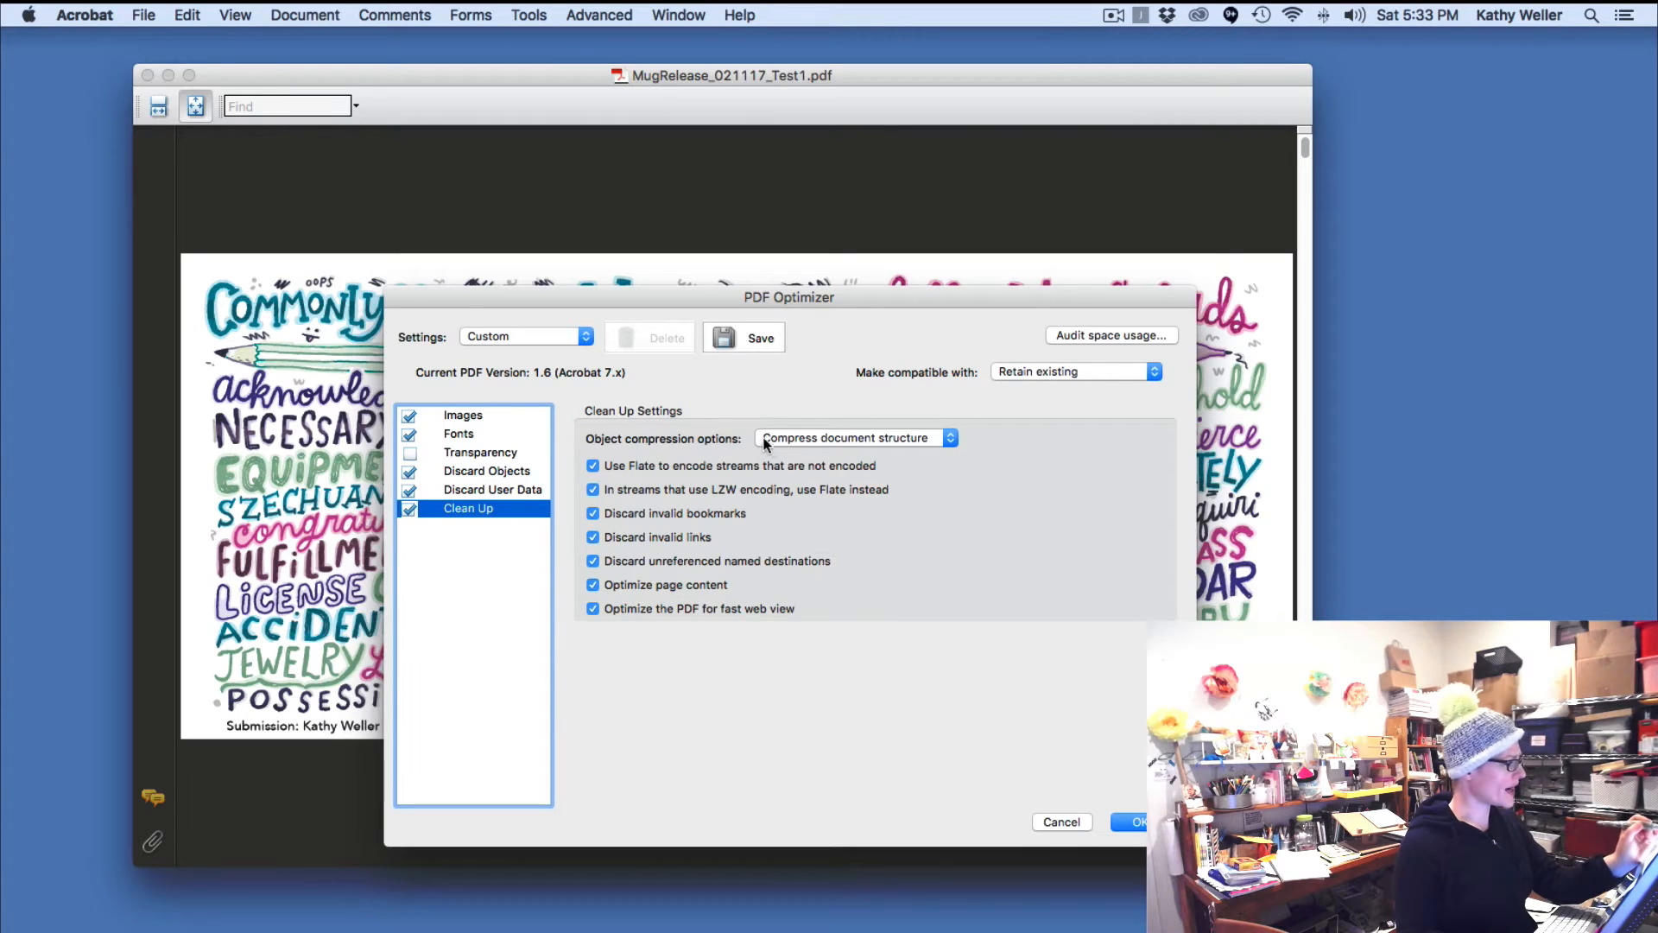
click(851, 438)
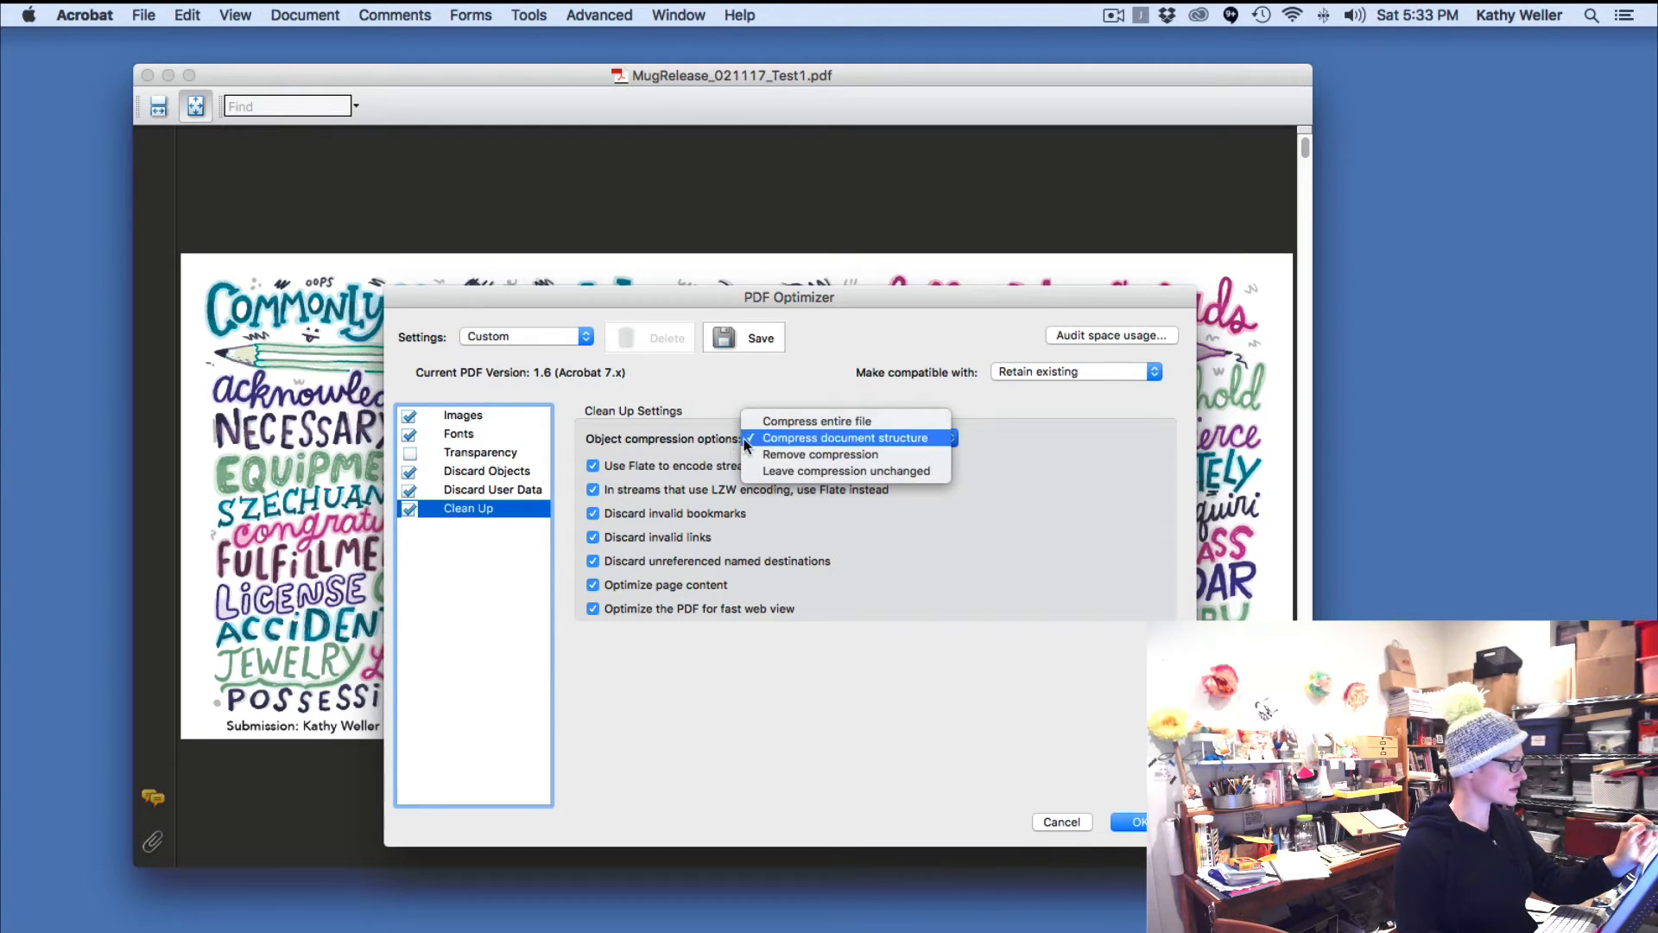
click(844, 438)
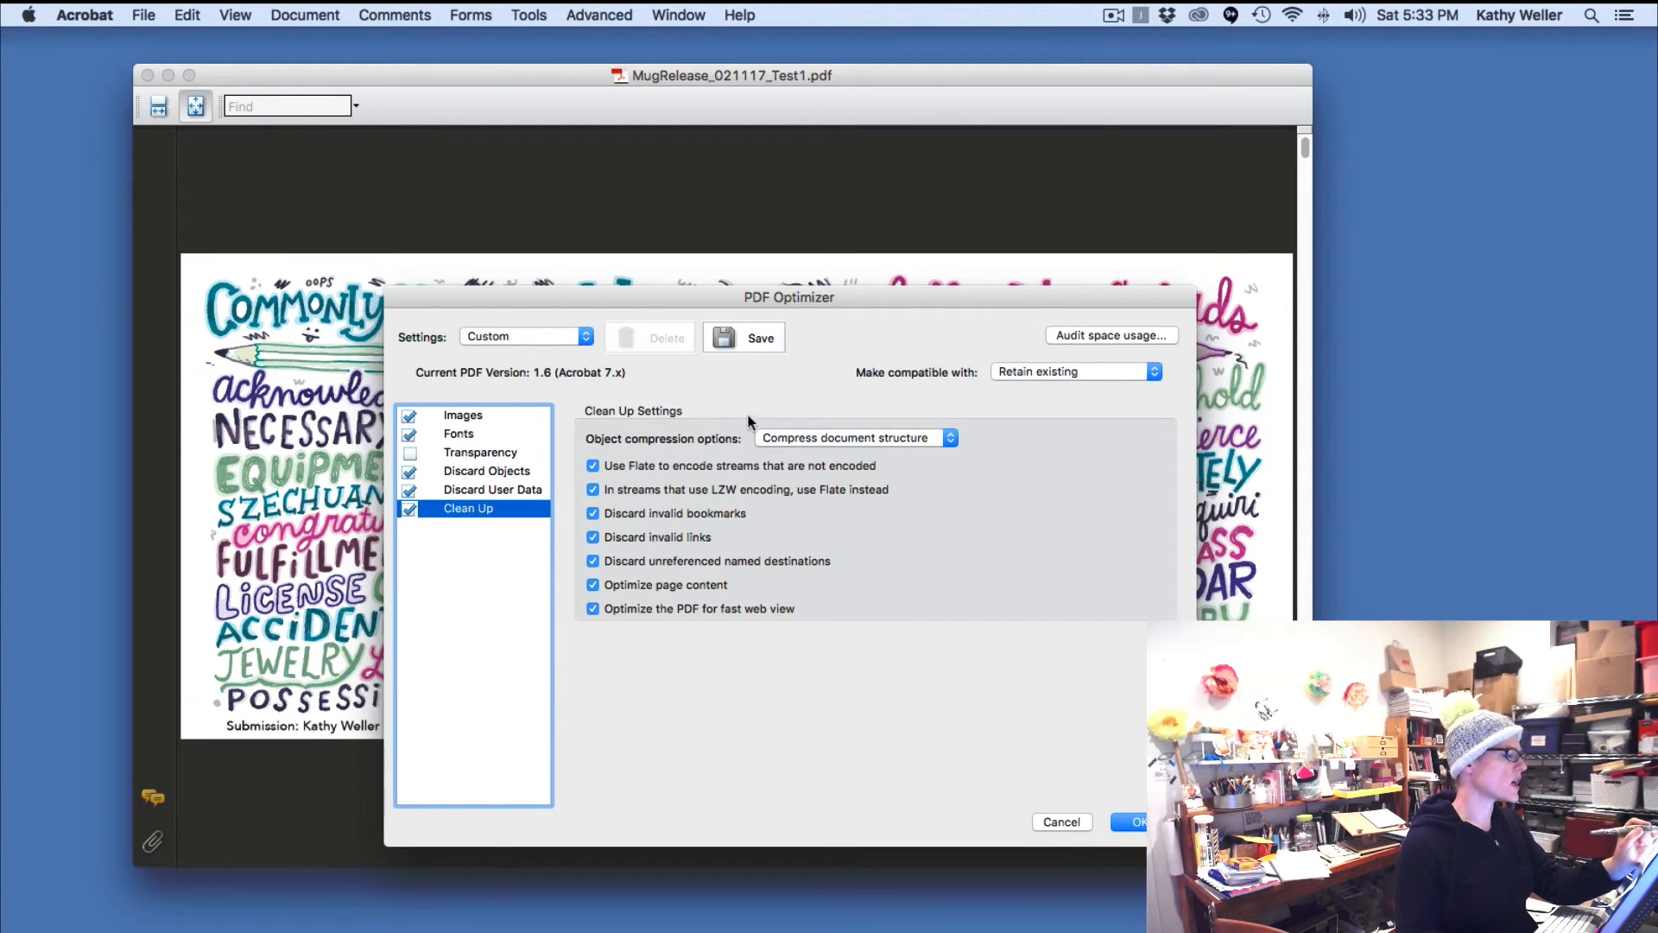
mouse_move(321, 437)
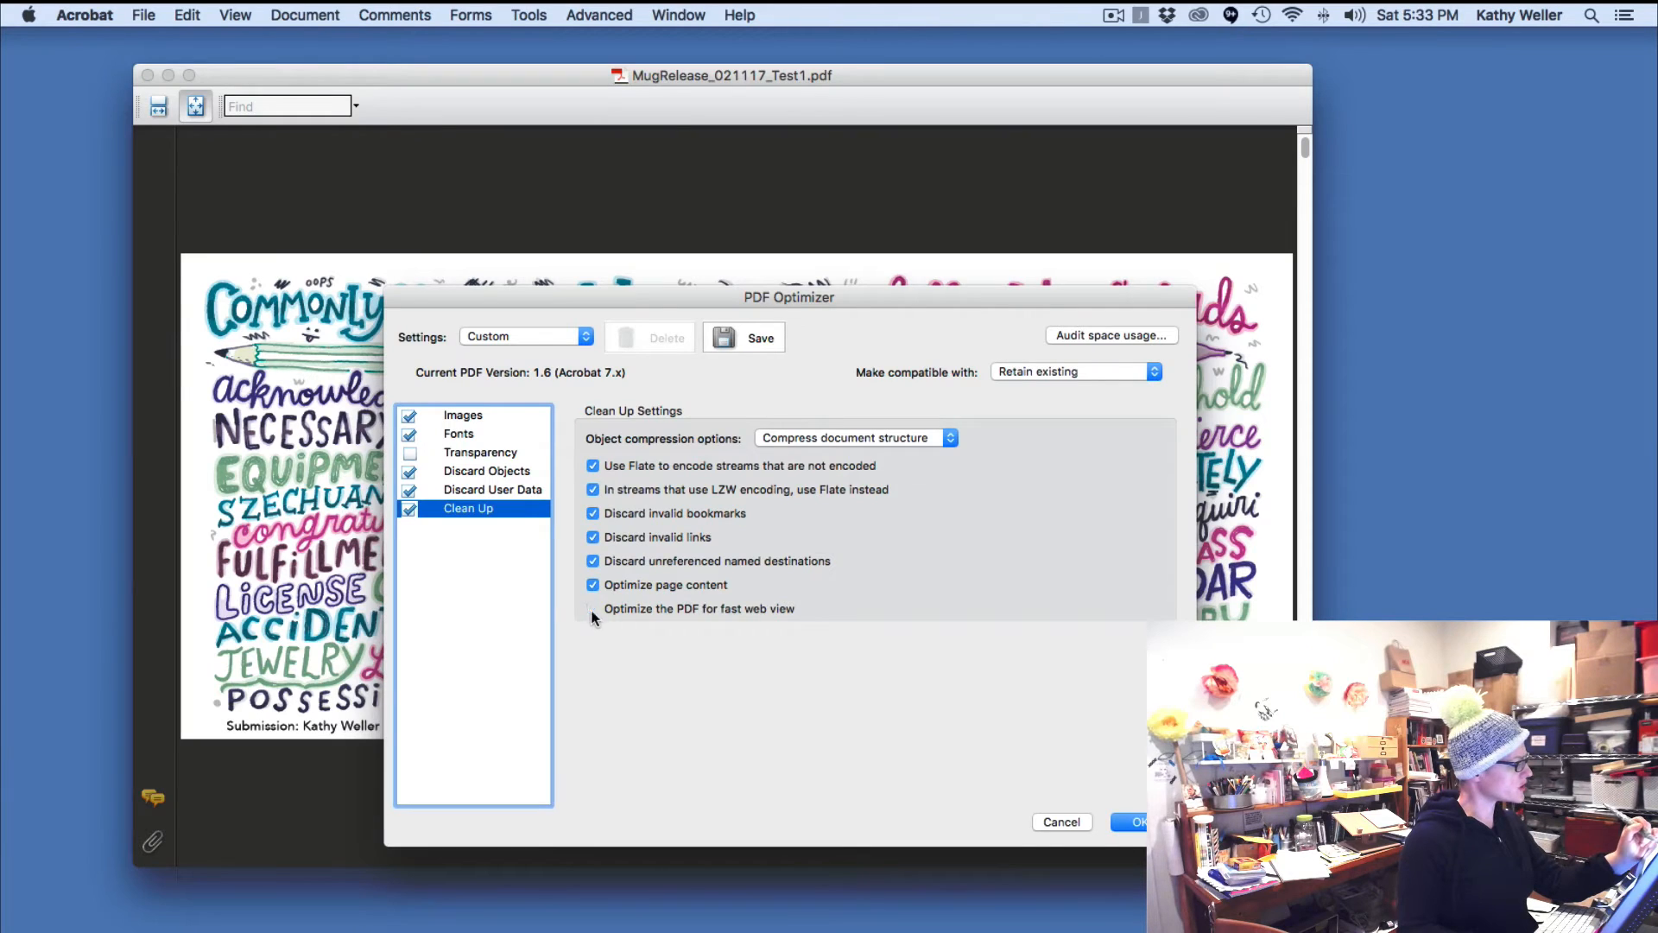
click(593, 608)
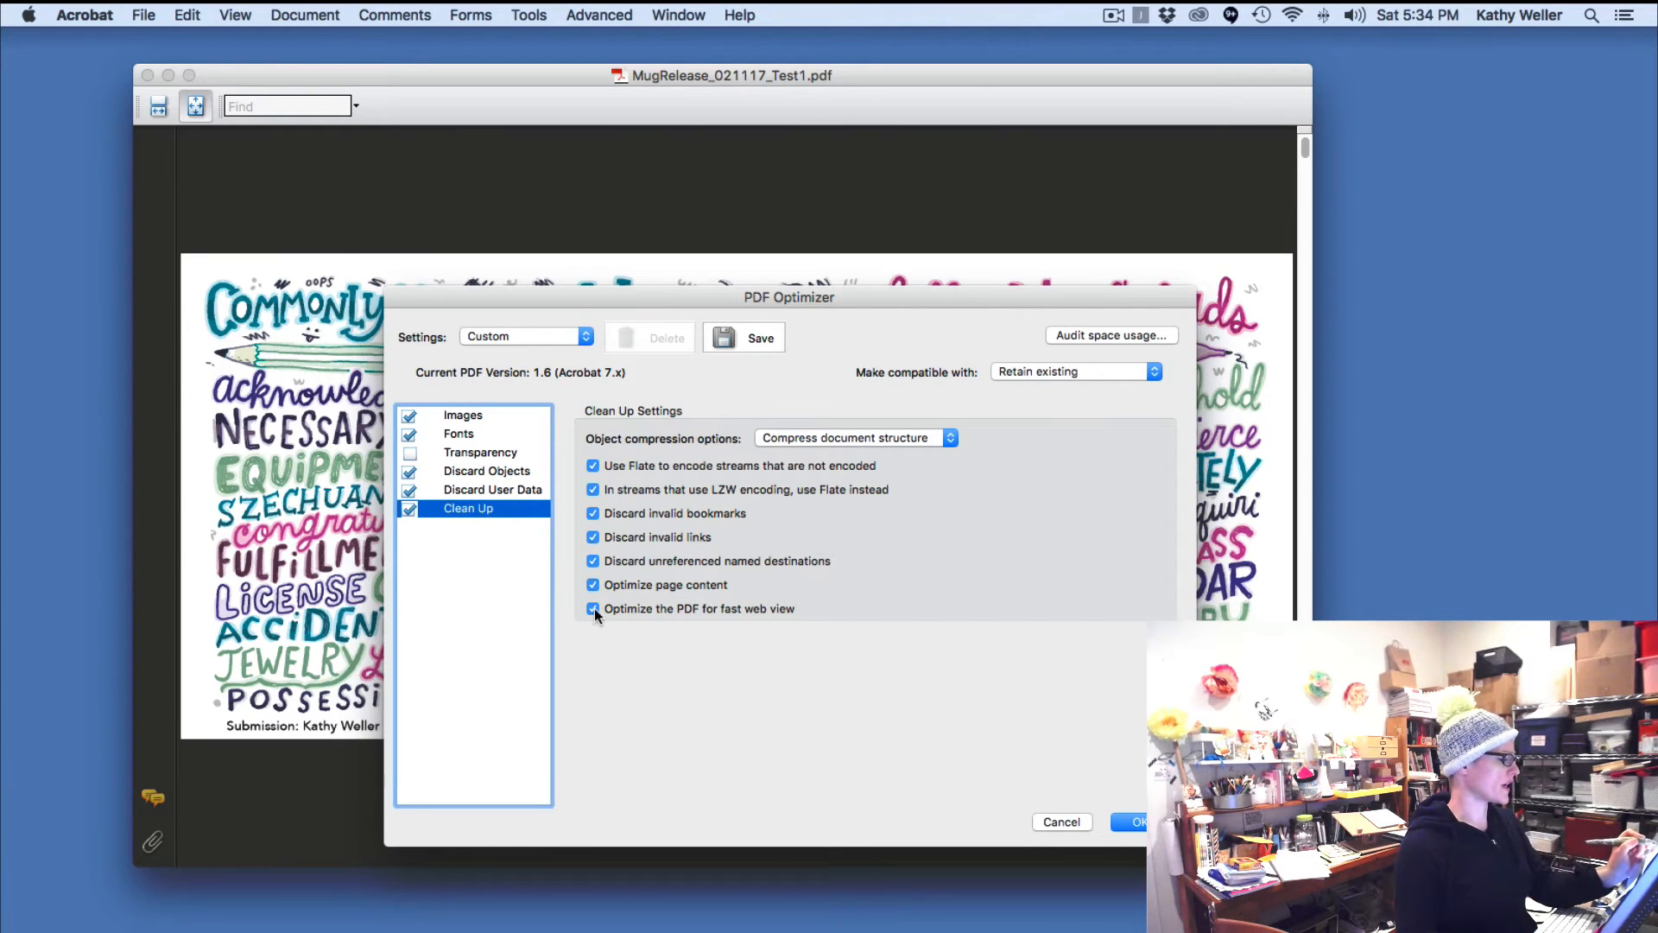
click(592, 608)
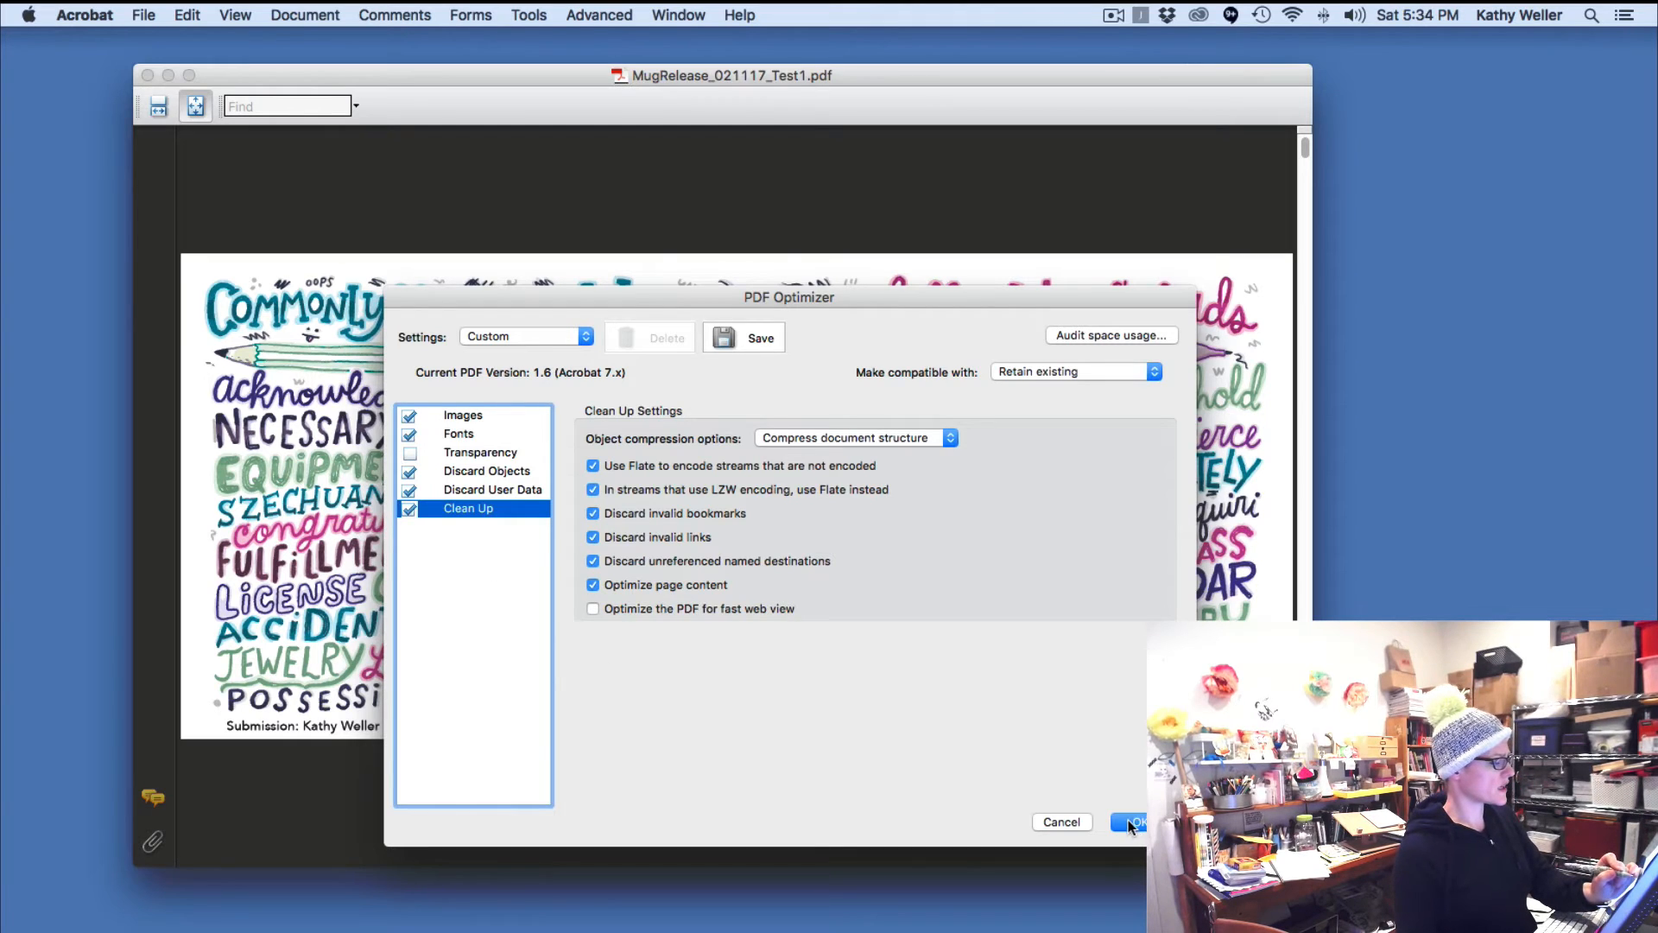
mouse_move(1140, 796)
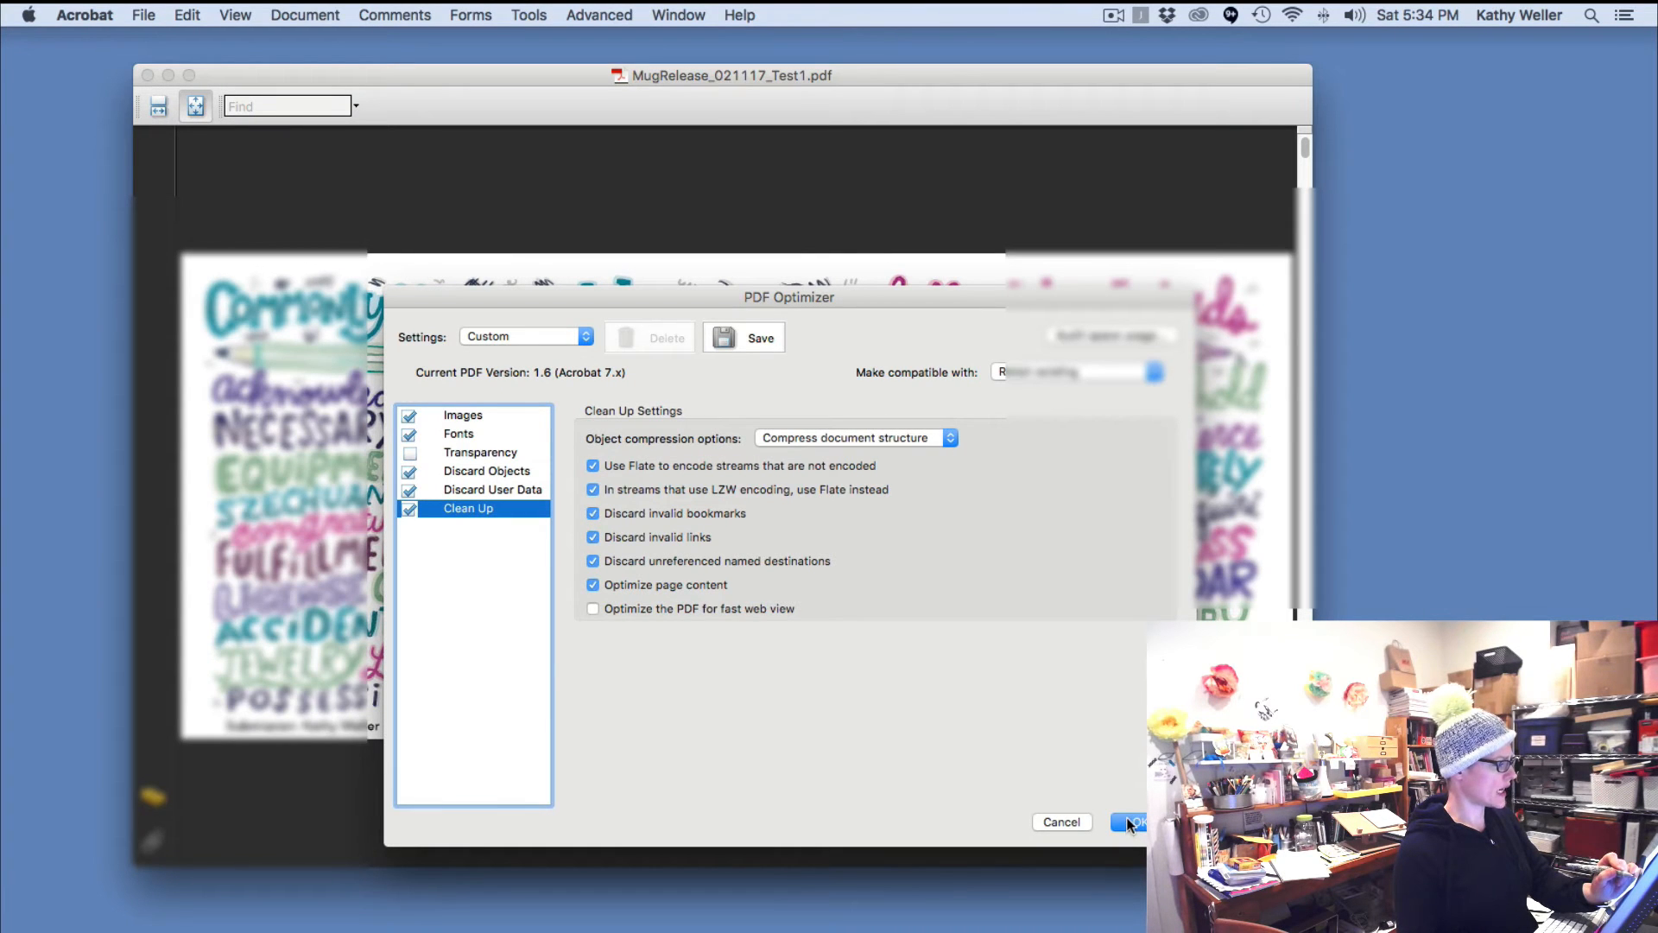
click(1130, 821)
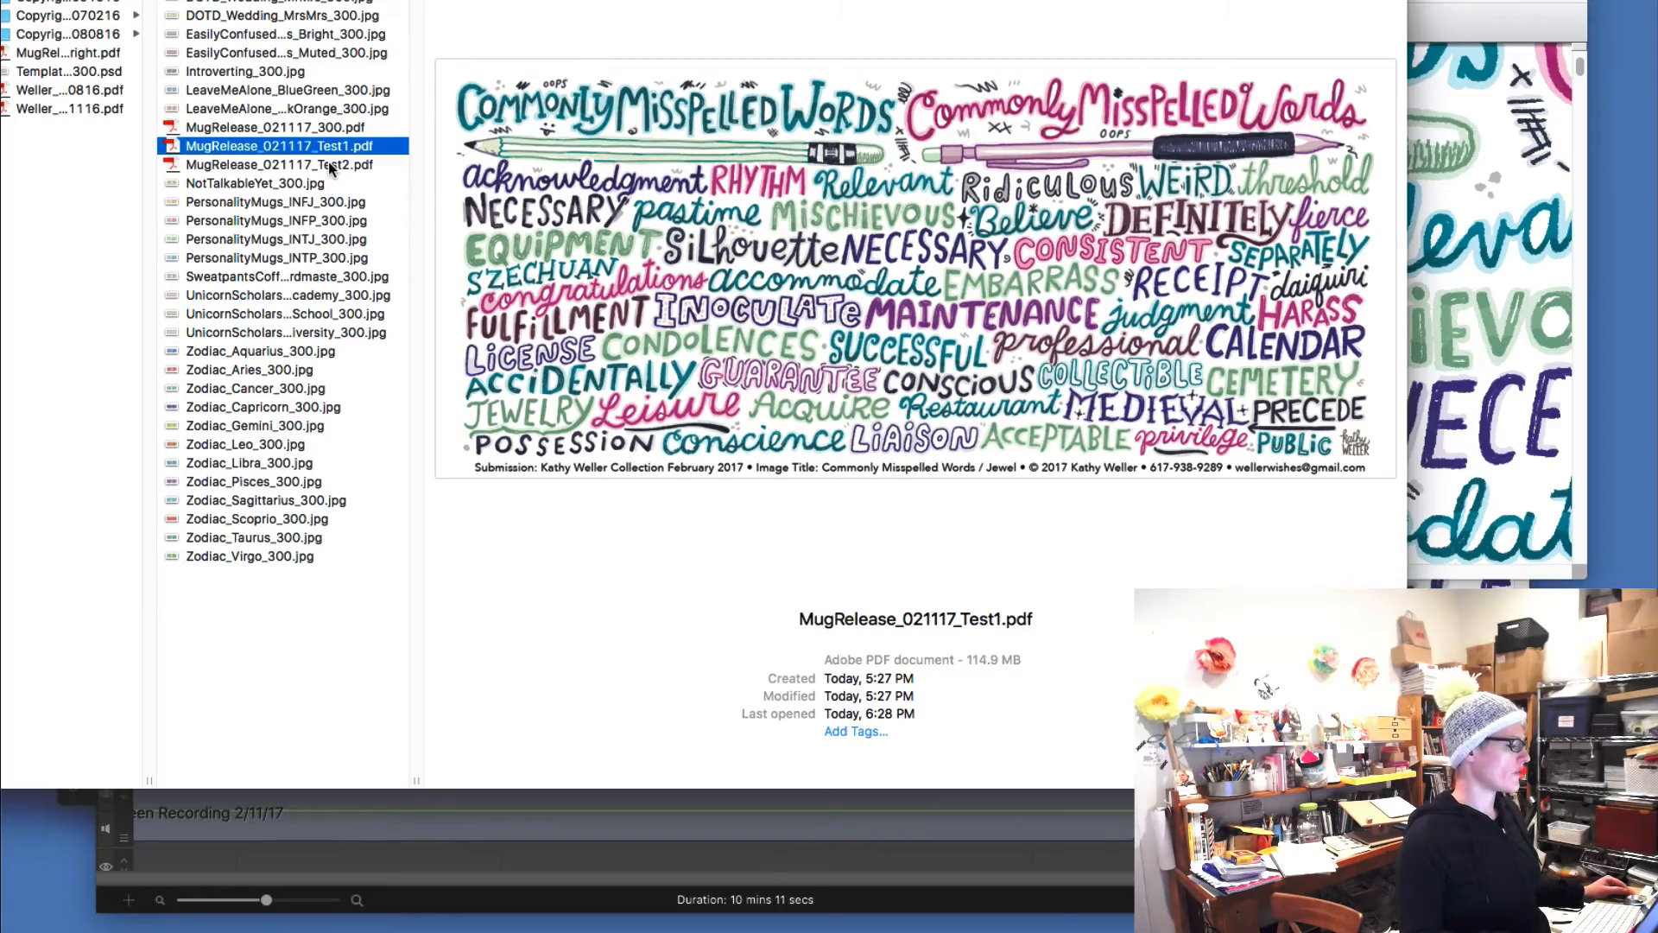
- Select MugRelease_021117_Test2.pdf below Test1 to see its file size
click(278, 164)
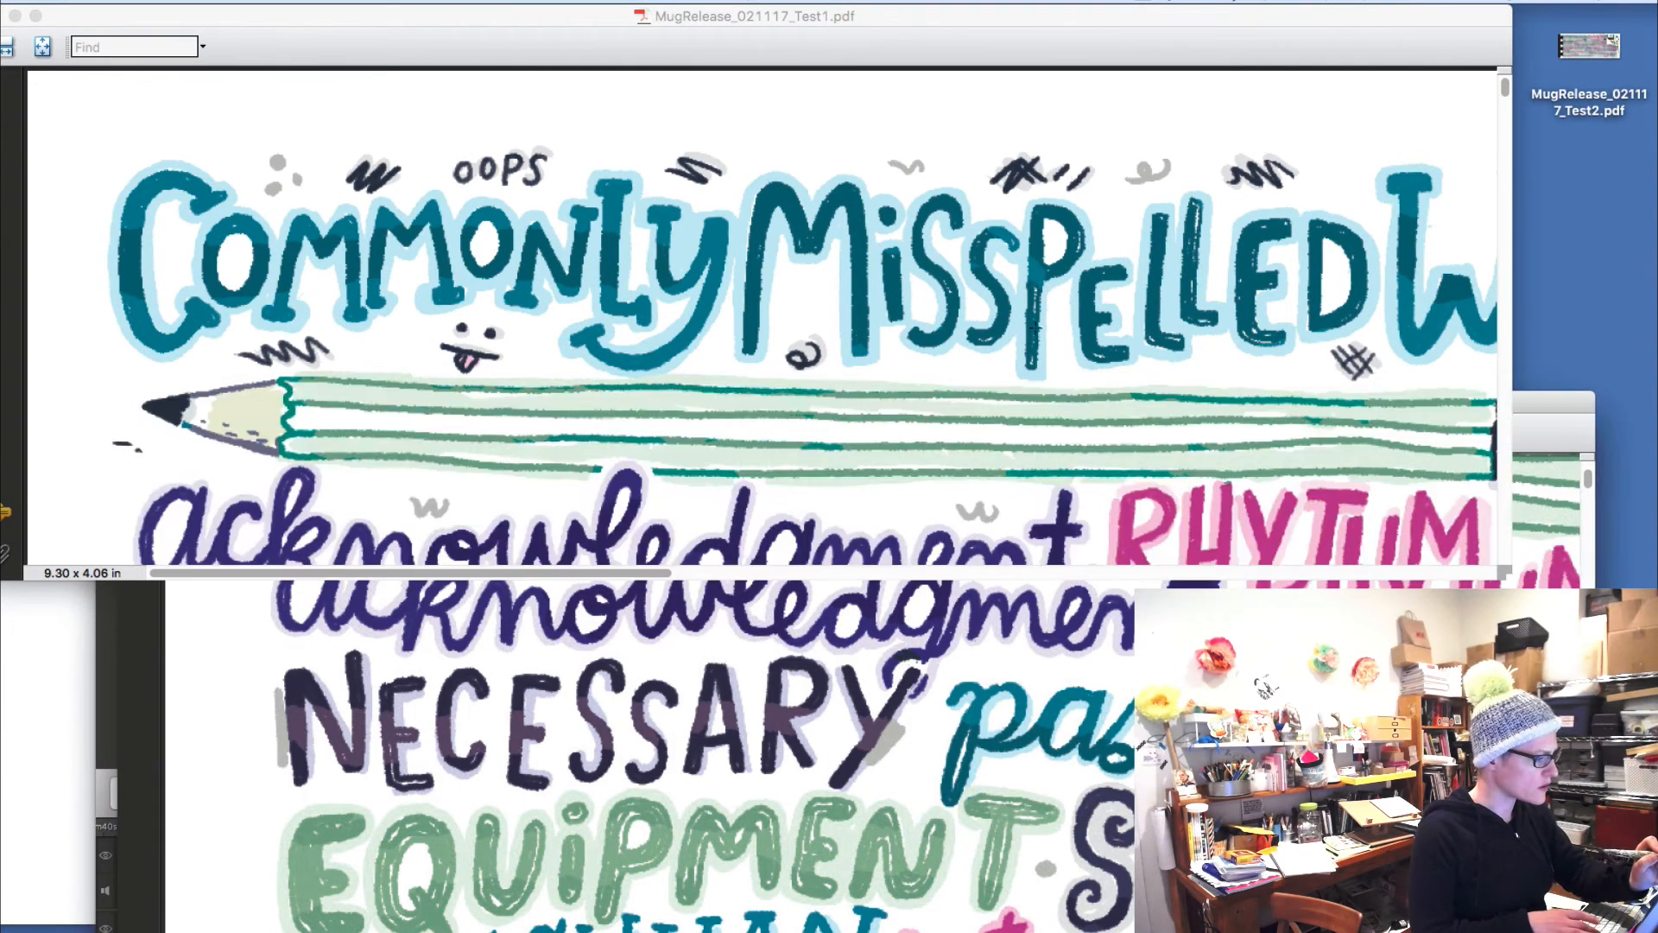
- Scroll through the Test2 mug lettering in Preview to compare image quality with Test1
scroll(down, 3)
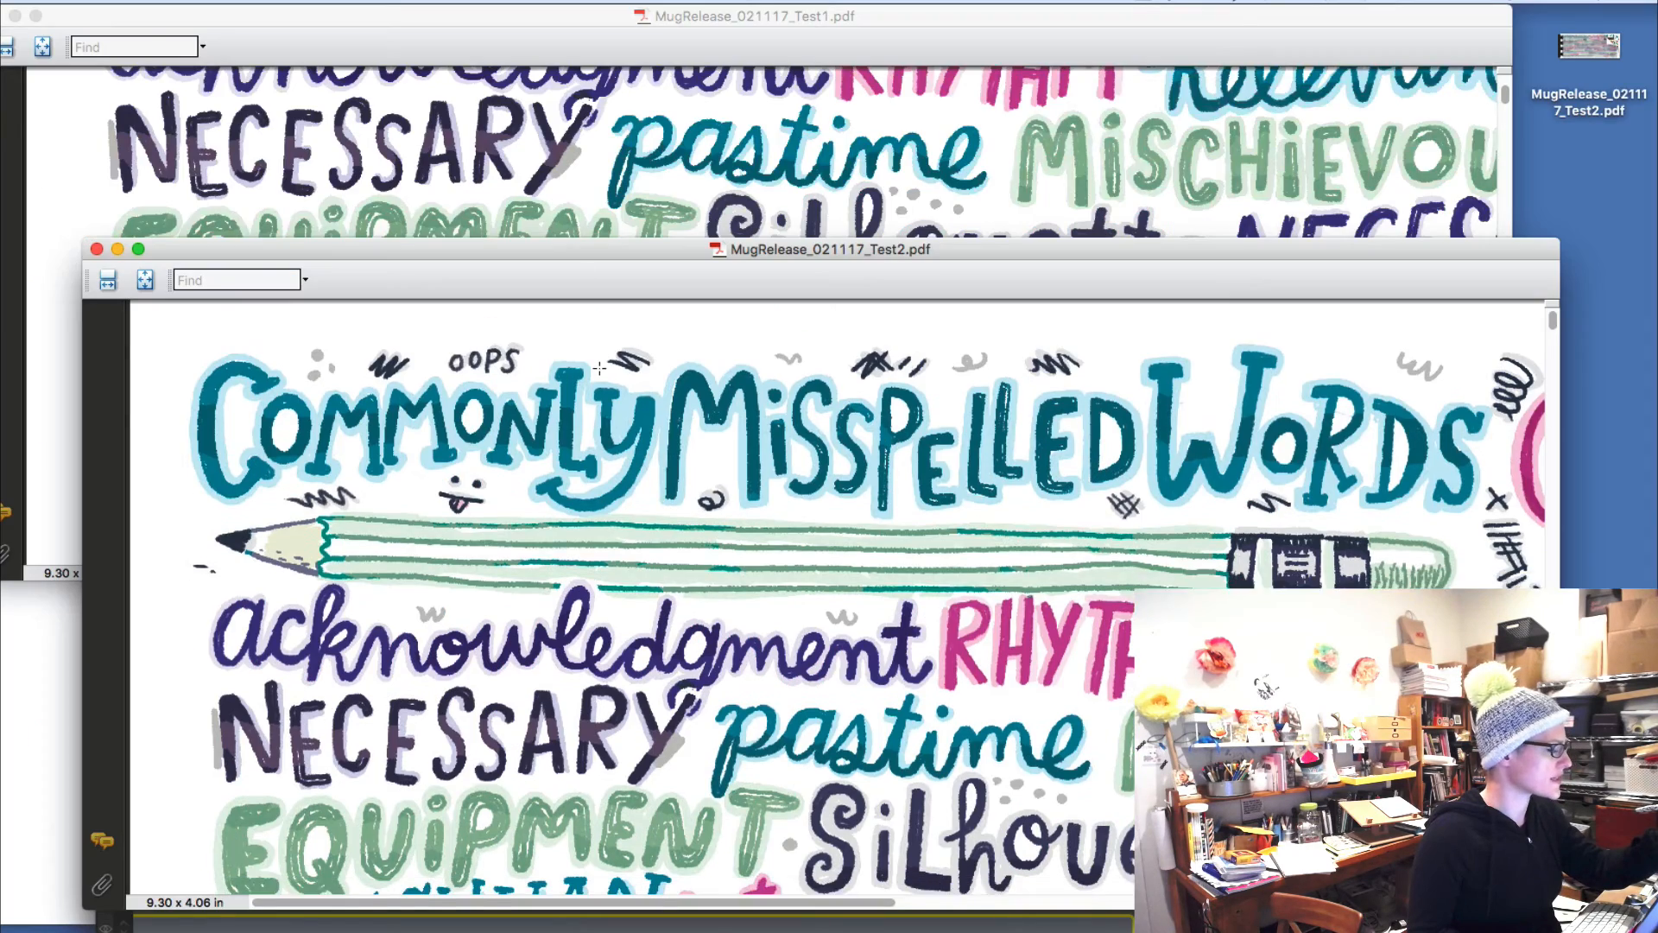
scroll(down, 3)
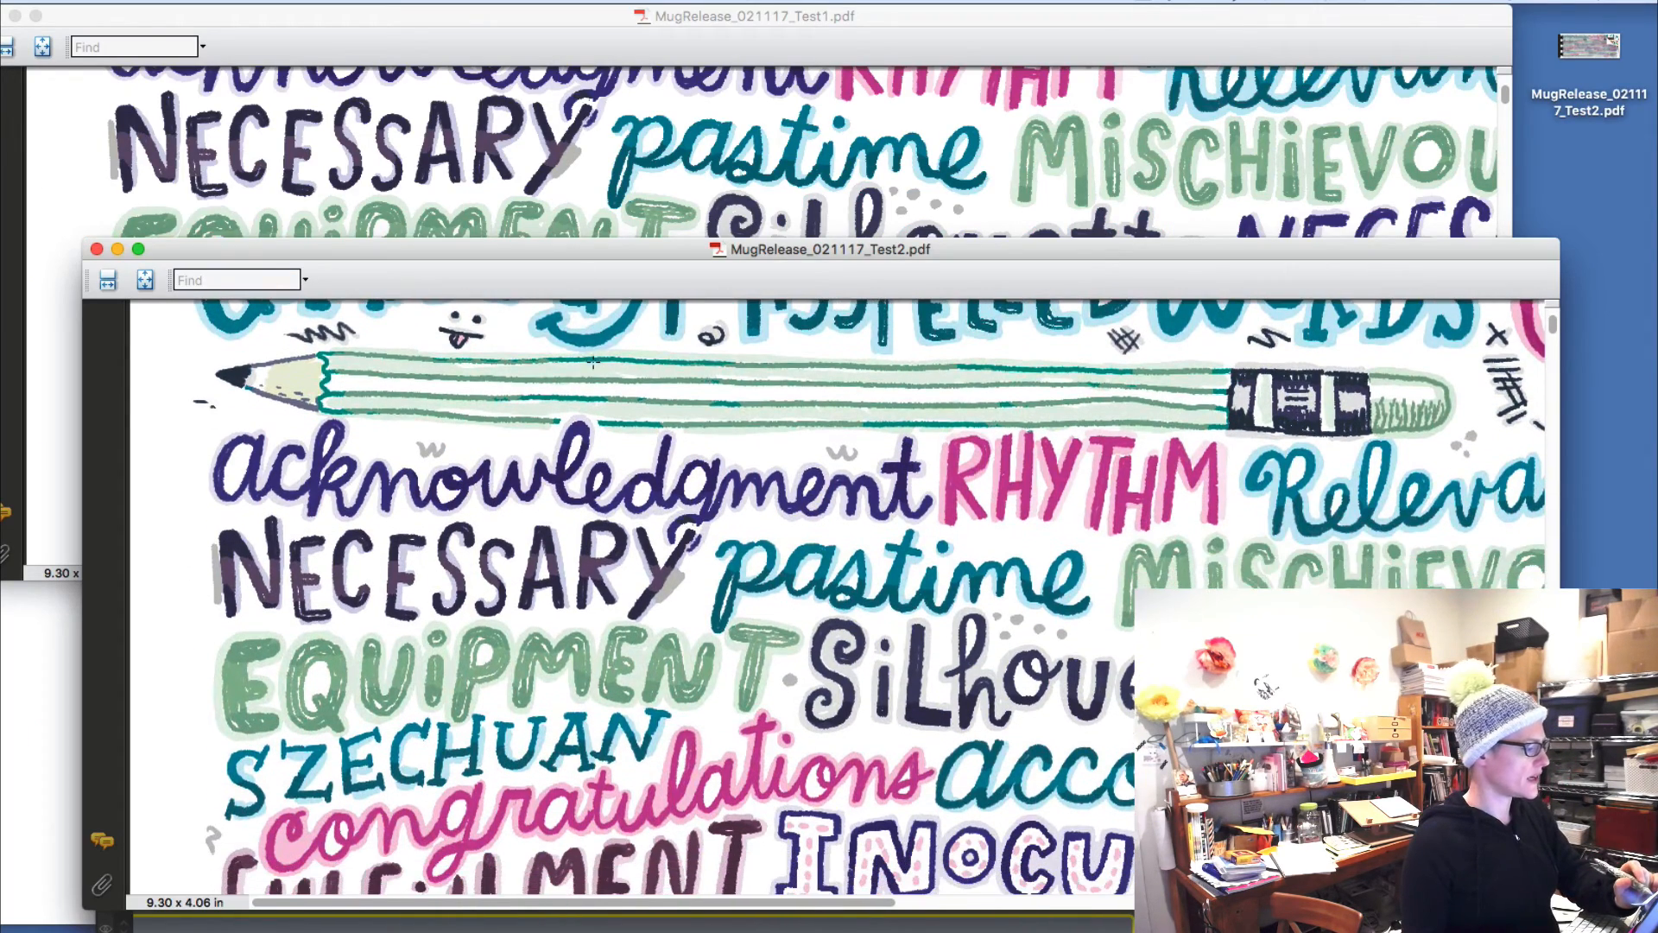
scroll(down, 3)
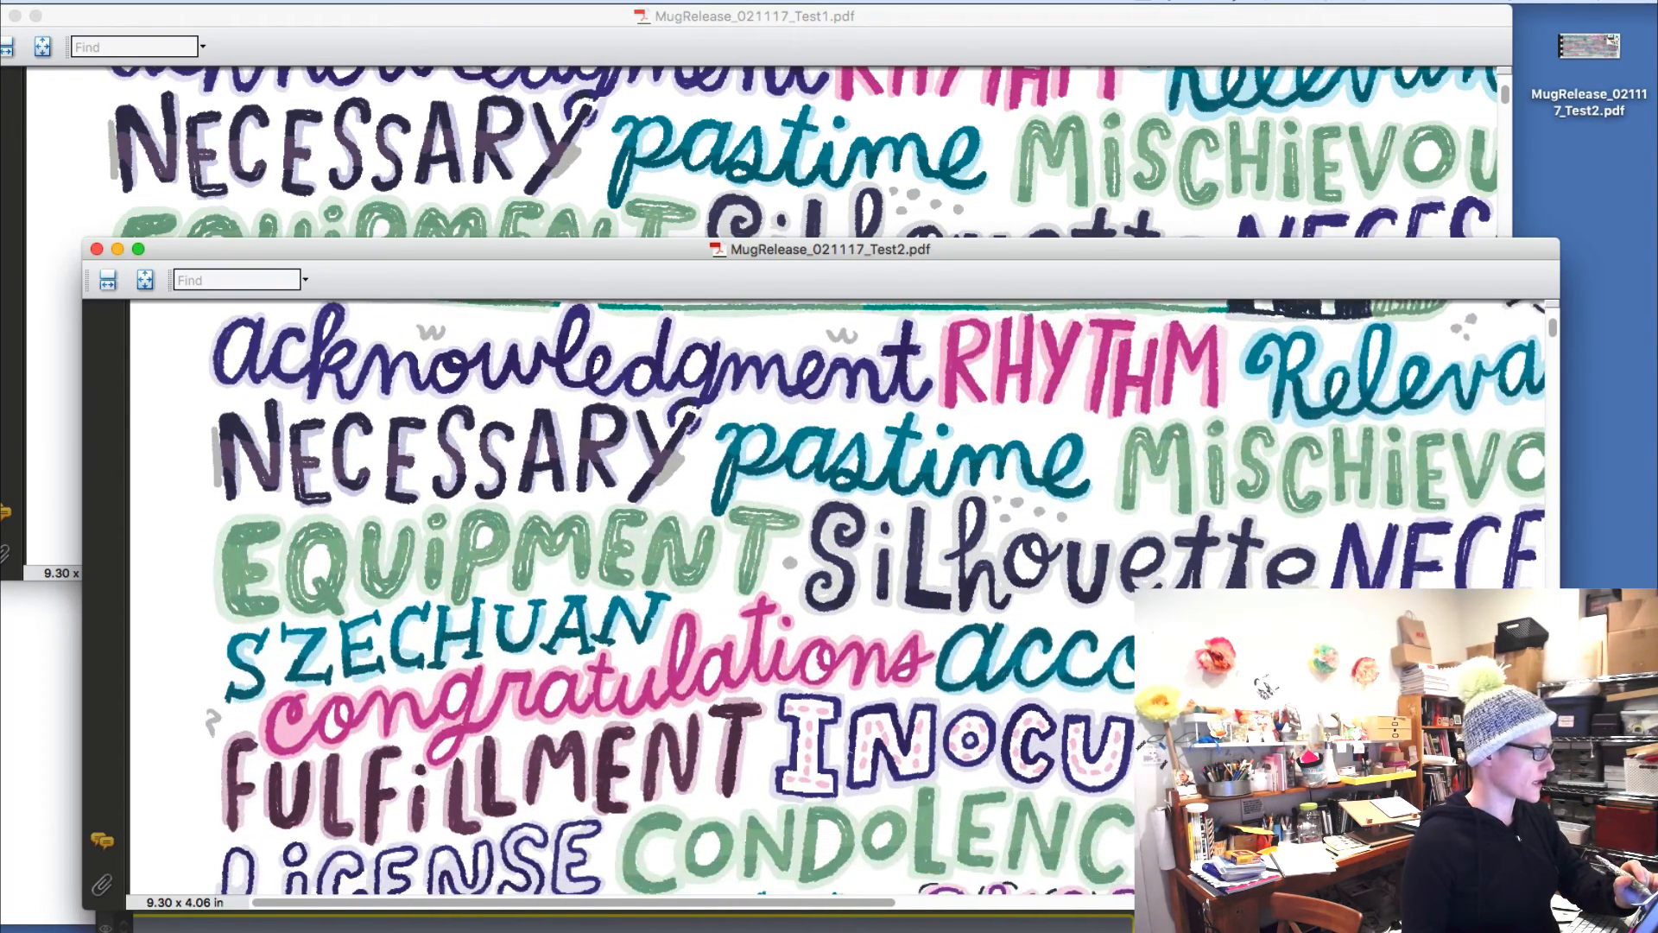